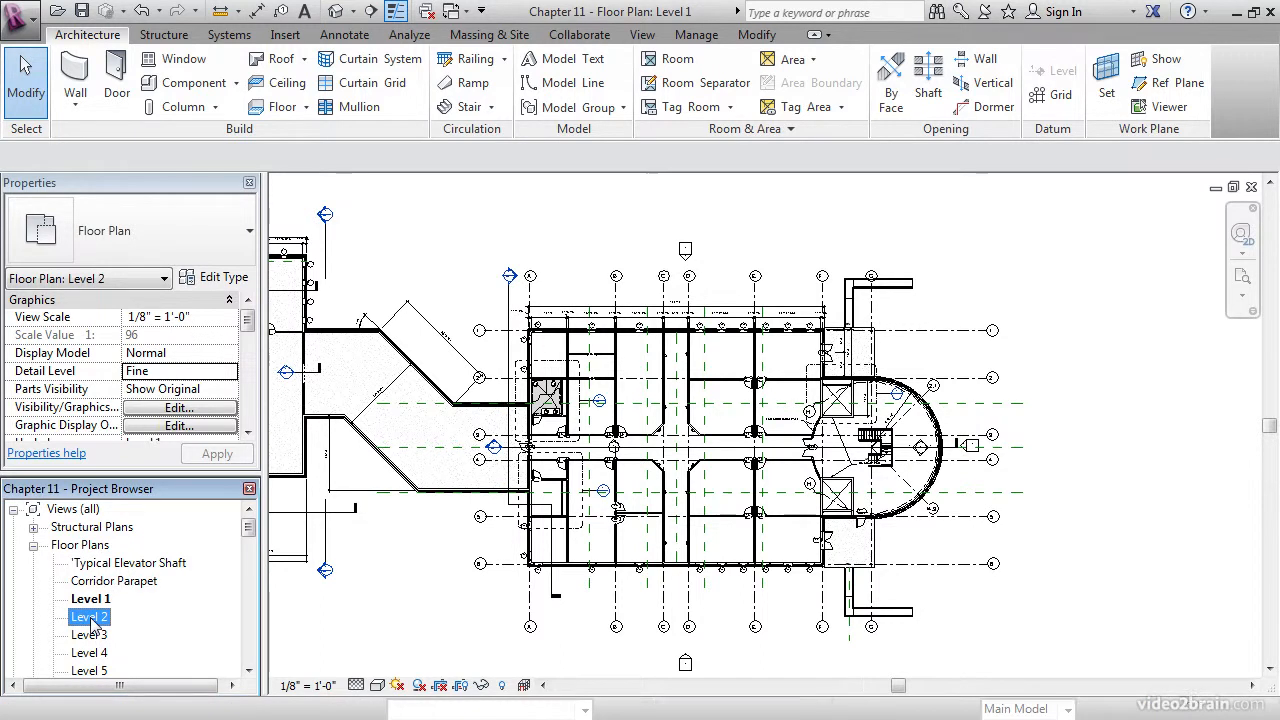
- Open the Level 2 floor plan and focus on the stair landing guardrail
double_click(89, 616)
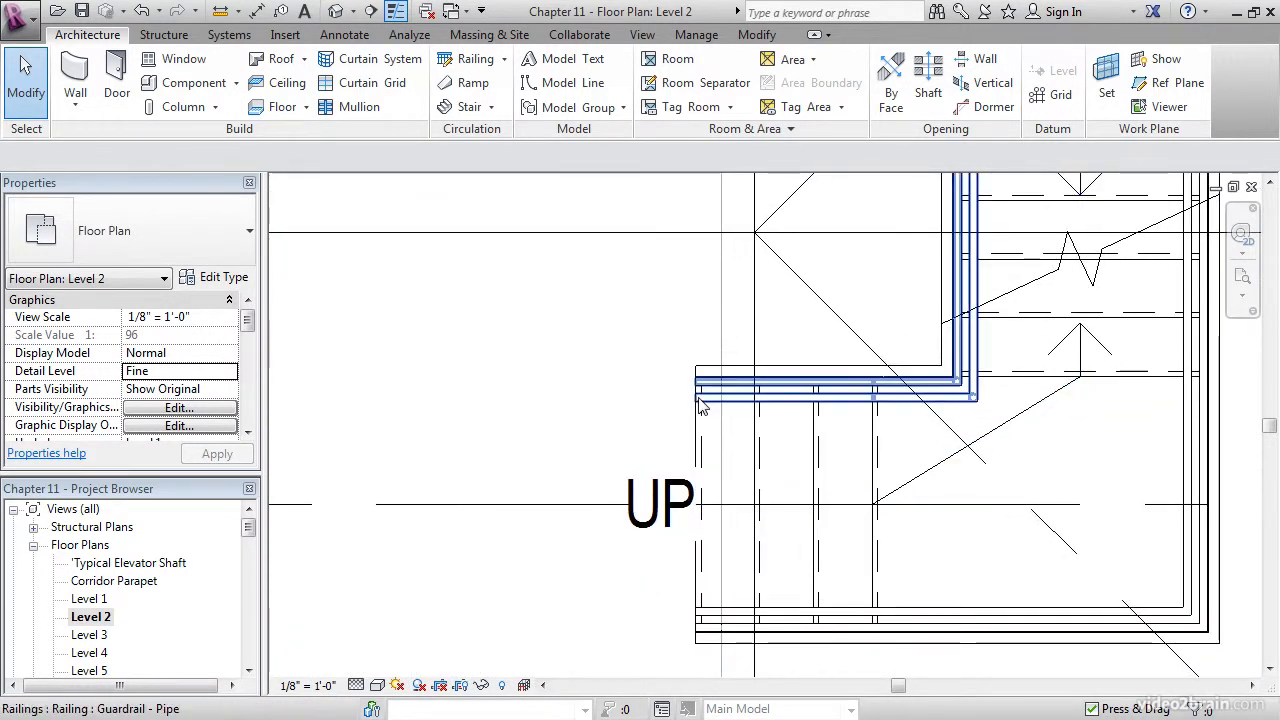
left_click(640, 400)
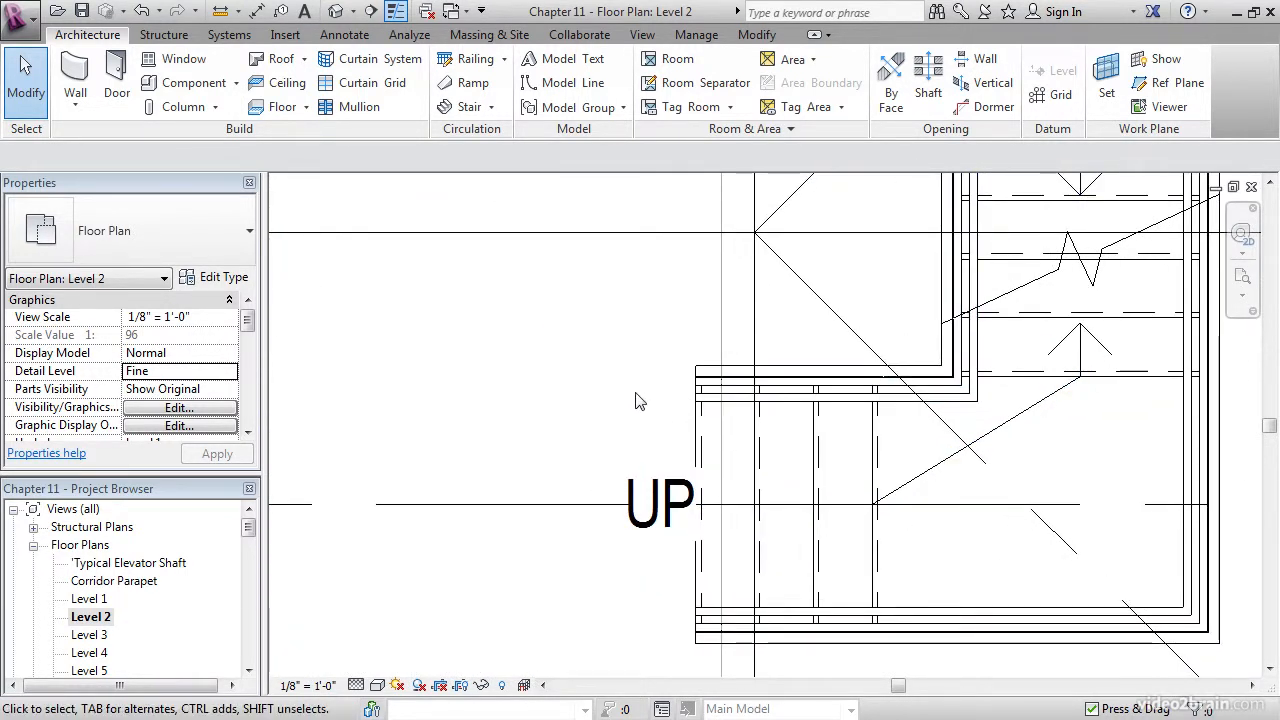
mouse_move(620, 407)
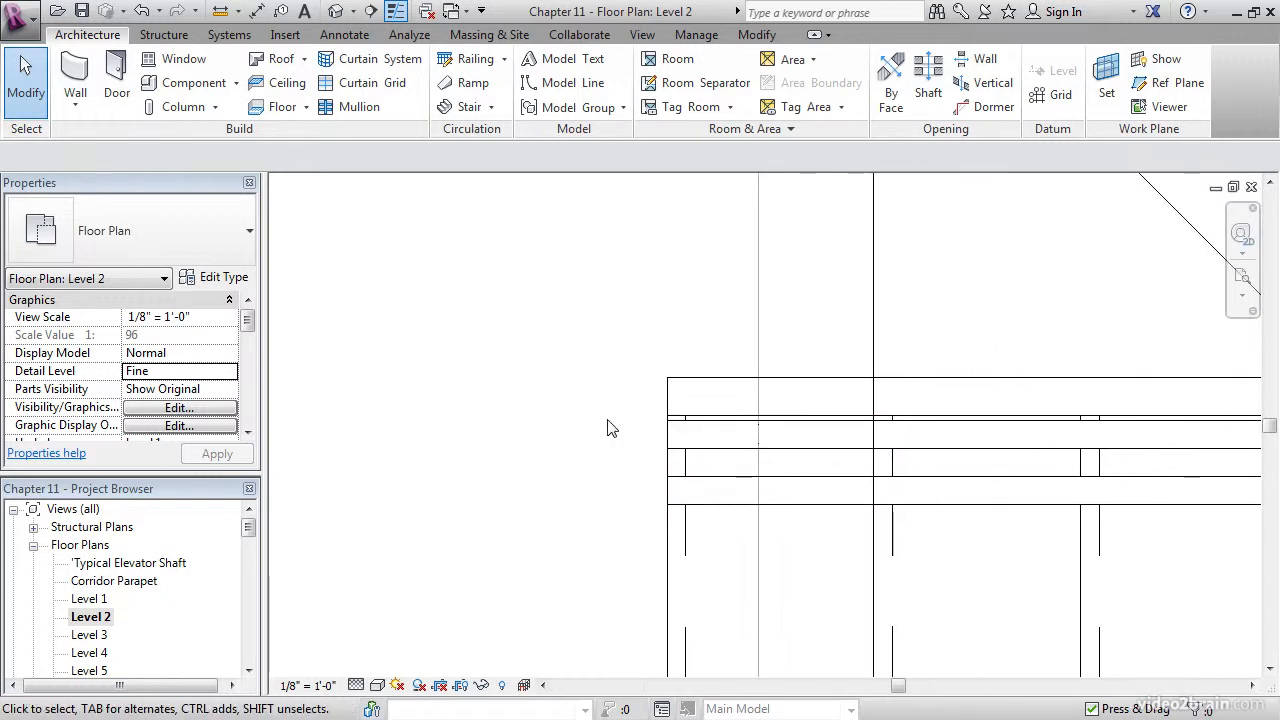
mouse_move(1167, 83)
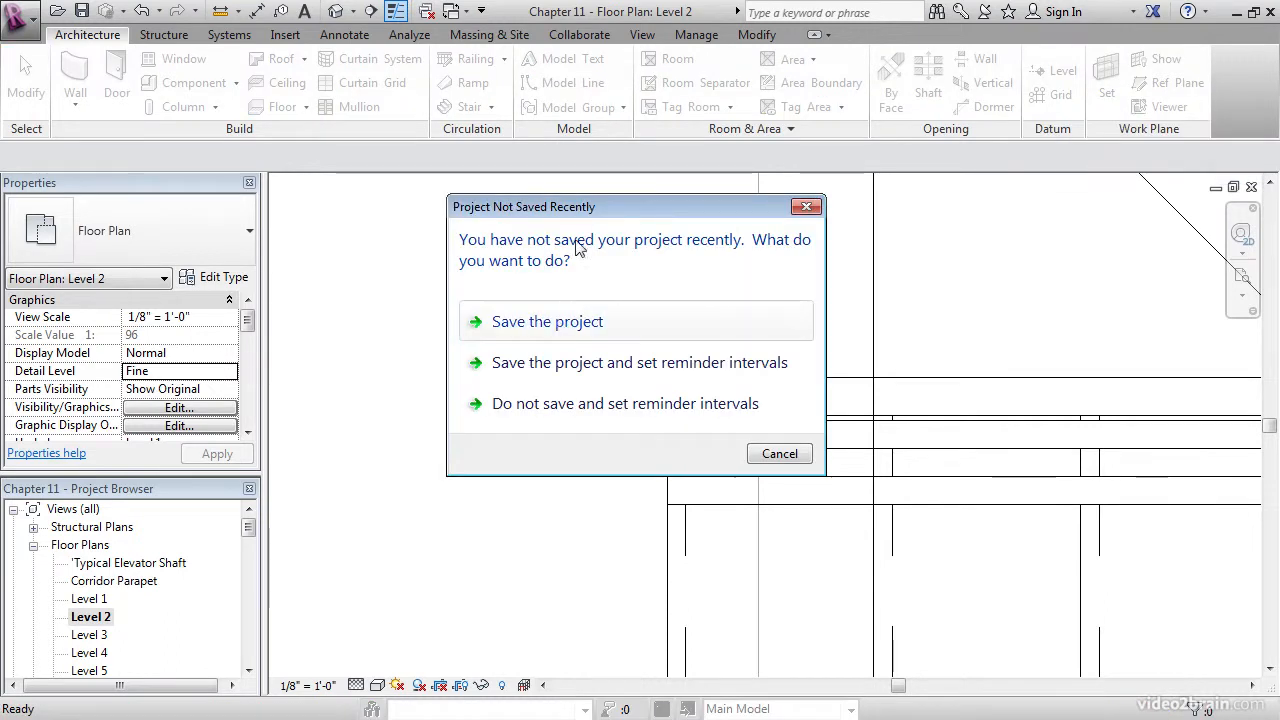
- Dismiss the save reminder and align the reference plane with the landing railing edge
left_click(547, 321)
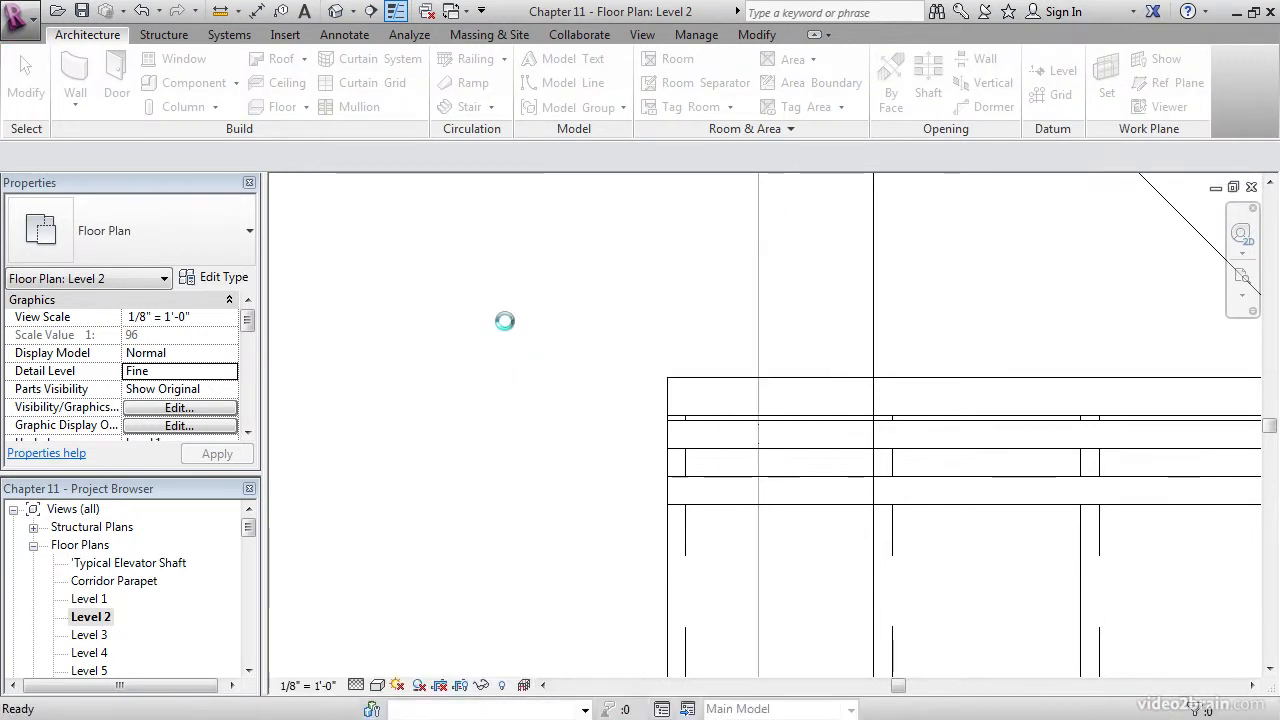
left_click(1168, 82)
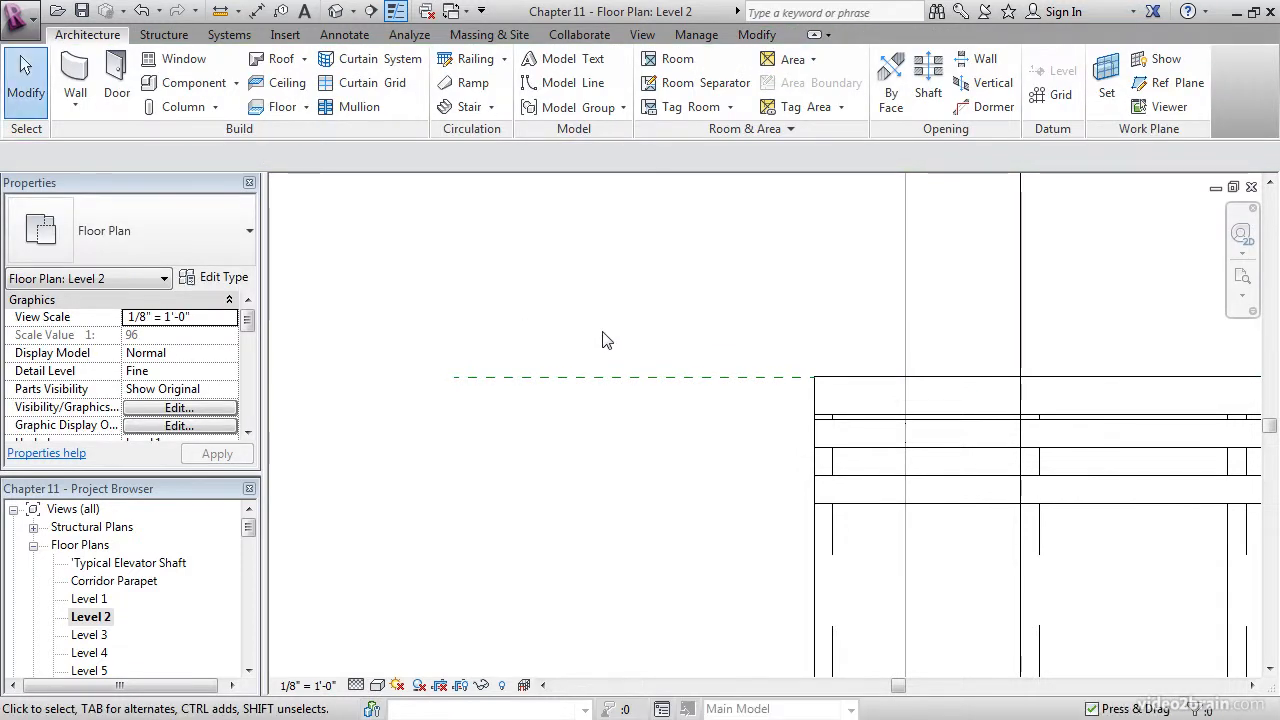
left_click(628, 377)
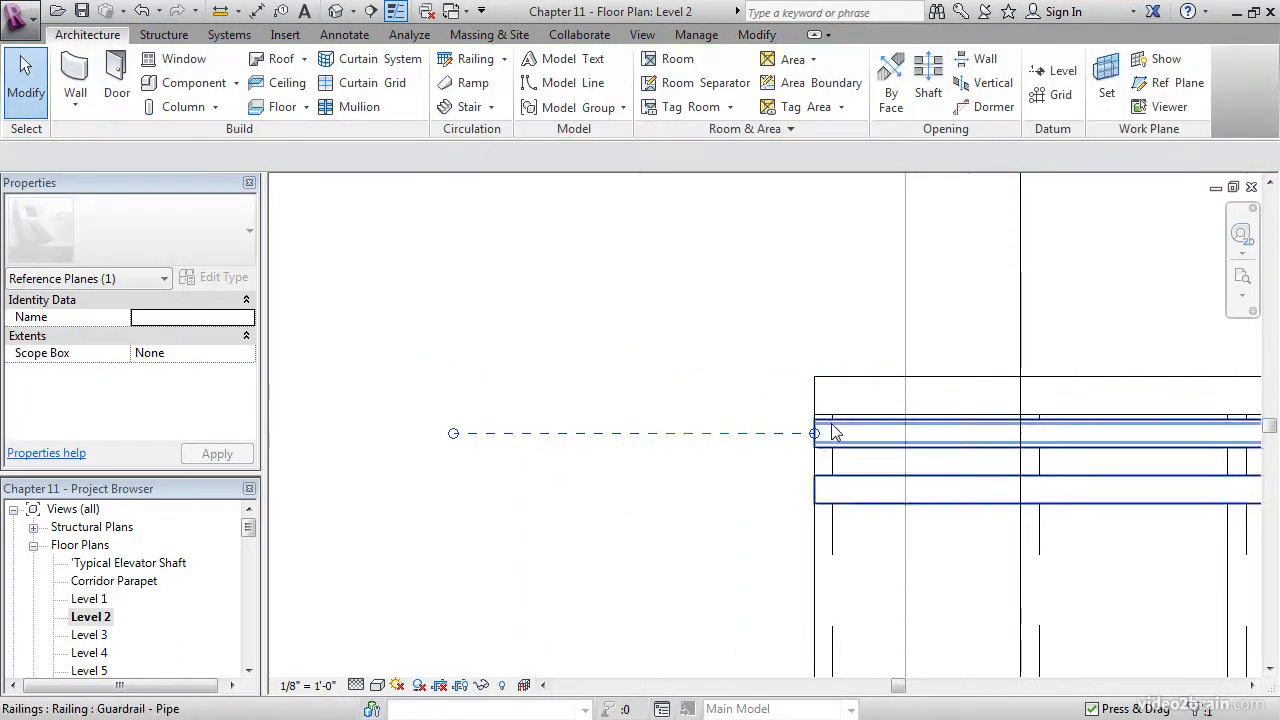
left_click(675, 401)
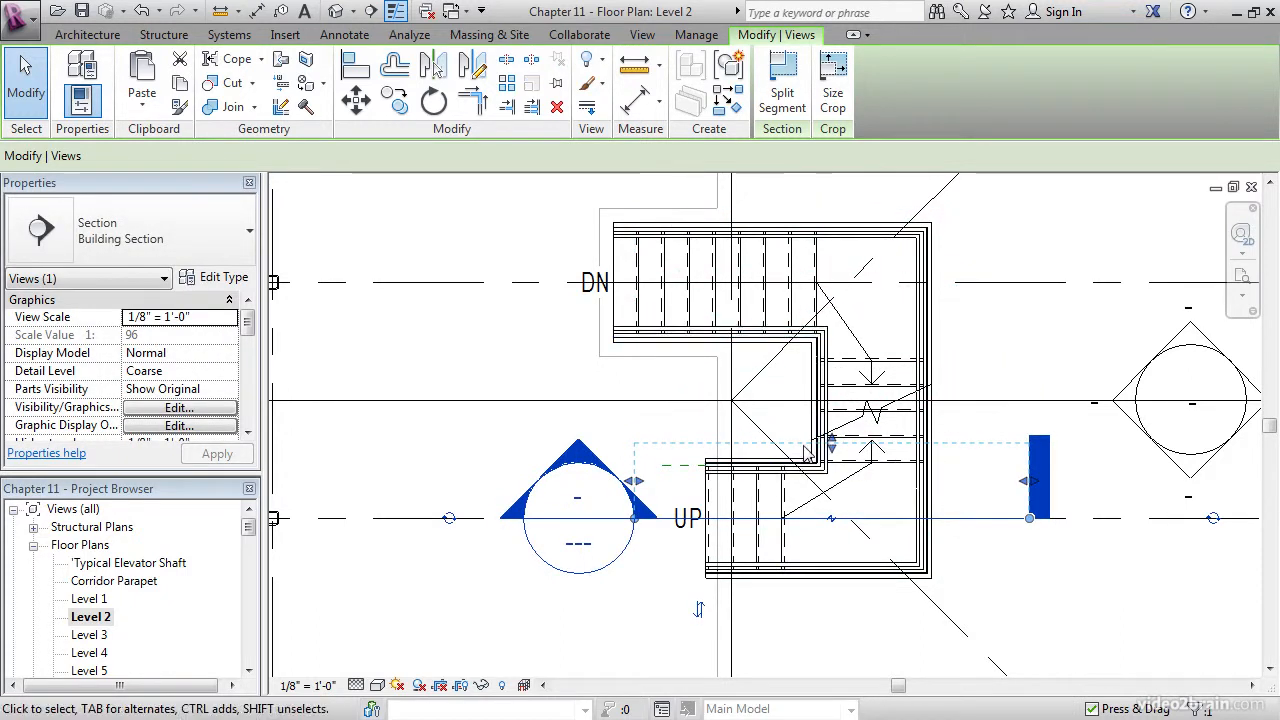
mouse_move(660, 430)
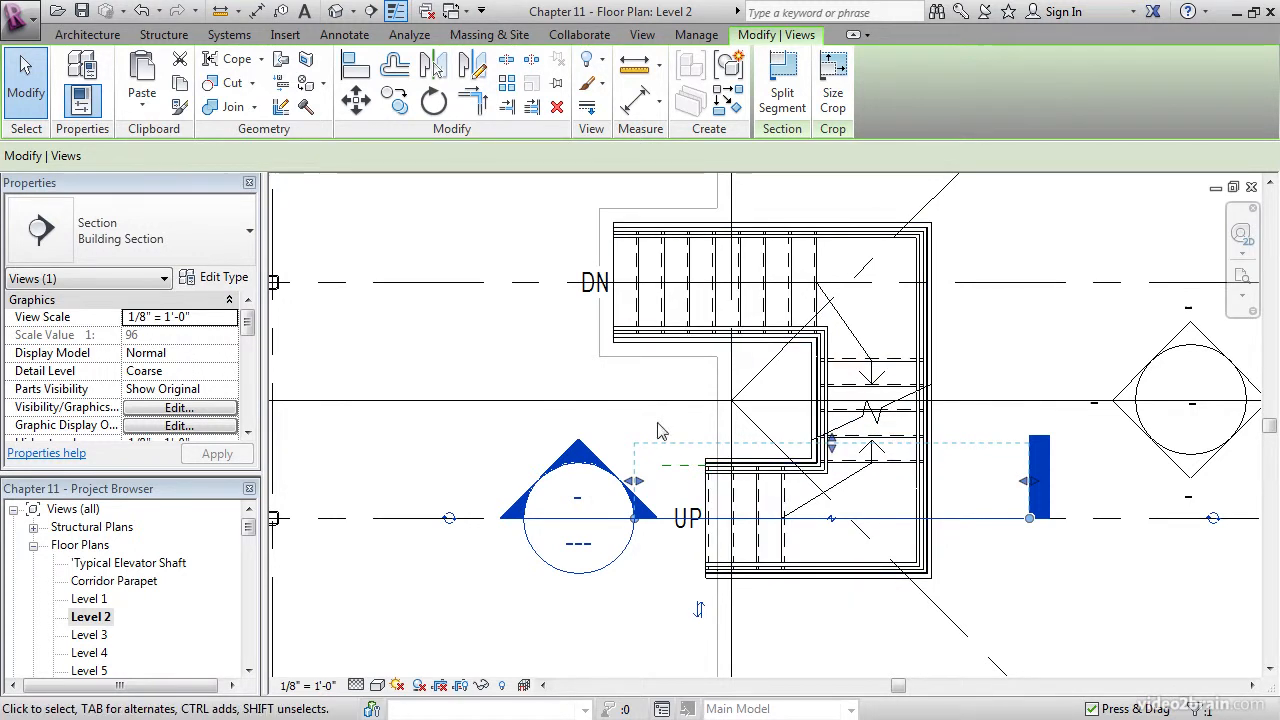
- Finish drawing the section line across the stair and landing, then deselect it
left_click(620, 580)
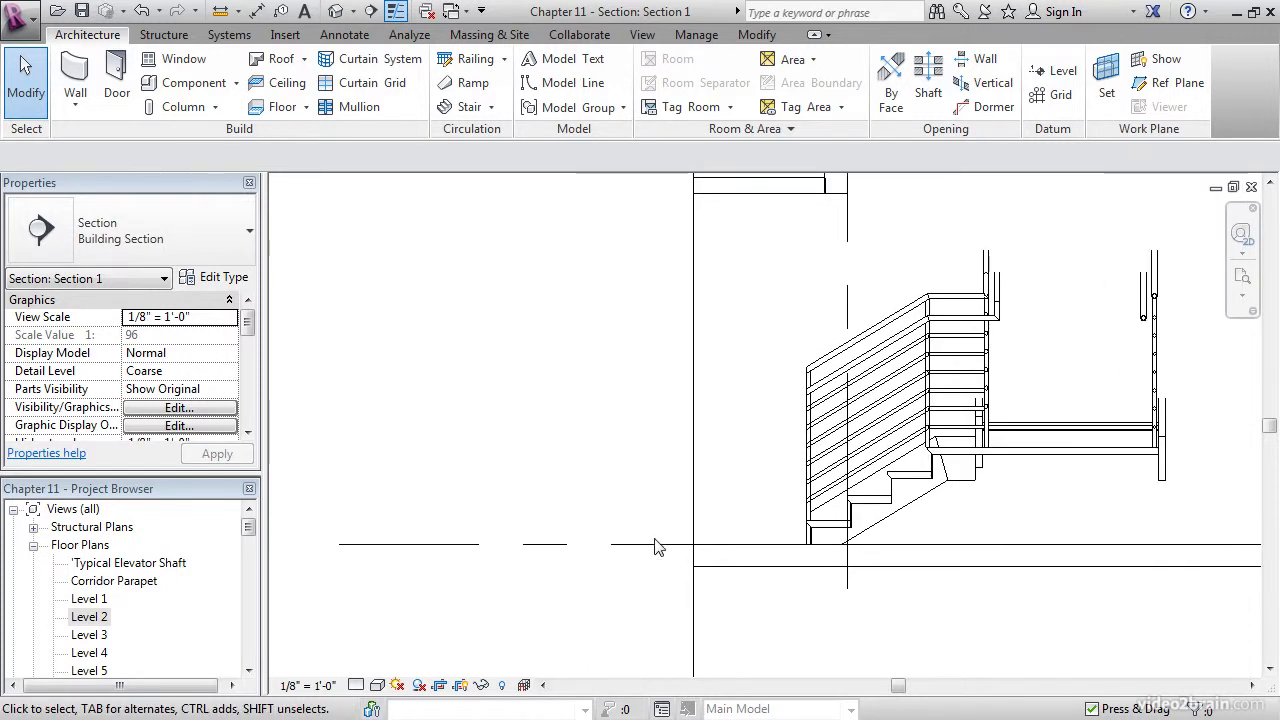
mouse_move(765, 443)
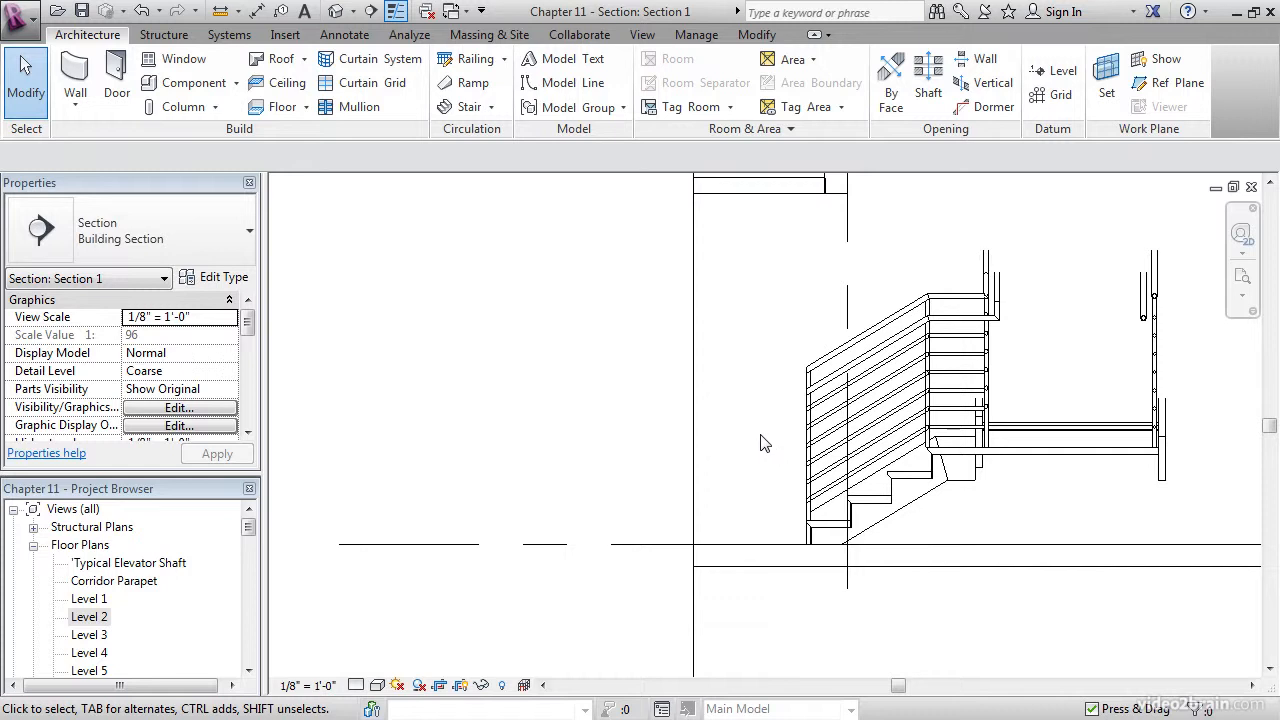
mouse_move(754, 446)
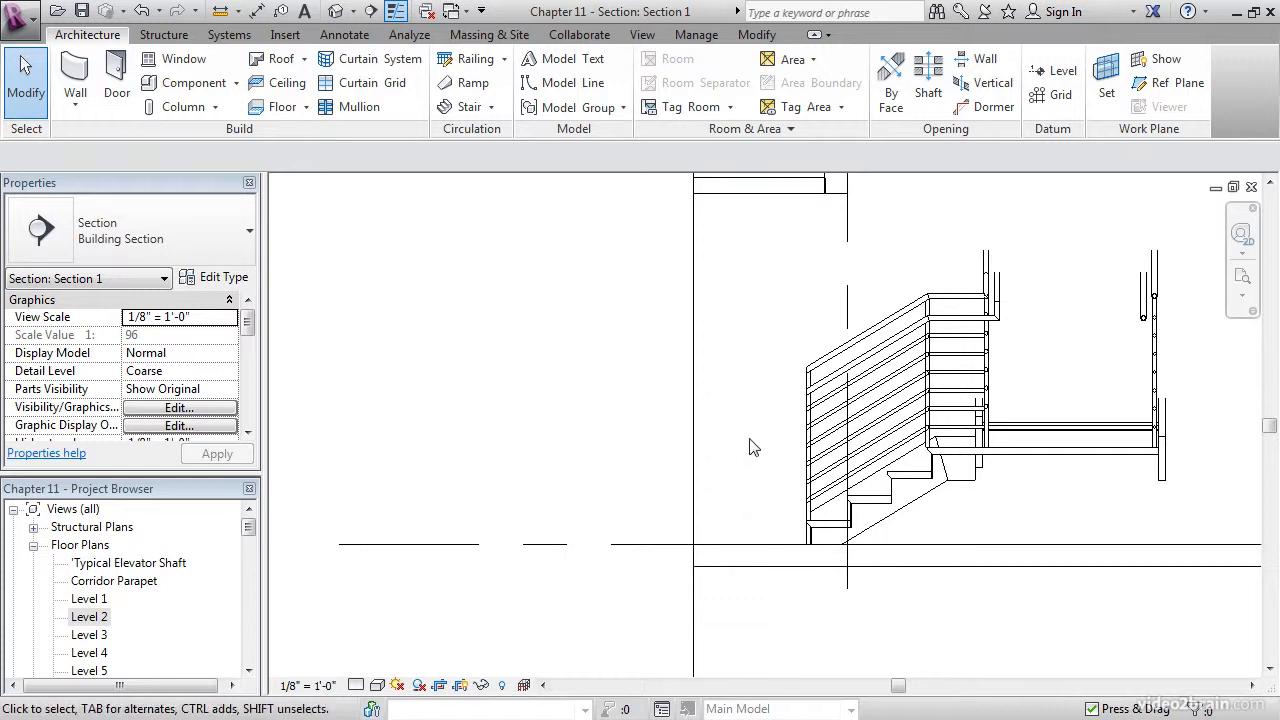
mouse_move(751, 374)
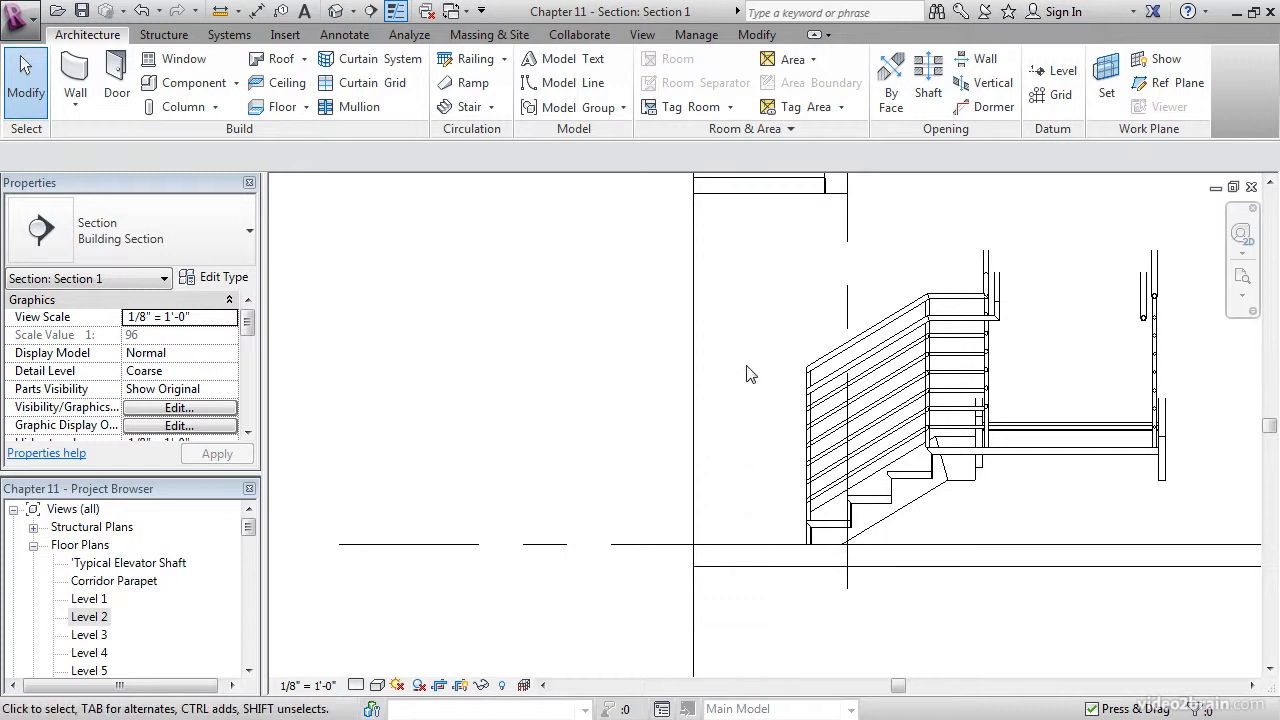
mouse_move(701, 464)
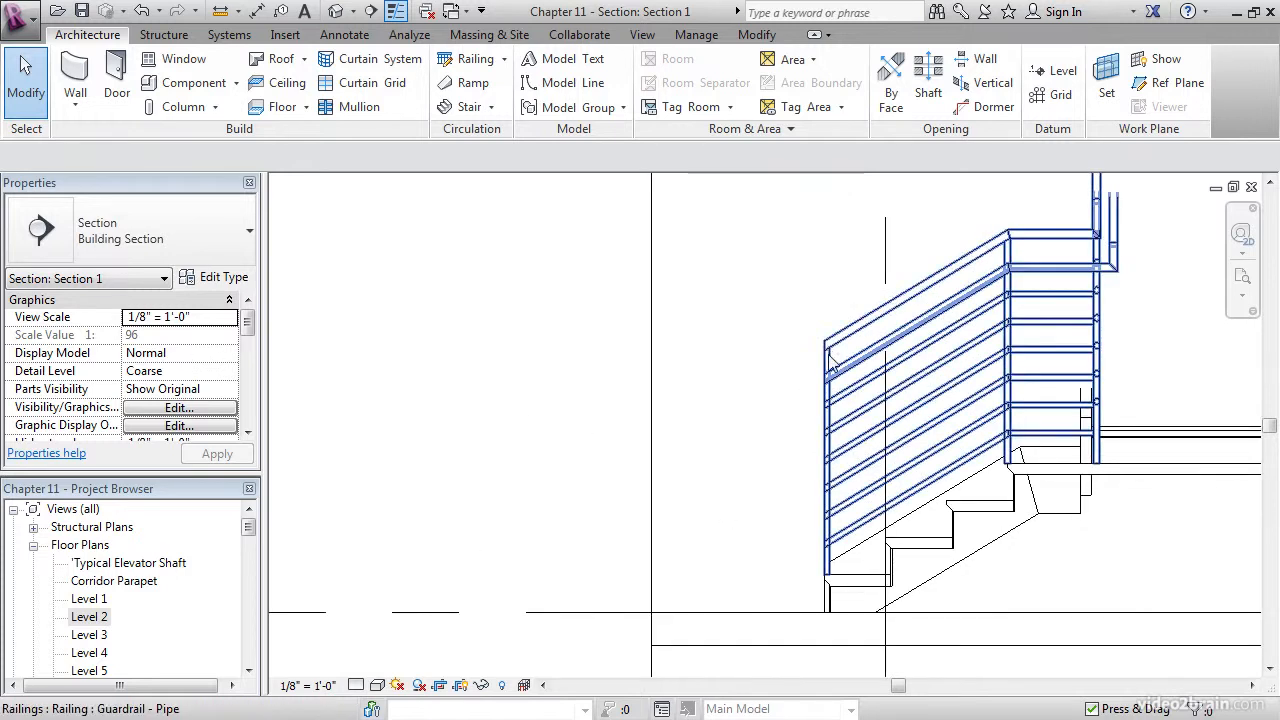
- Examine the stair's pipe guardrail up close in Section 1, then deselect it
left_click(720, 440)
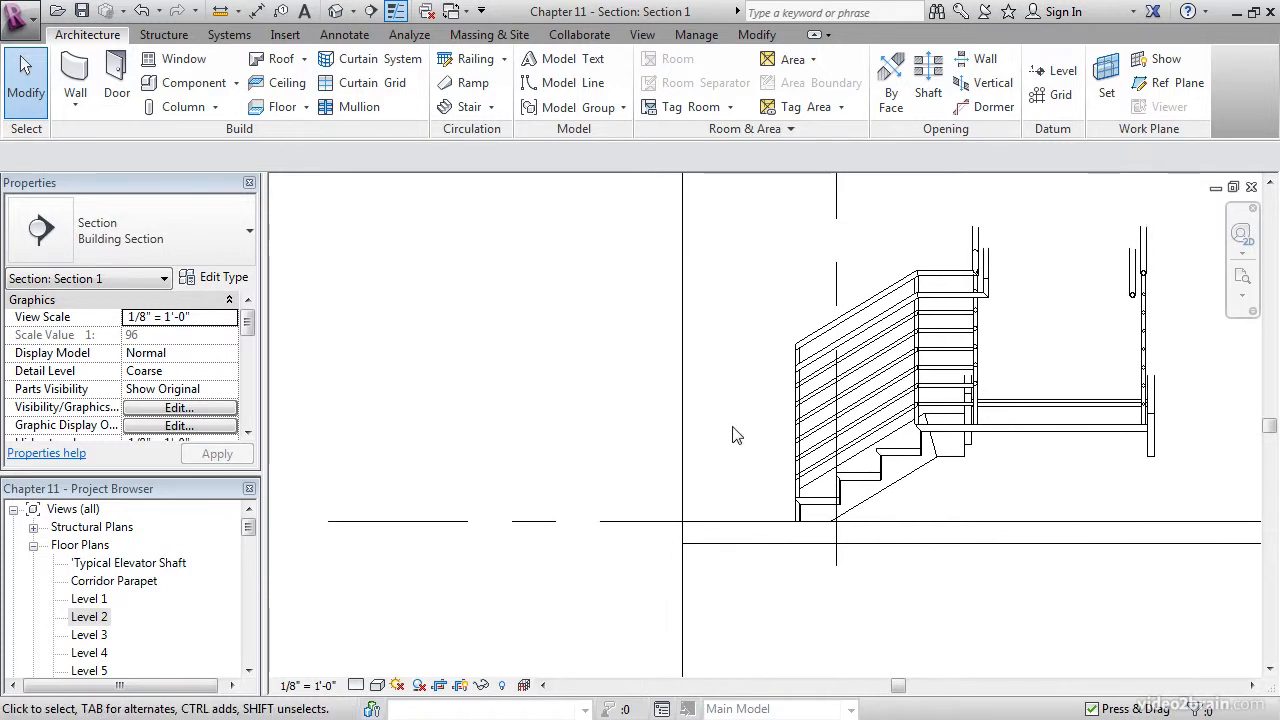
mouse_move(757, 227)
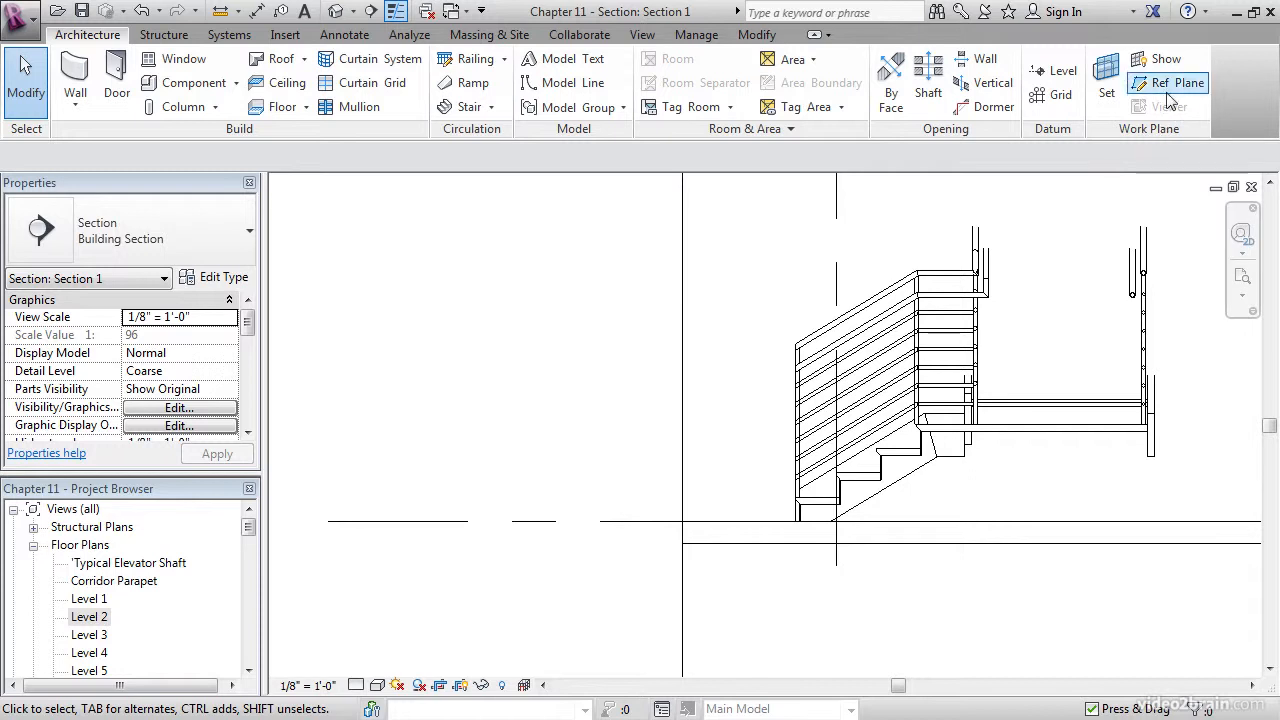
- Pick the Level 1 line to place reference planes offset 3' 0"
left_click(1177, 83)
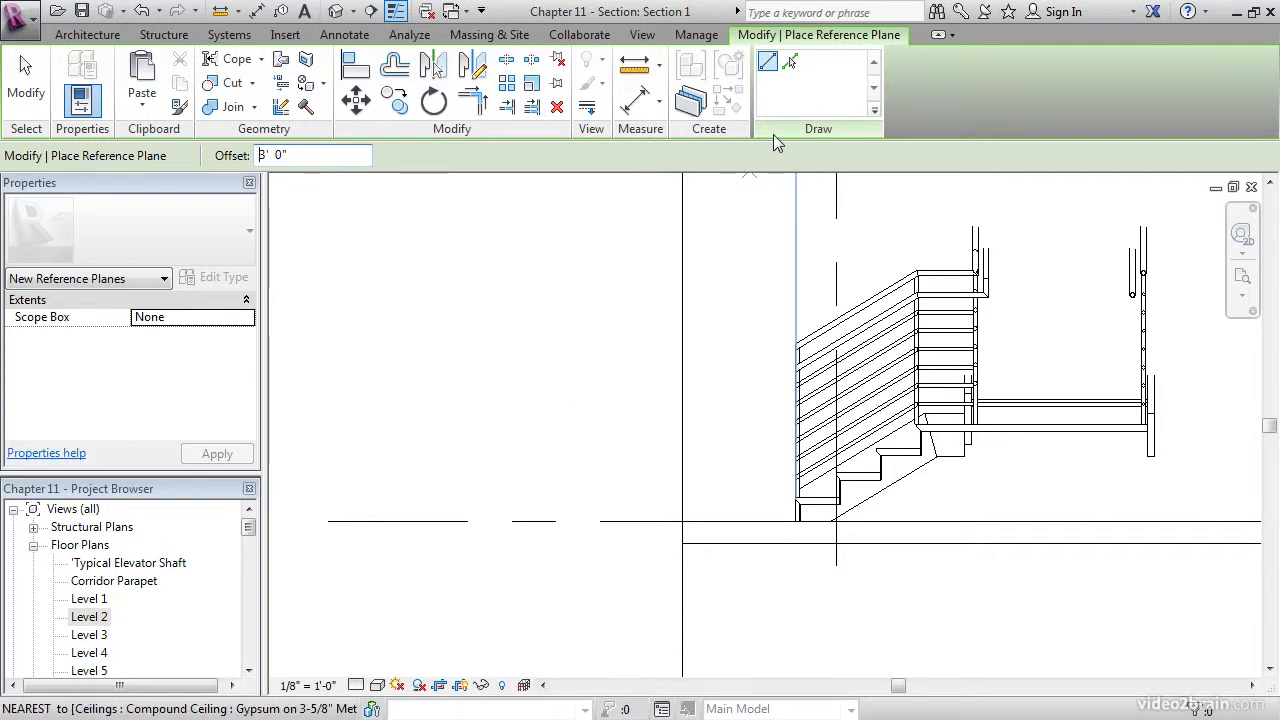
left_click(790, 62)
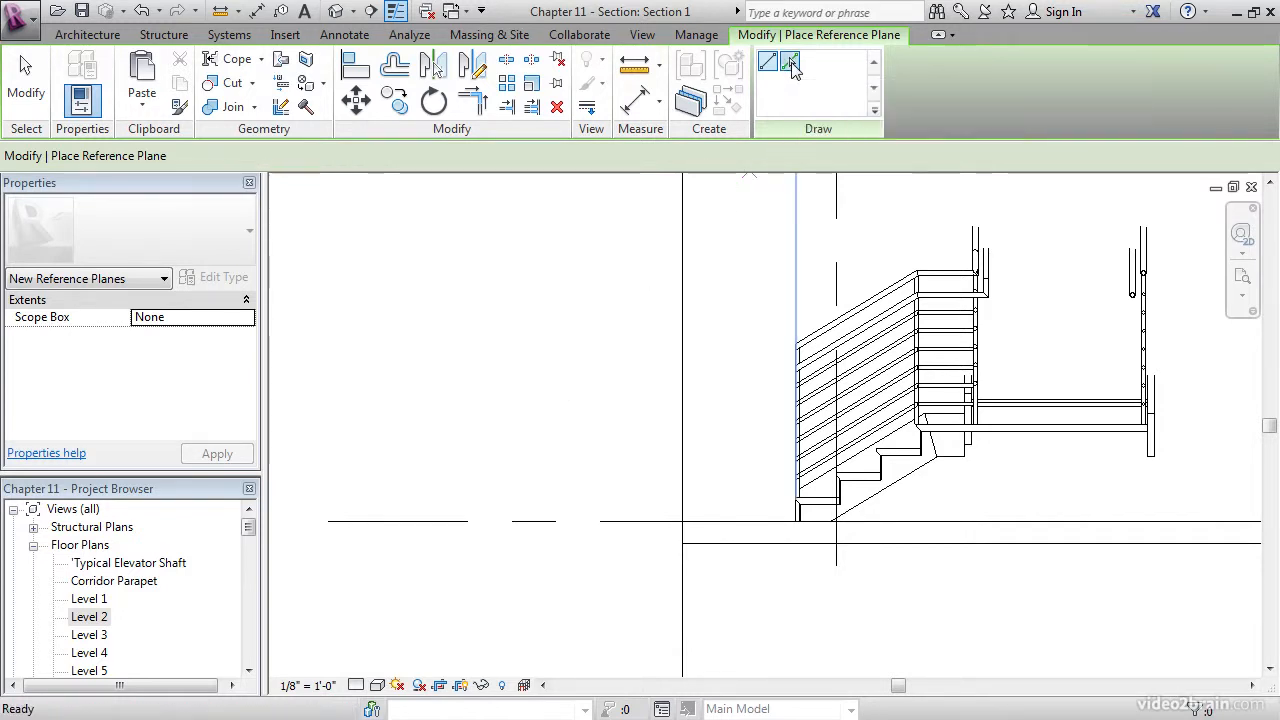
left_click(789, 61)
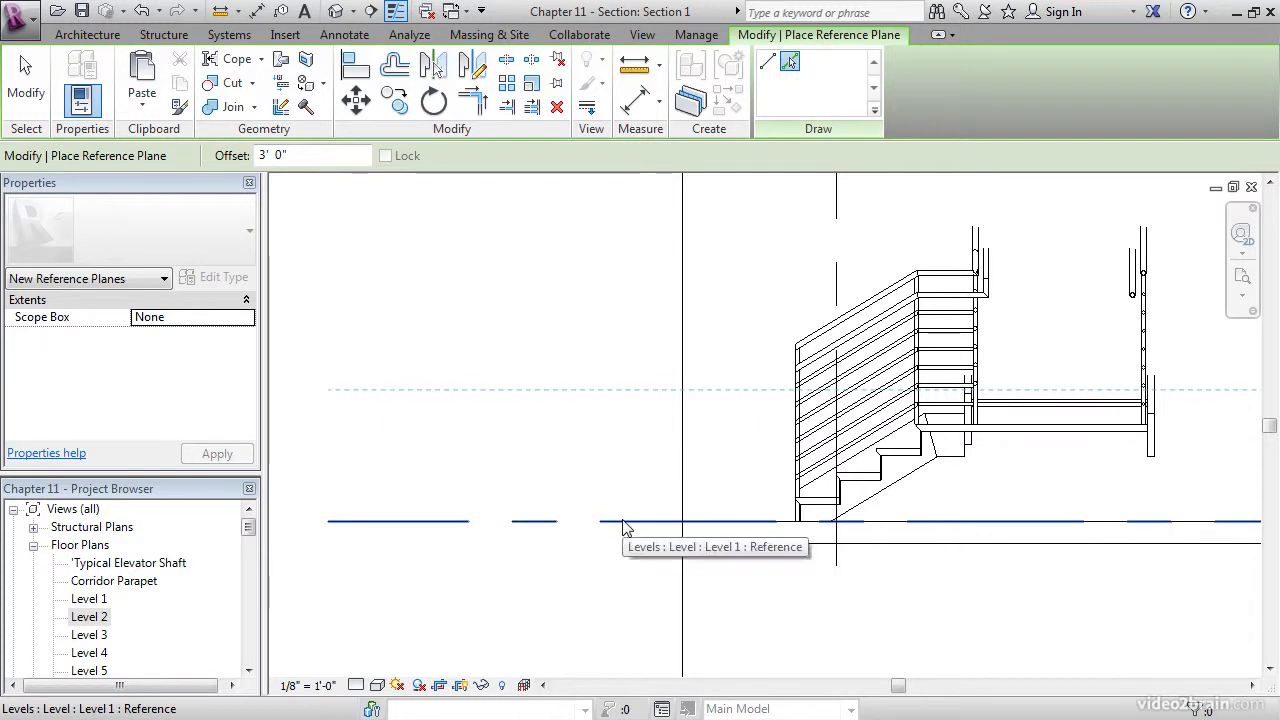
left_click(624, 520)
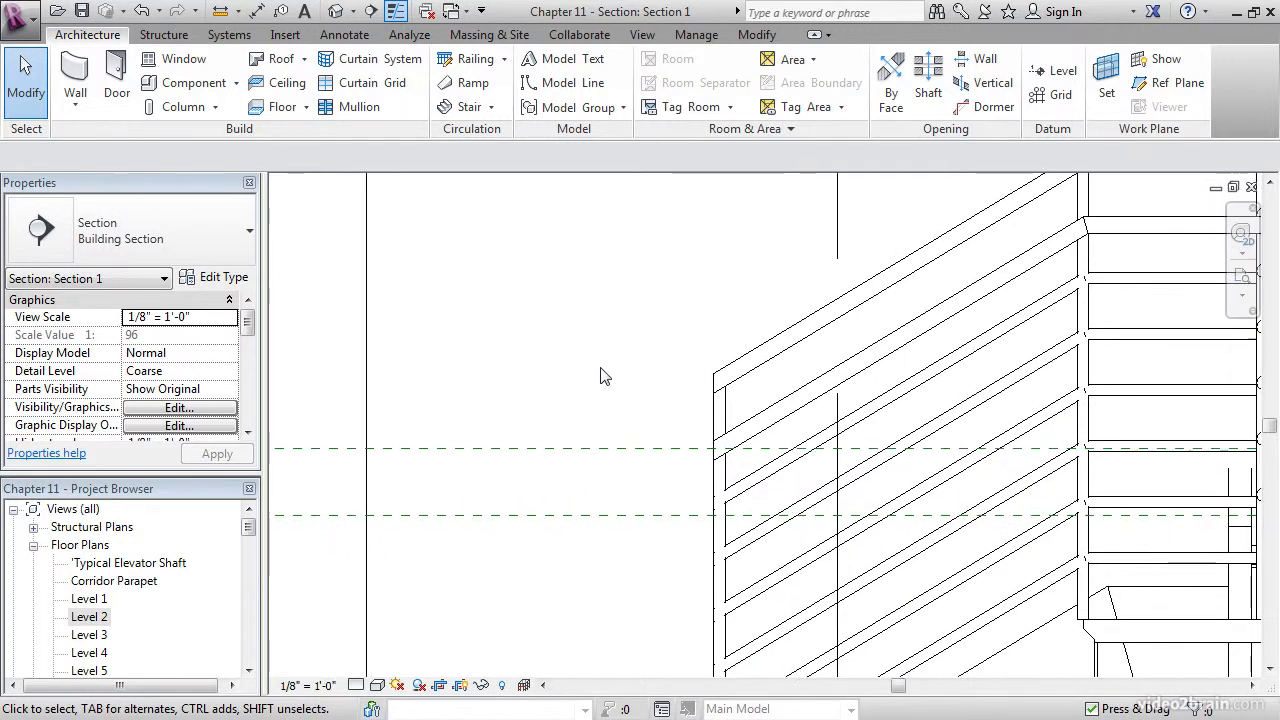
mouse_move(745, 410)
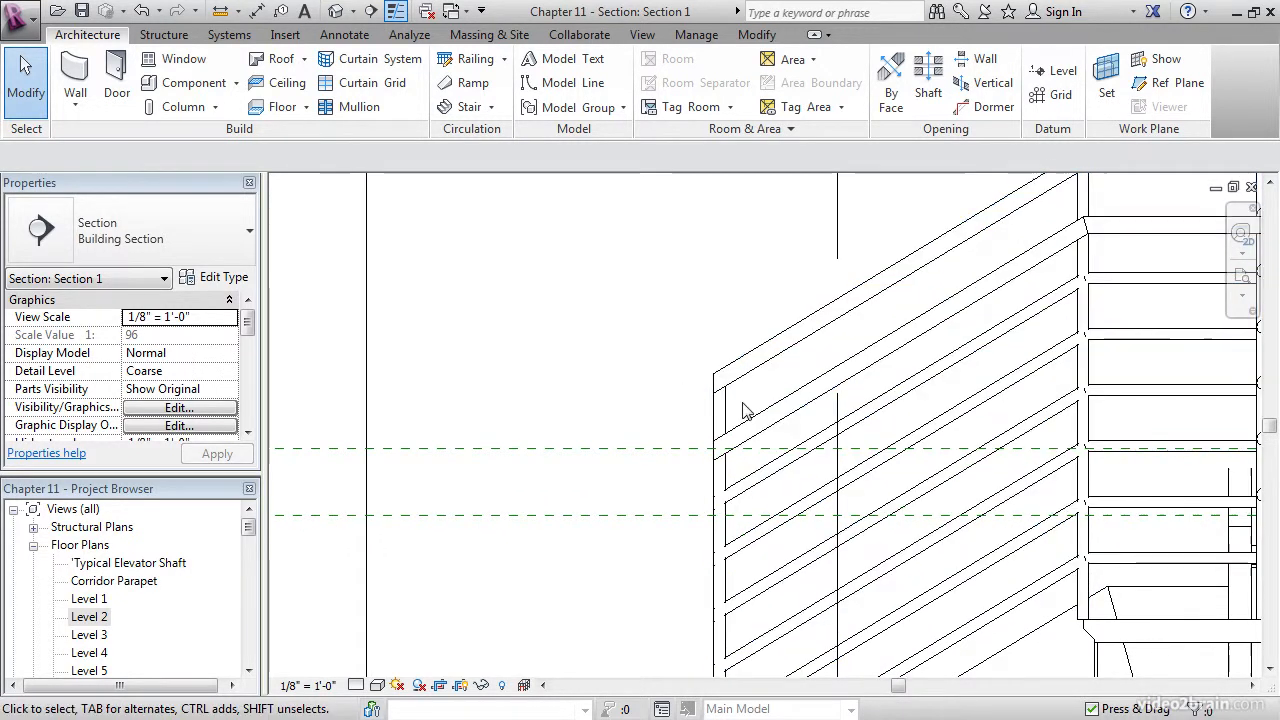
mouse_move(700, 513)
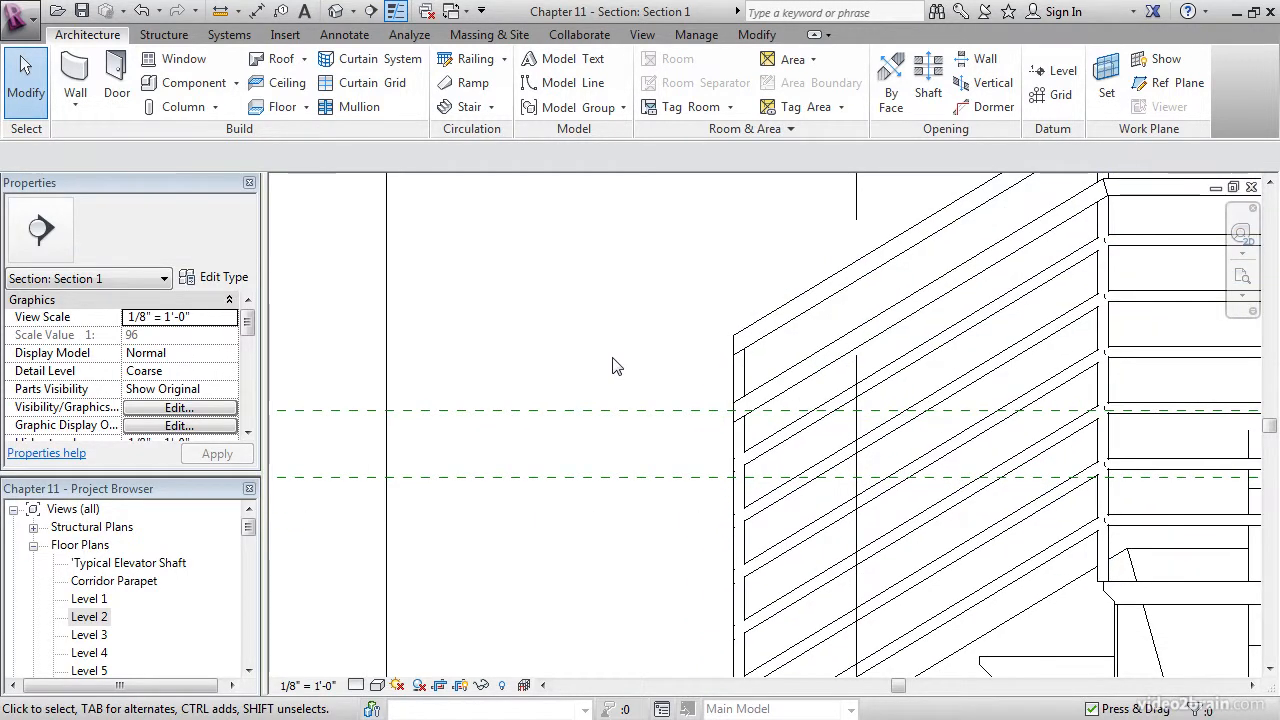
mouse_move(795, 375)
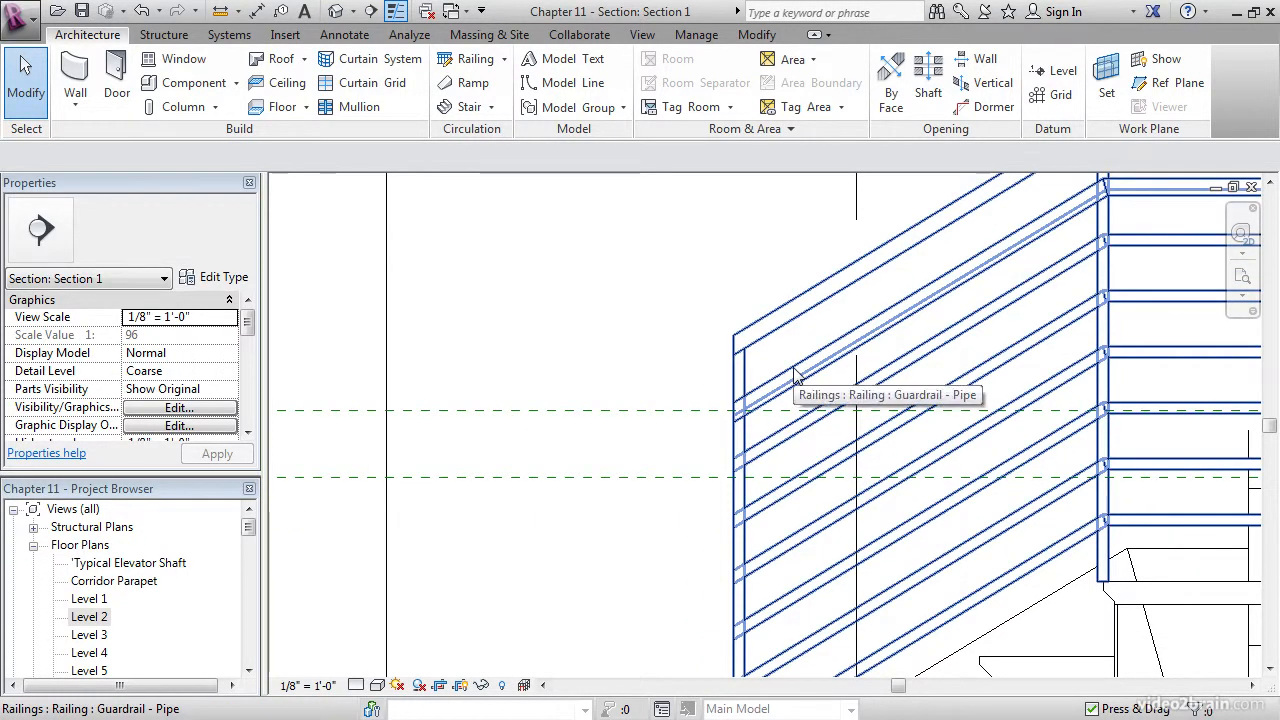
mouse_move(795, 380)
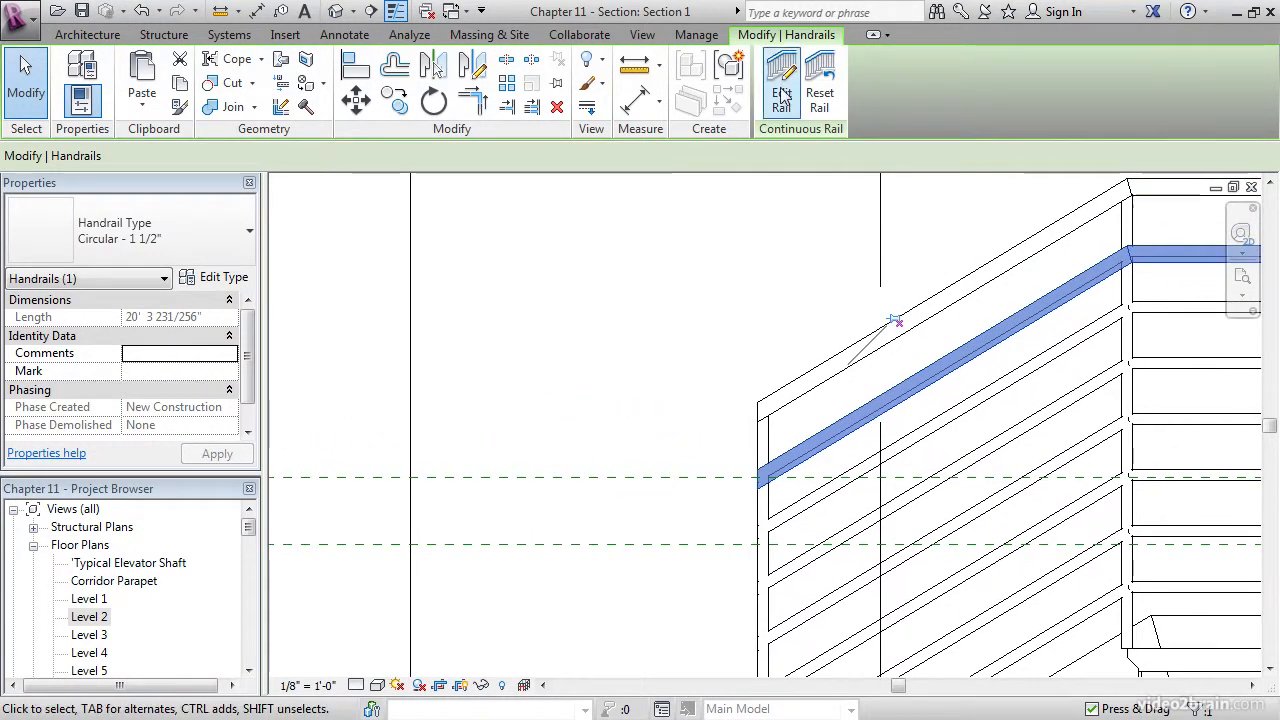
- Enter Edit Rail mode for the top 1 1/2" circular handrail
left_click(780, 83)
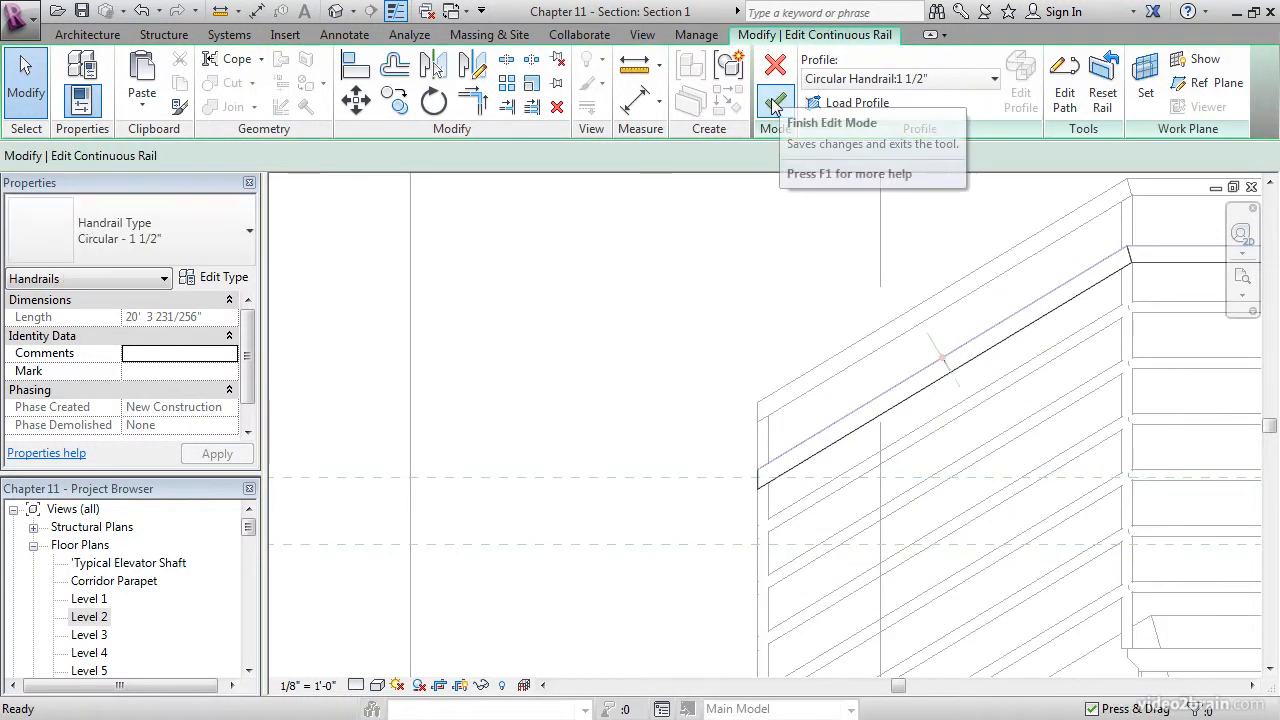
left_click(776, 103)
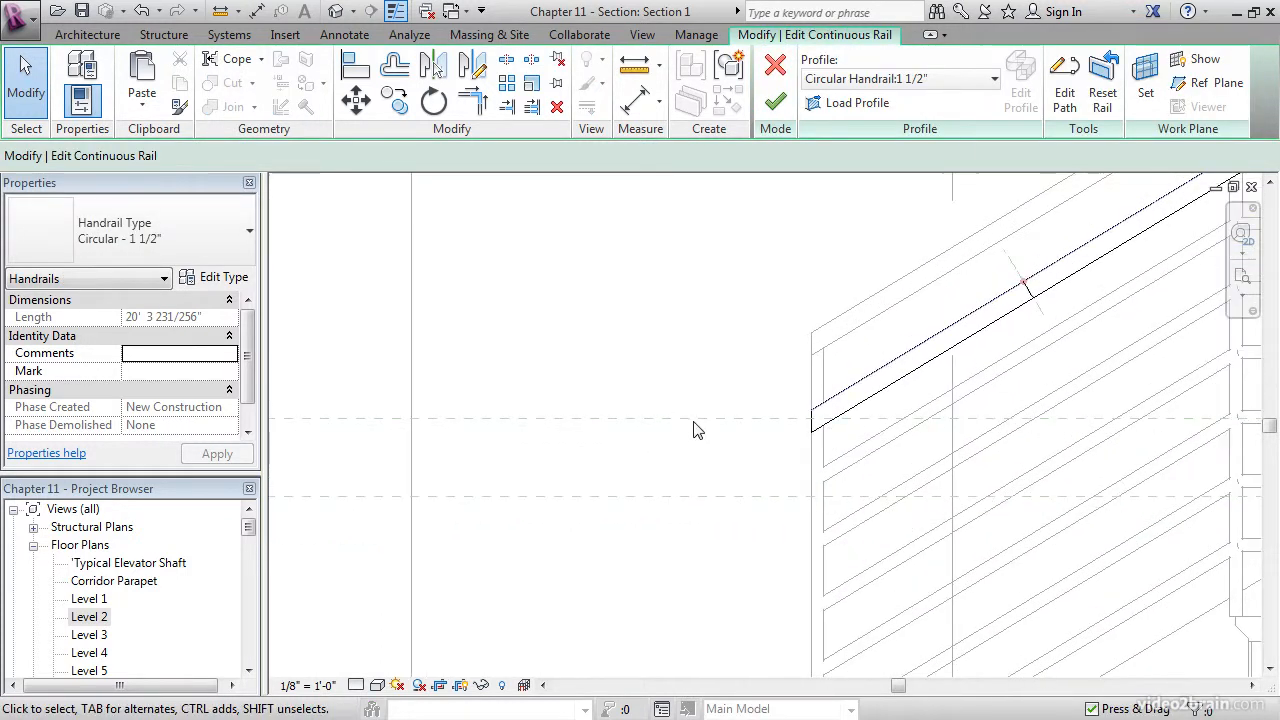
mouse_move(1098, 173)
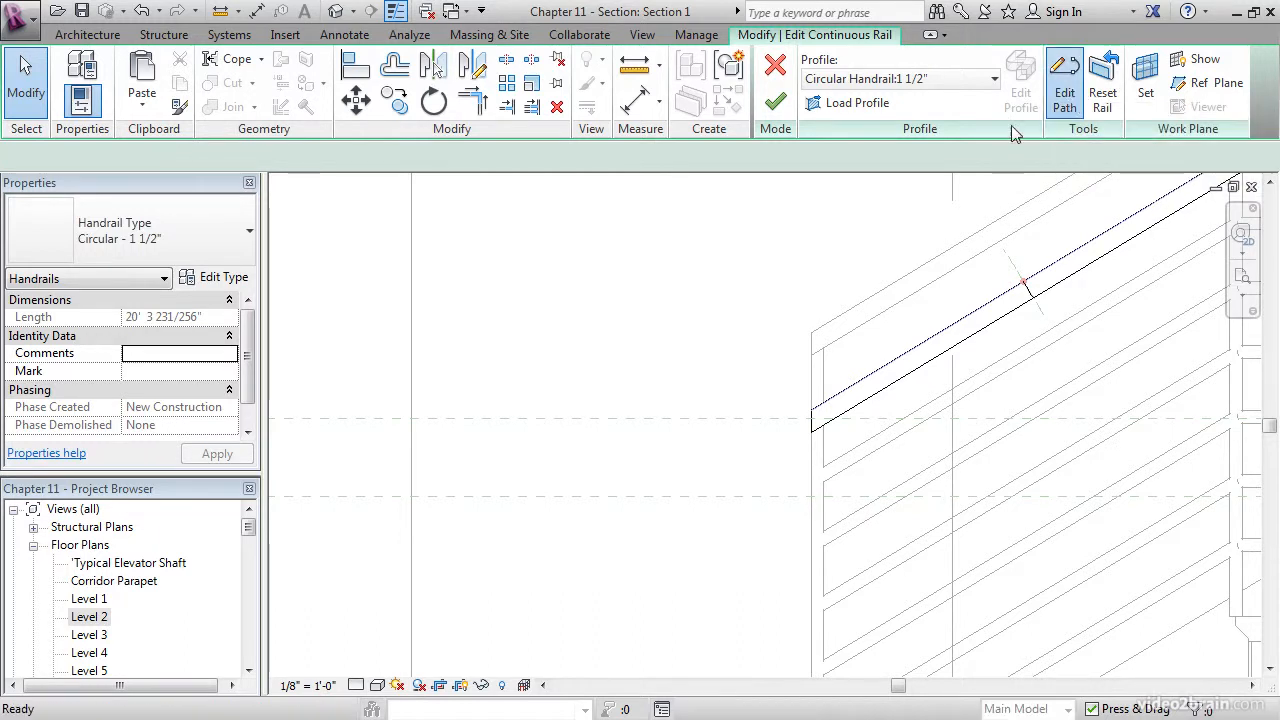
- Sketch a vertical drop and horizontal return on the handrail path, then finish editing
left_click(1064, 82)
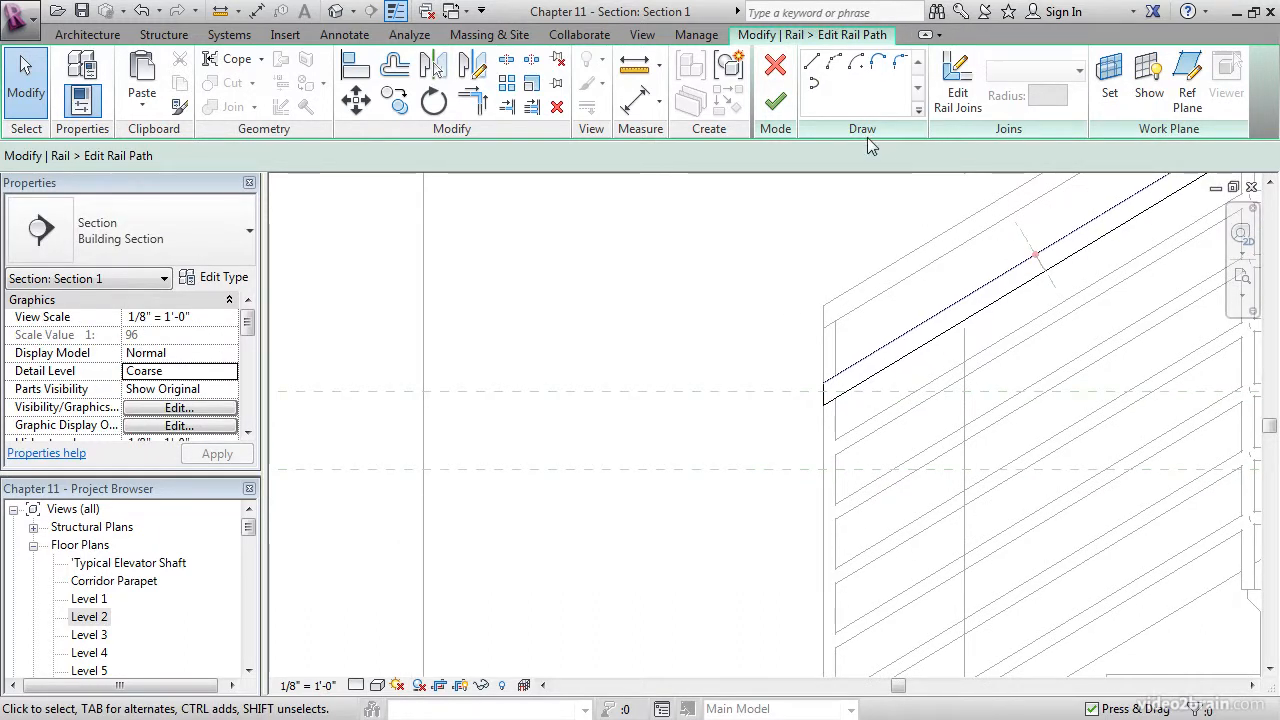
mouse_move(812, 63)
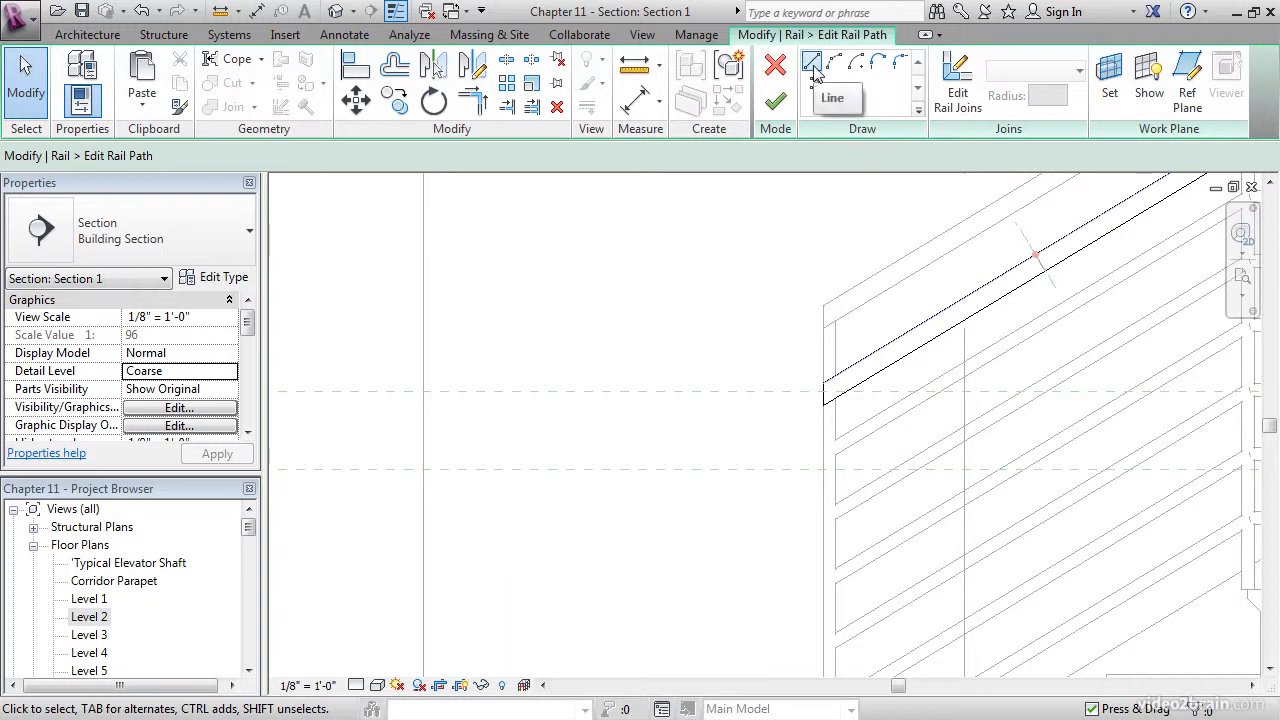
left_click(812, 63)
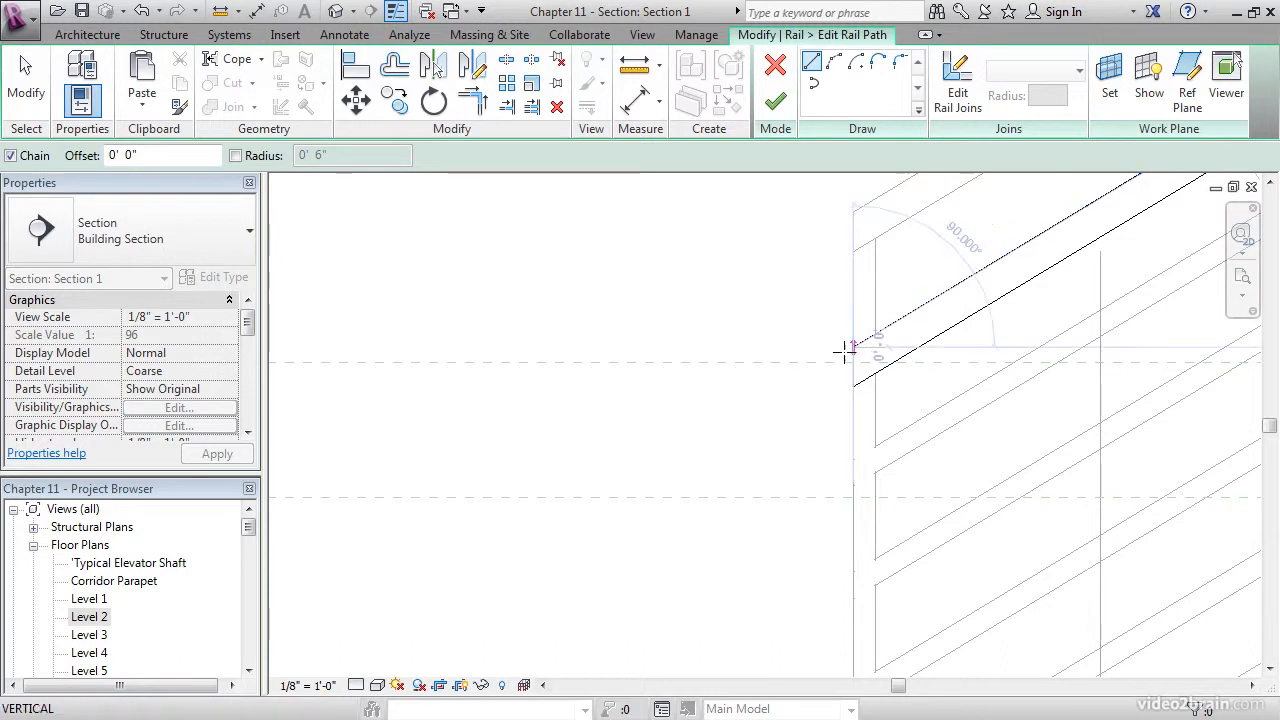
mouse_move(793, 382)
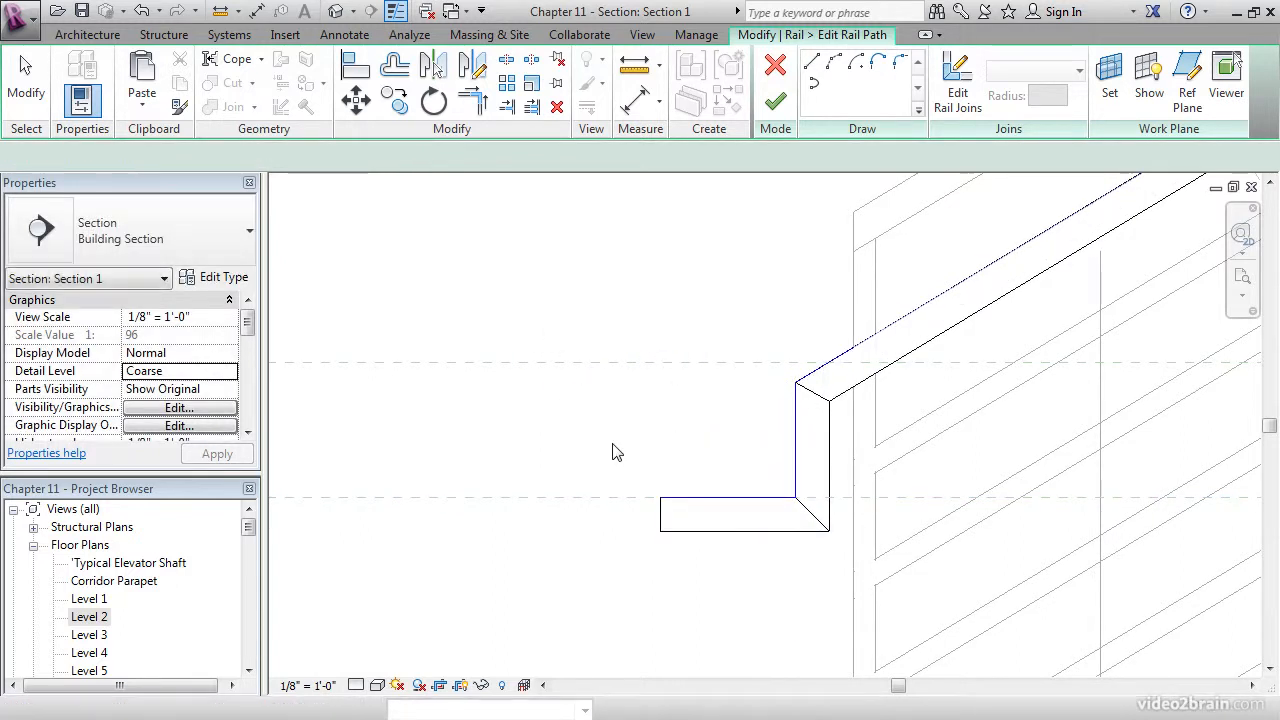
left_click(720, 498)
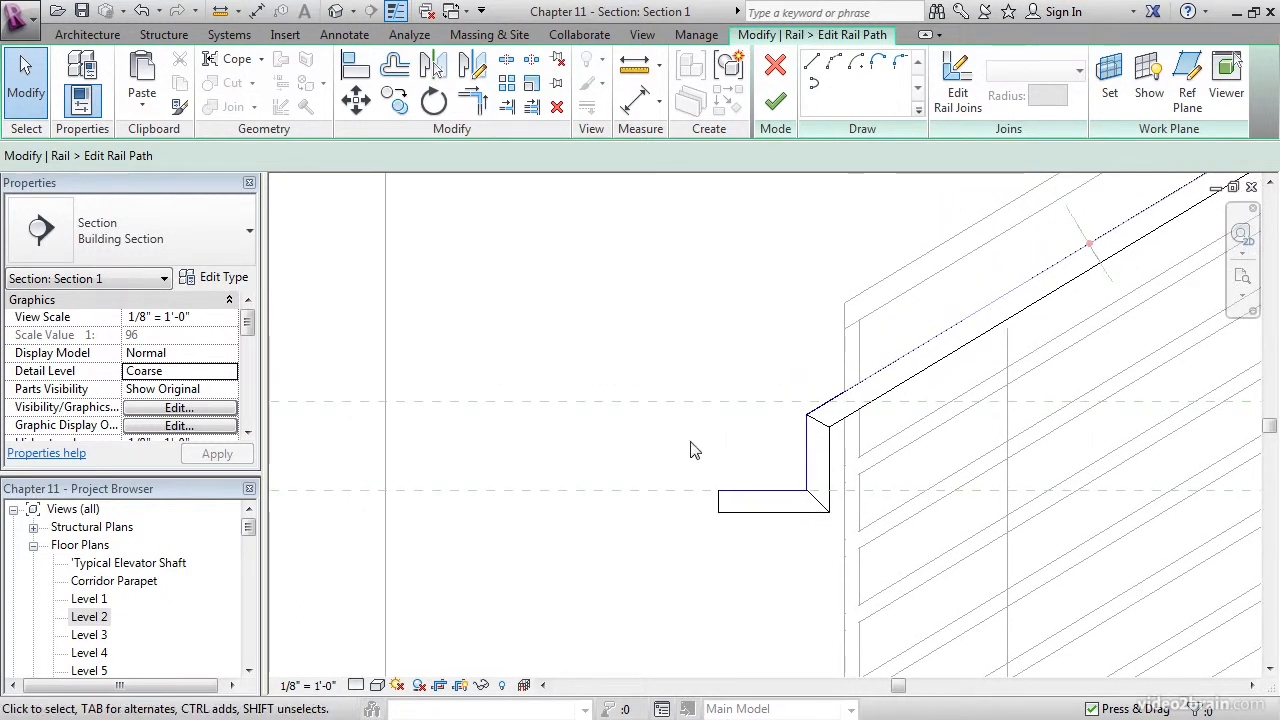
mouse_move(776, 104)
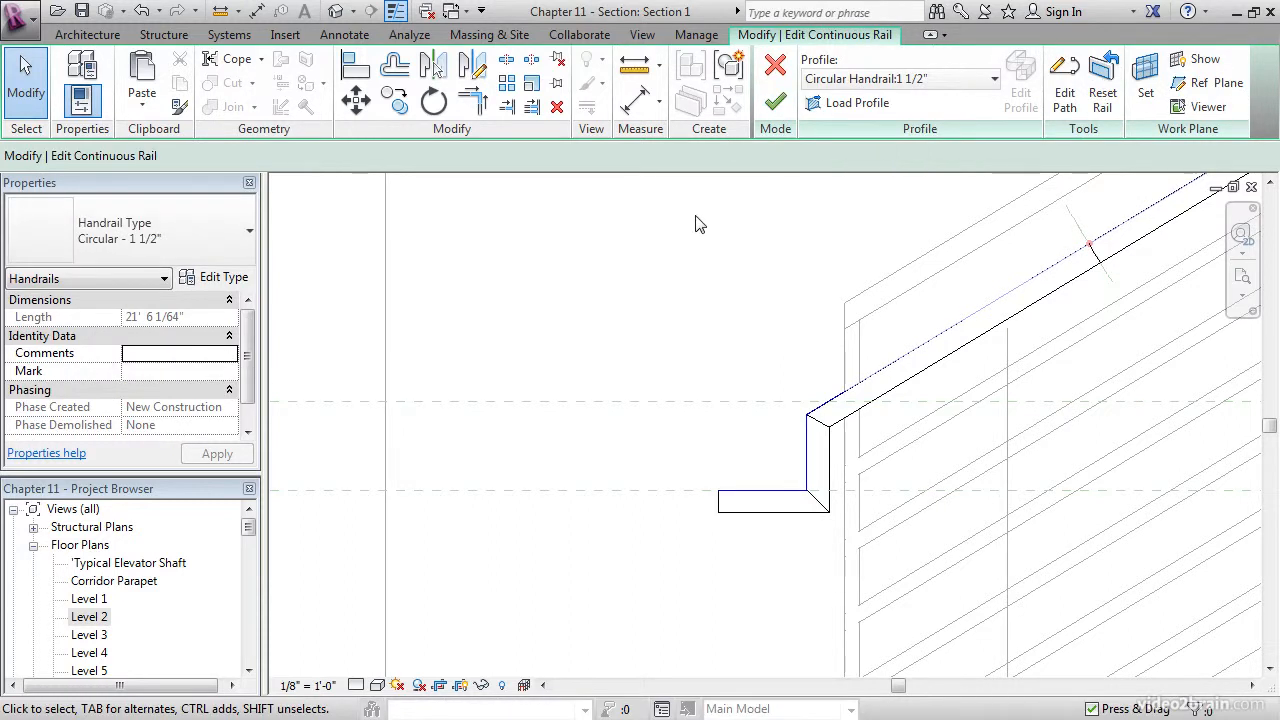
left_click(775, 103)
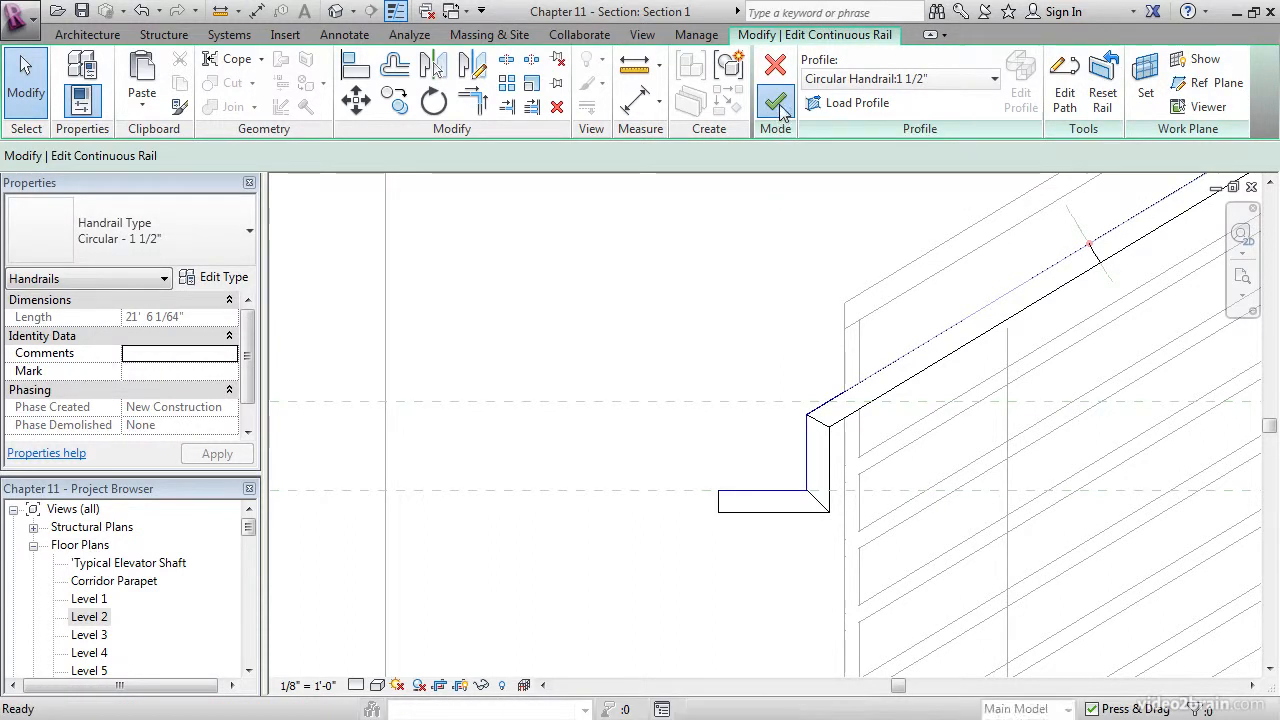
left_click(775, 103)
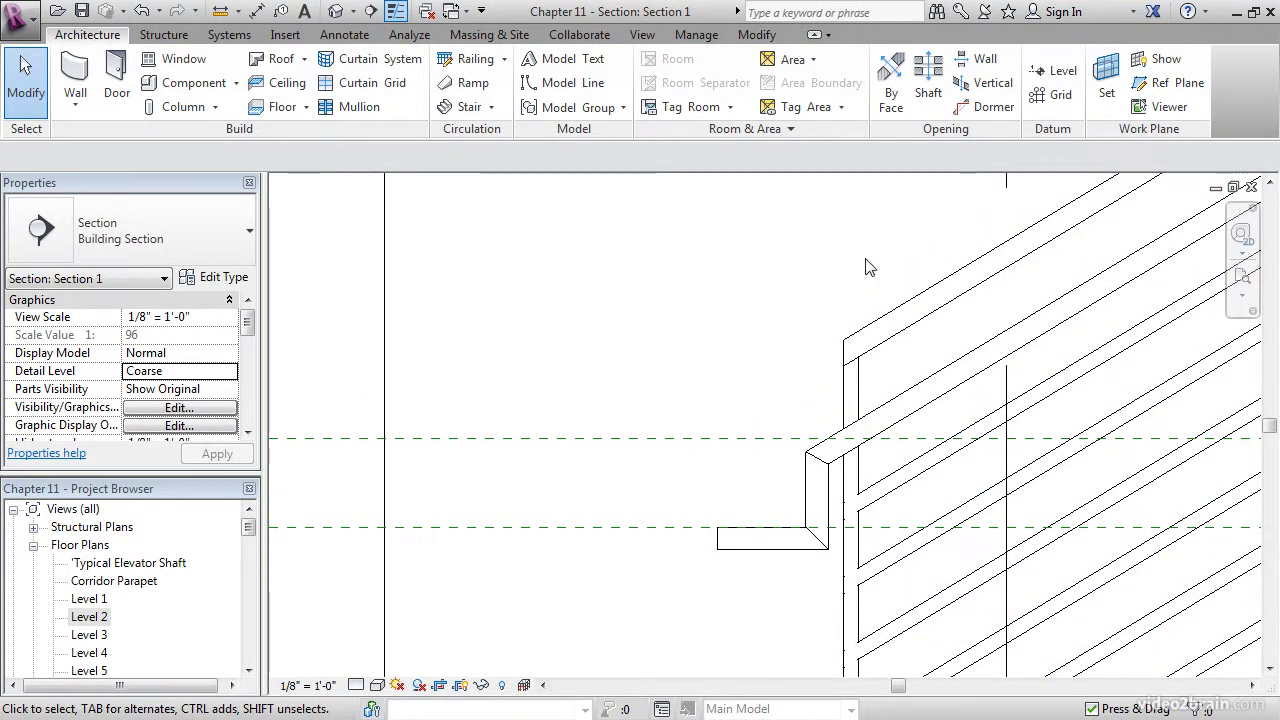
mouse_move(900, 315)
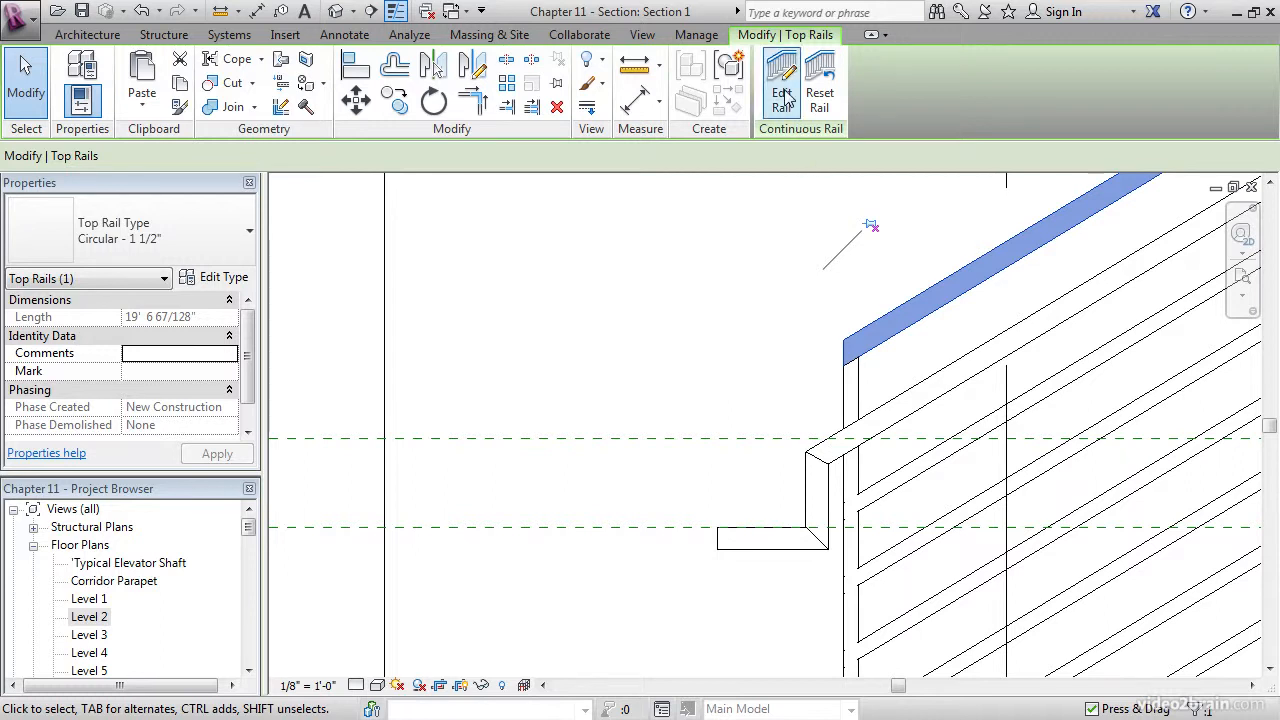
- Open the top rail's path for editing with line sketching ready
left_click(782, 82)
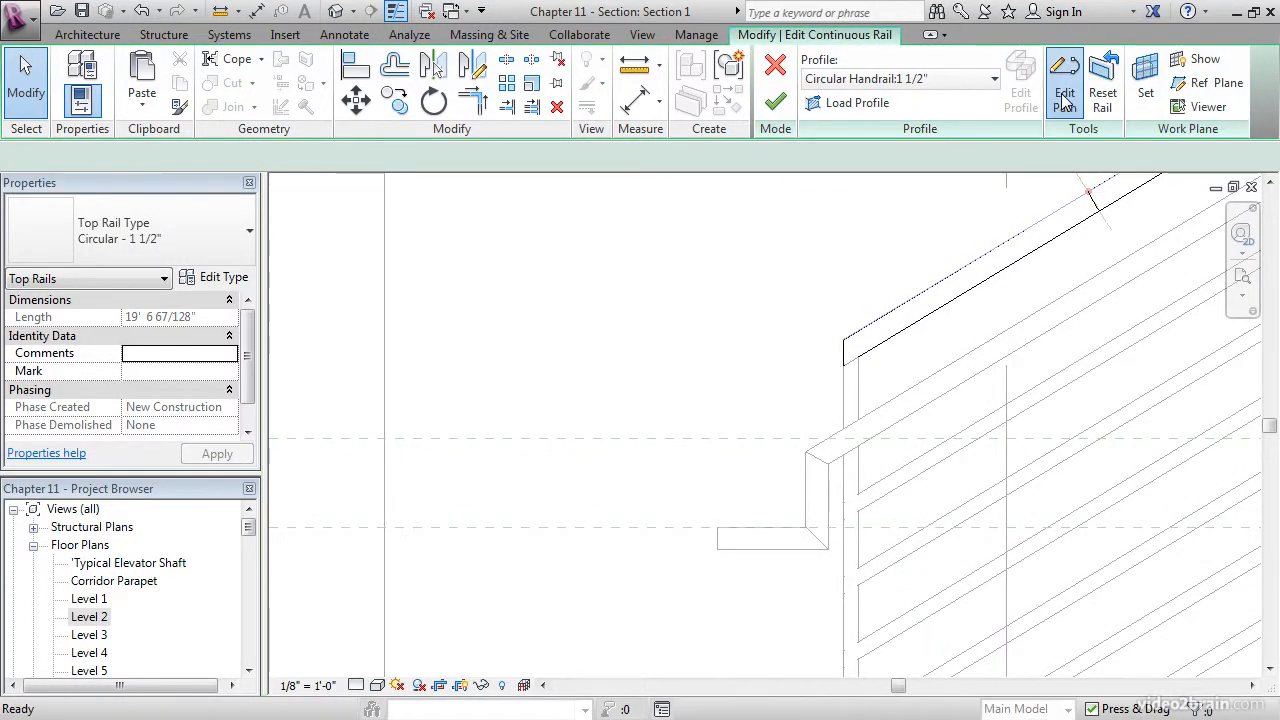
left_click(1064, 80)
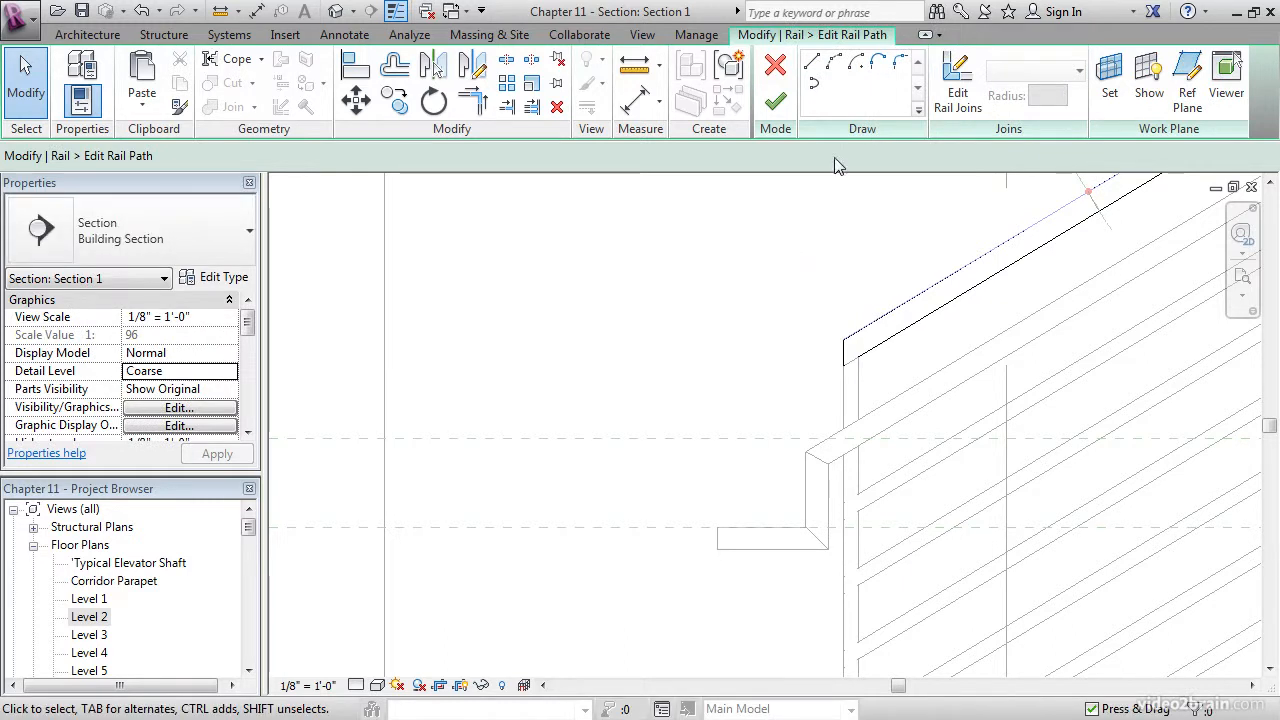
left_click(811, 62)
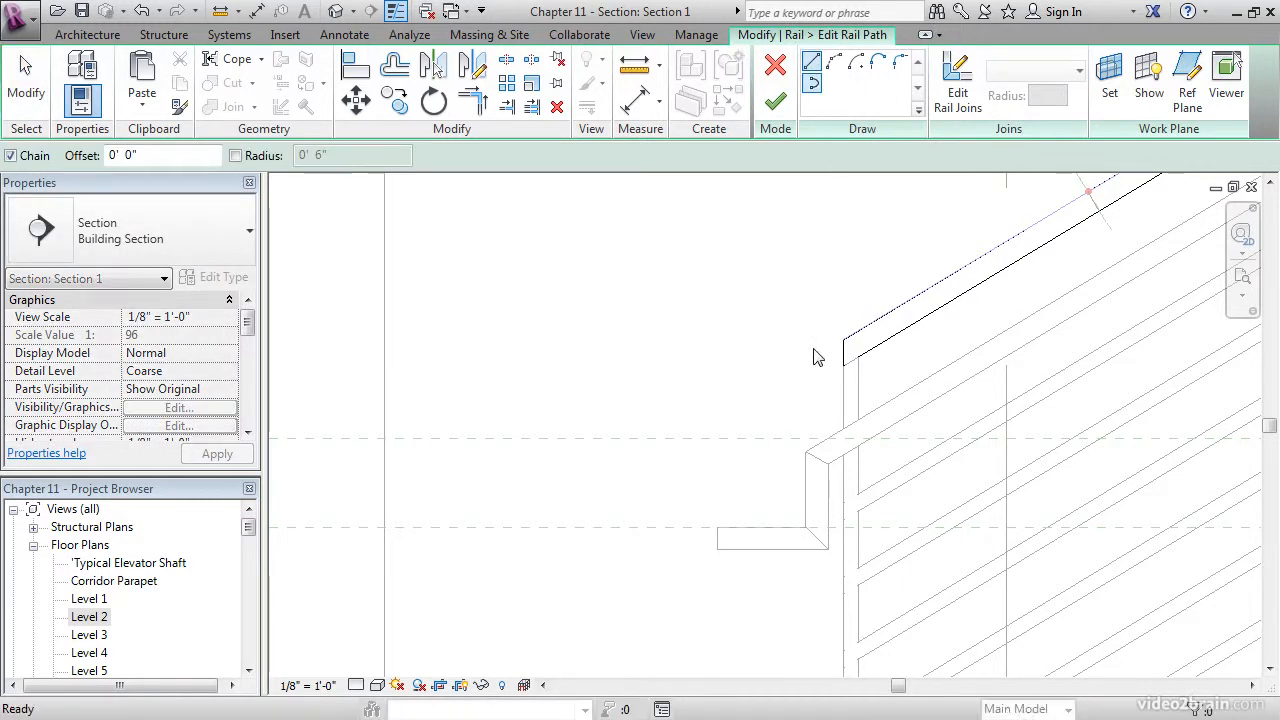
mouse_move(780, 378)
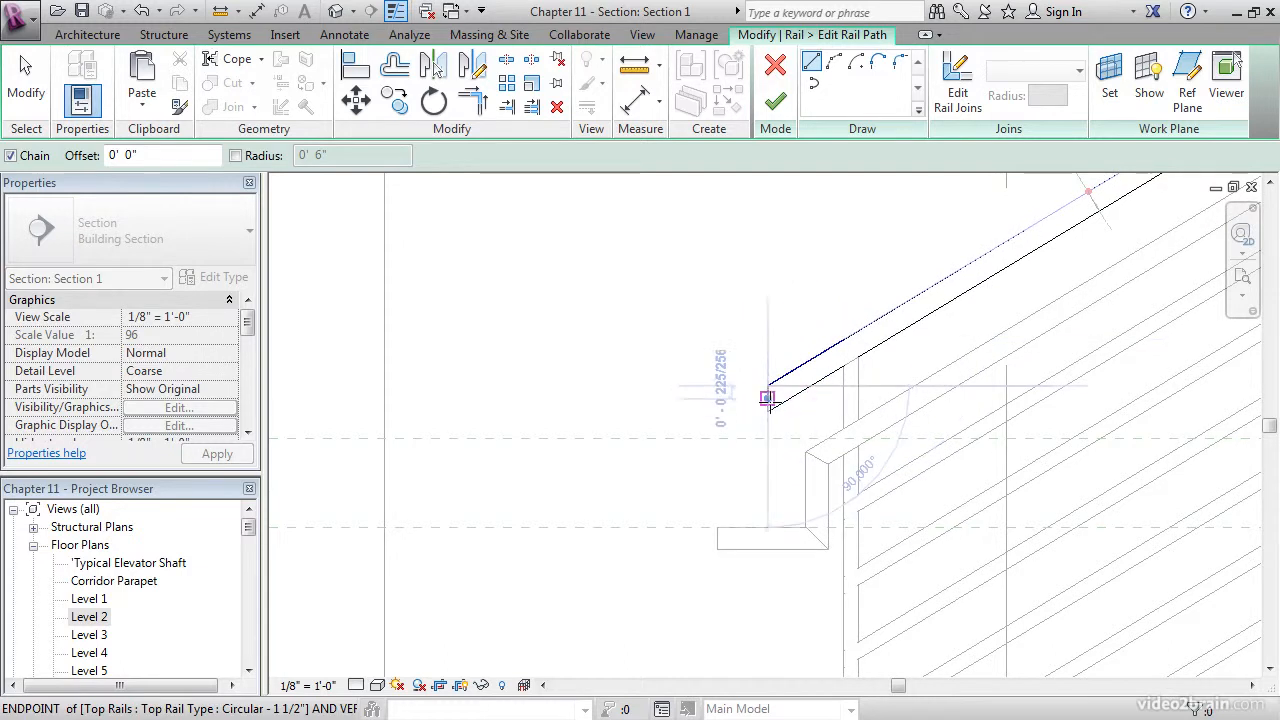
mouse_move(768, 438)
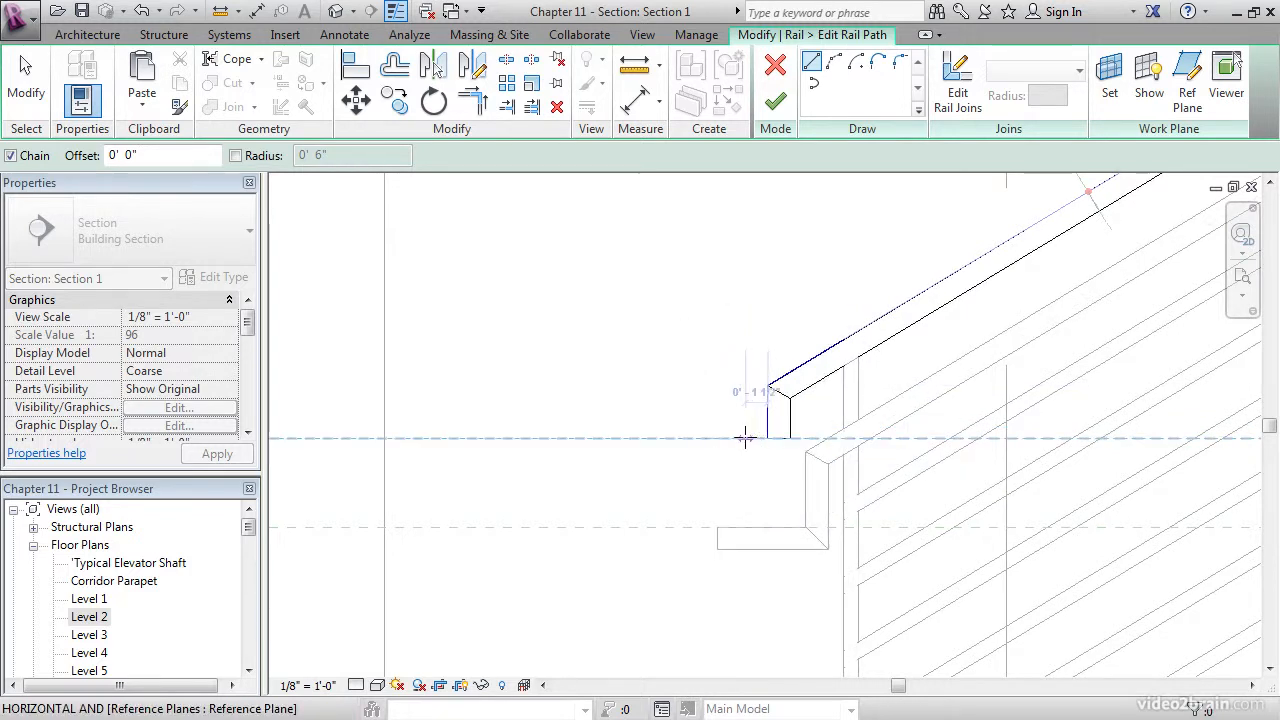
mouse_move(687, 435)
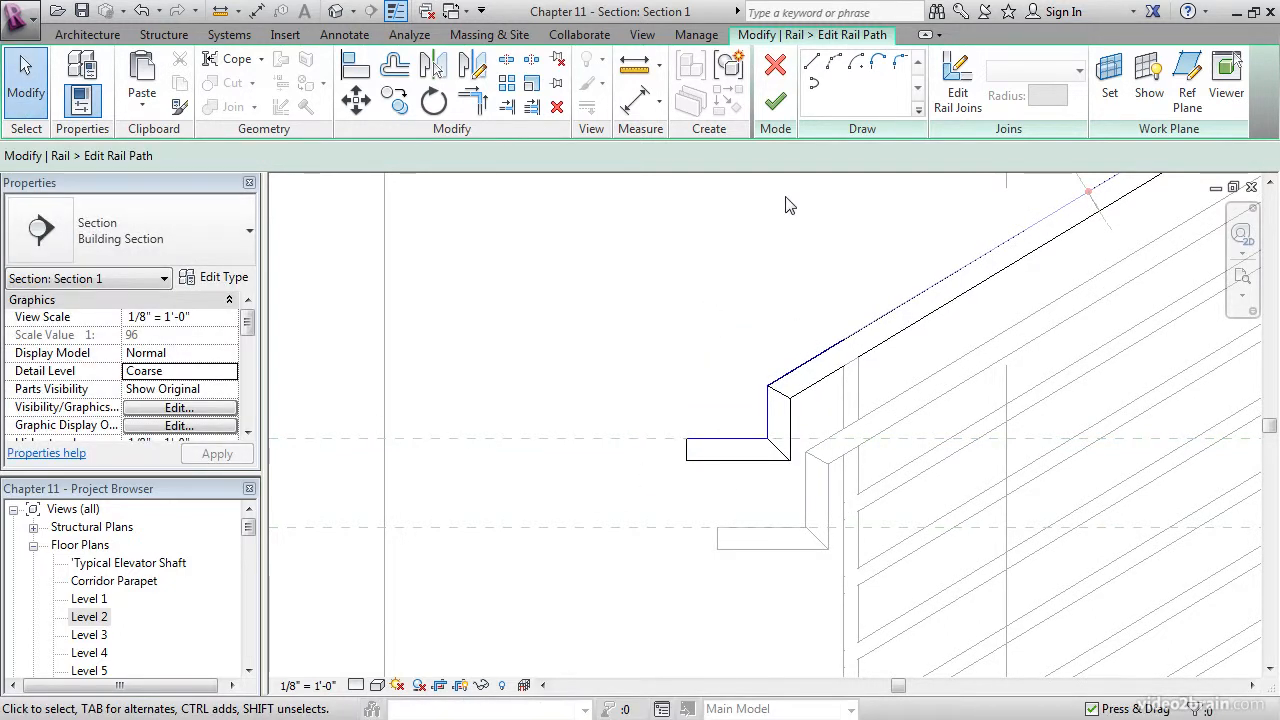
mouse_move(1187, 75)
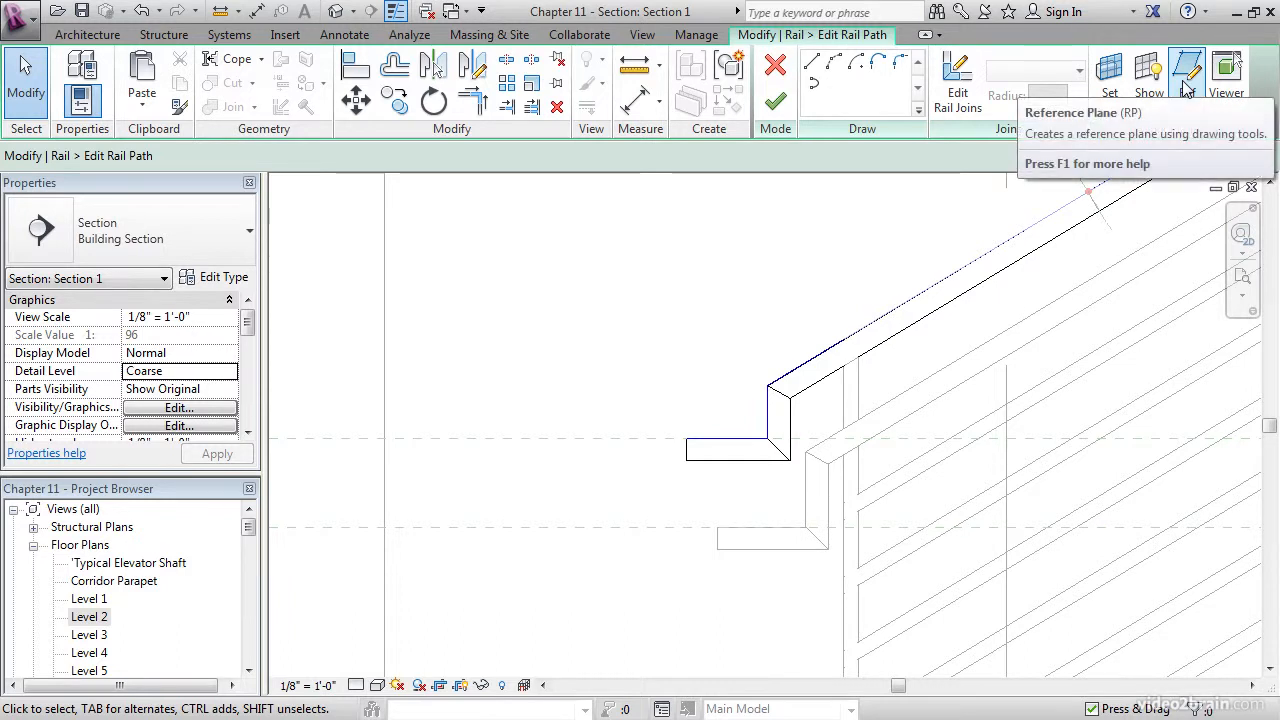
- Adjust the horizontal return segment, then finish the path and rail edits
left_click(1186, 75)
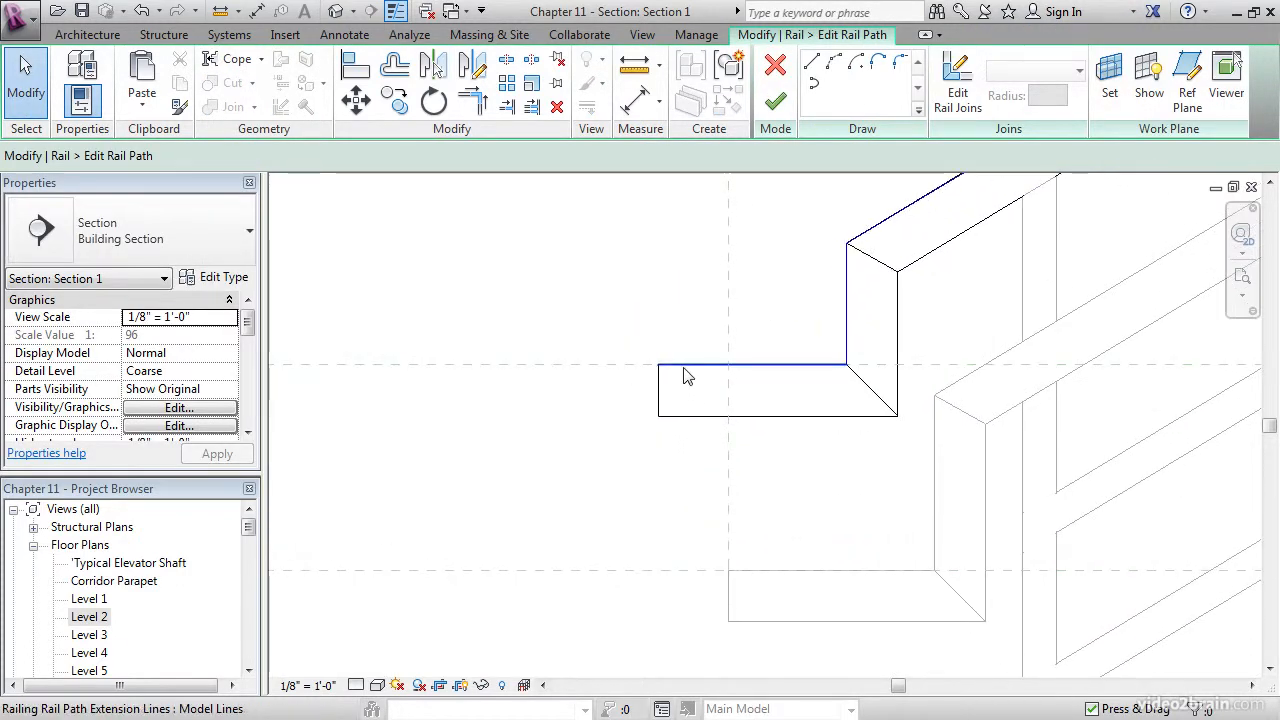
left_click(720, 363)
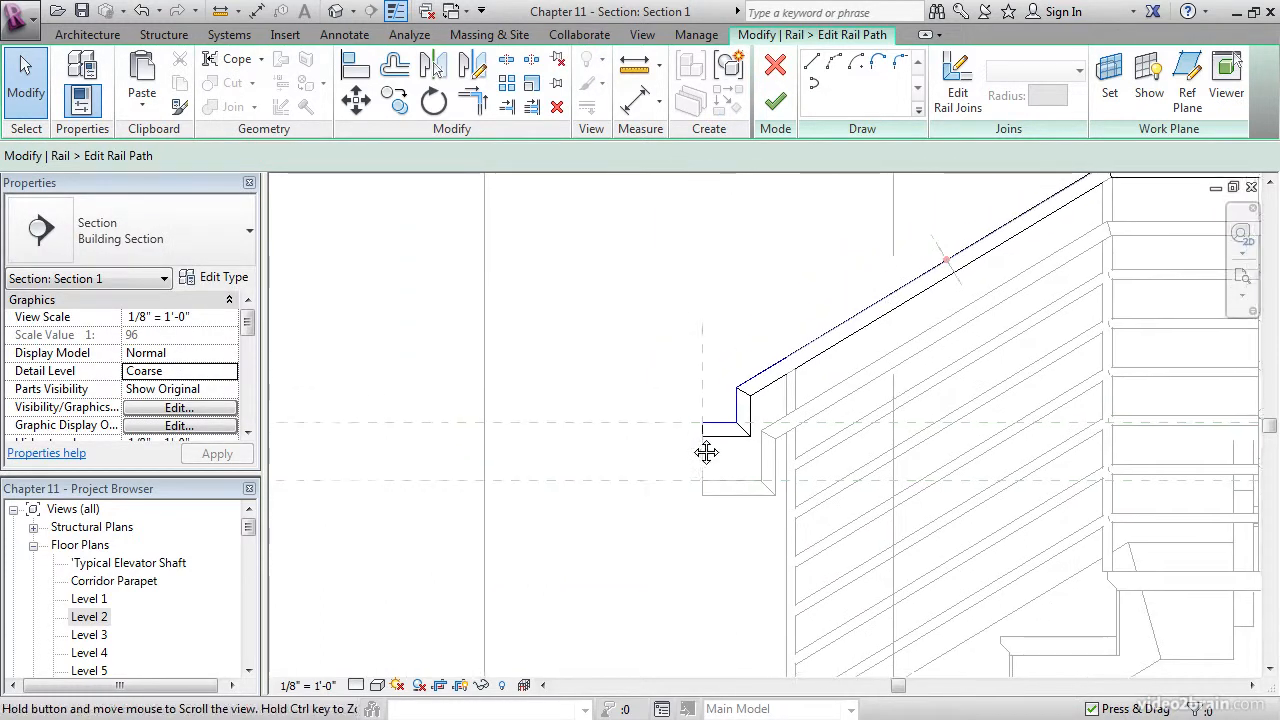
mouse_move(776, 102)
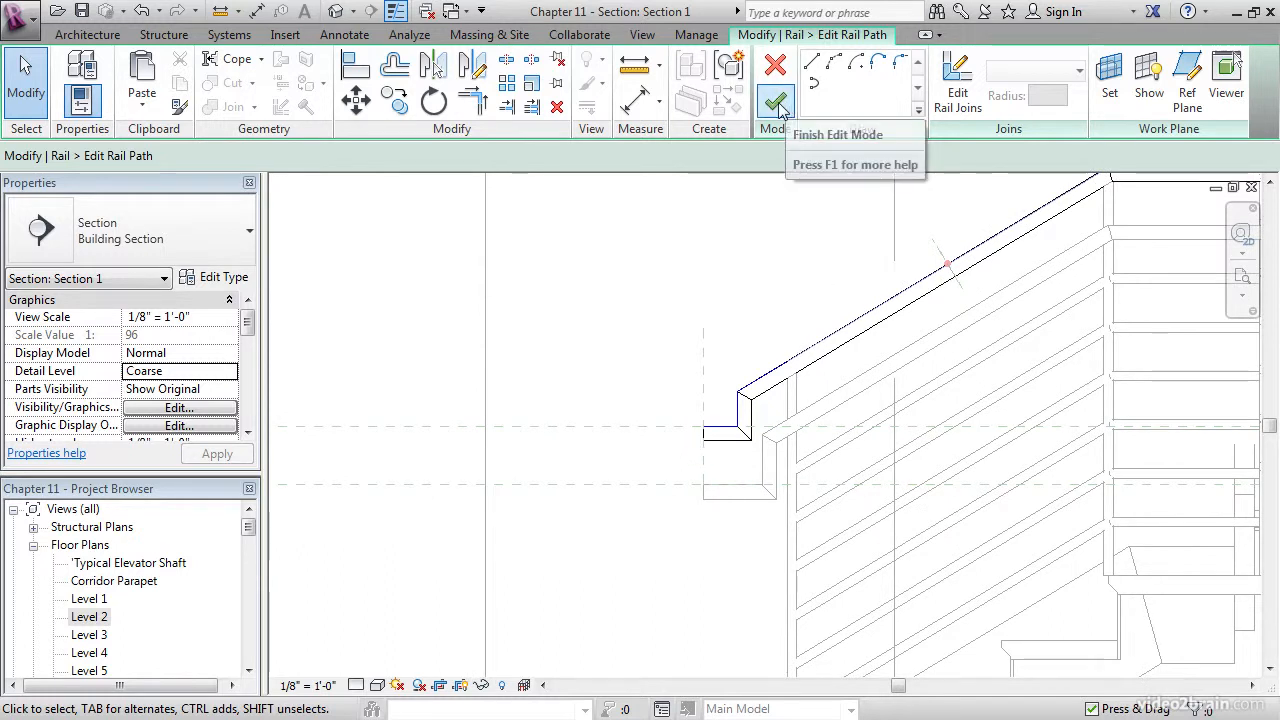
left_click(775, 103)
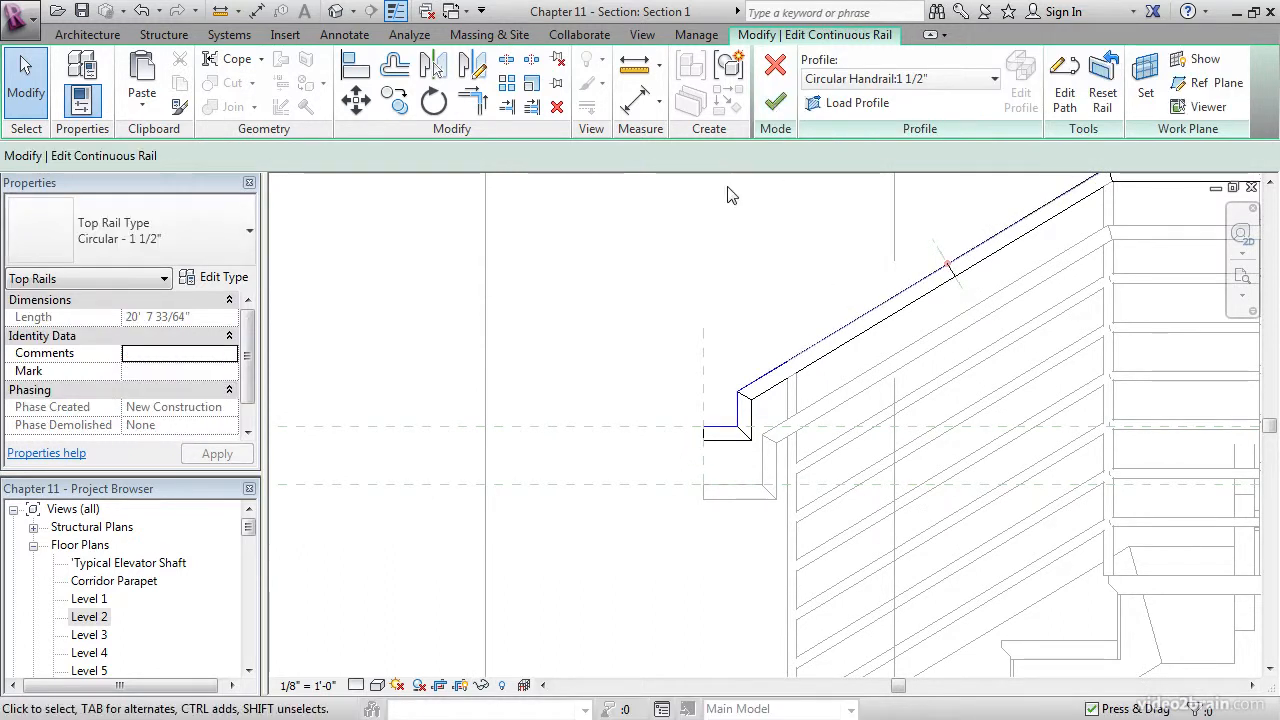
left_click(775, 100)
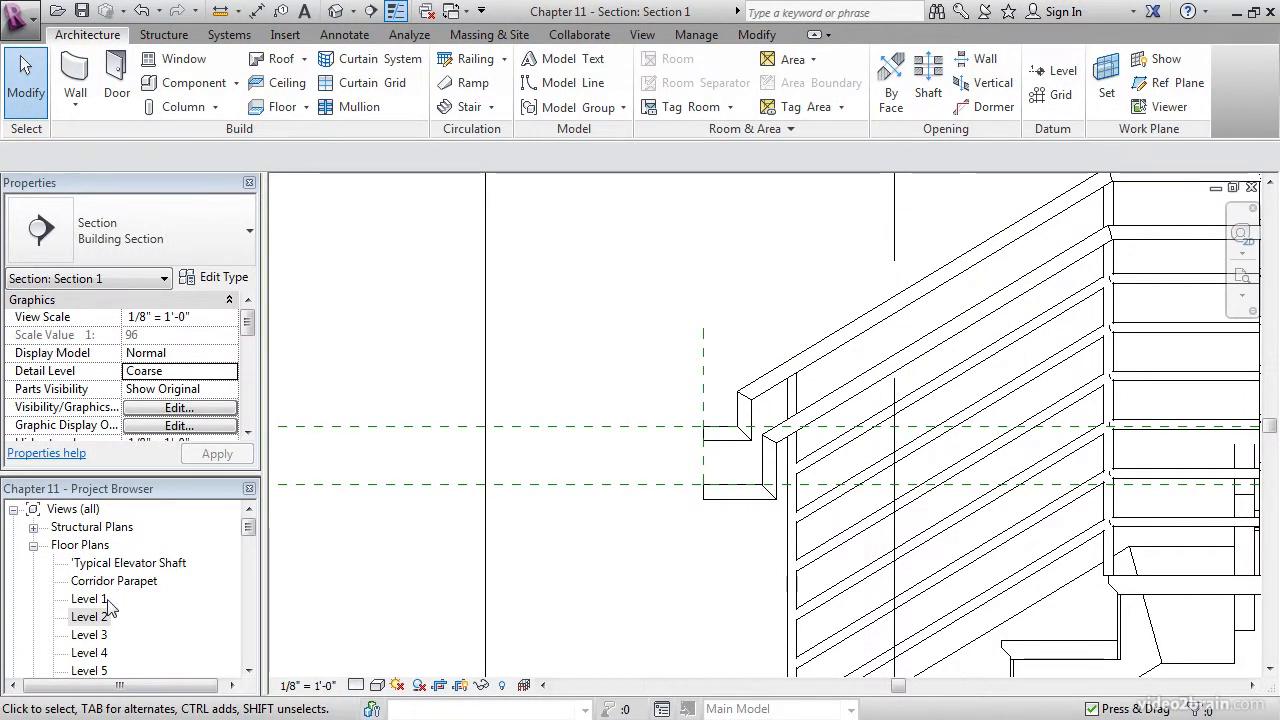
- Flip Section 1's viewing direction from the Level 2 plan
double_click(89, 616)
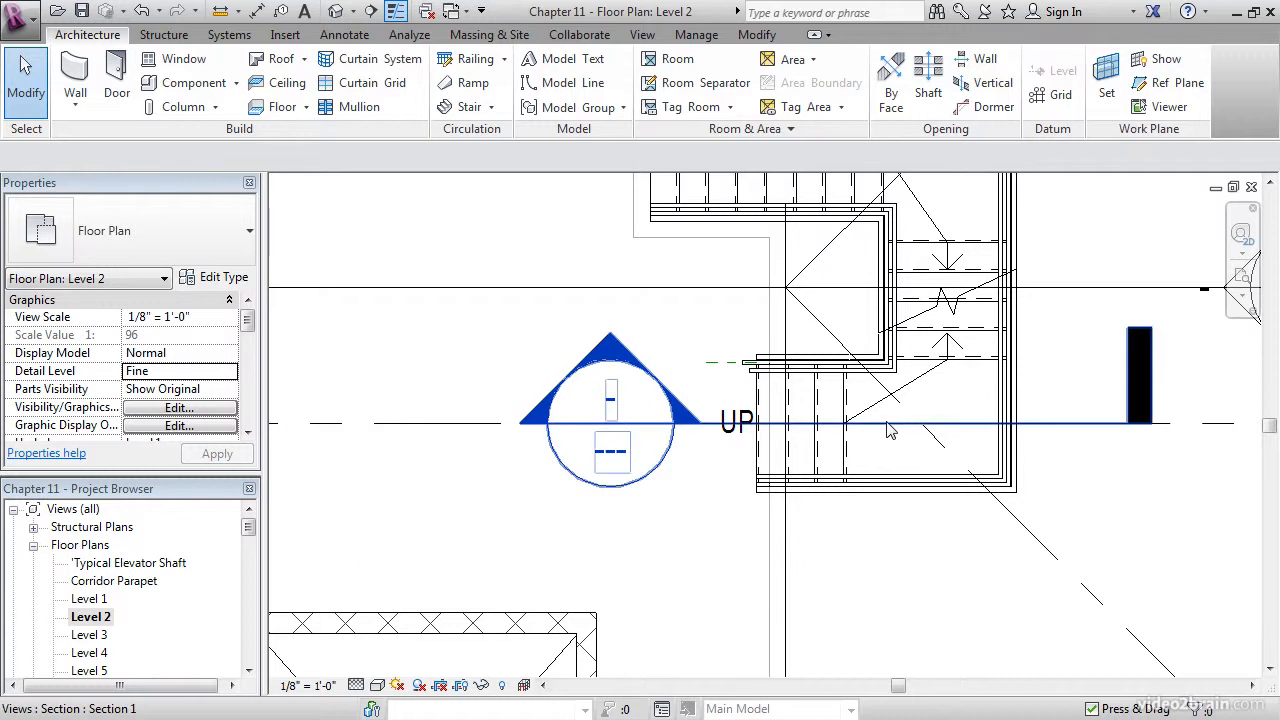
left_click(770, 420)
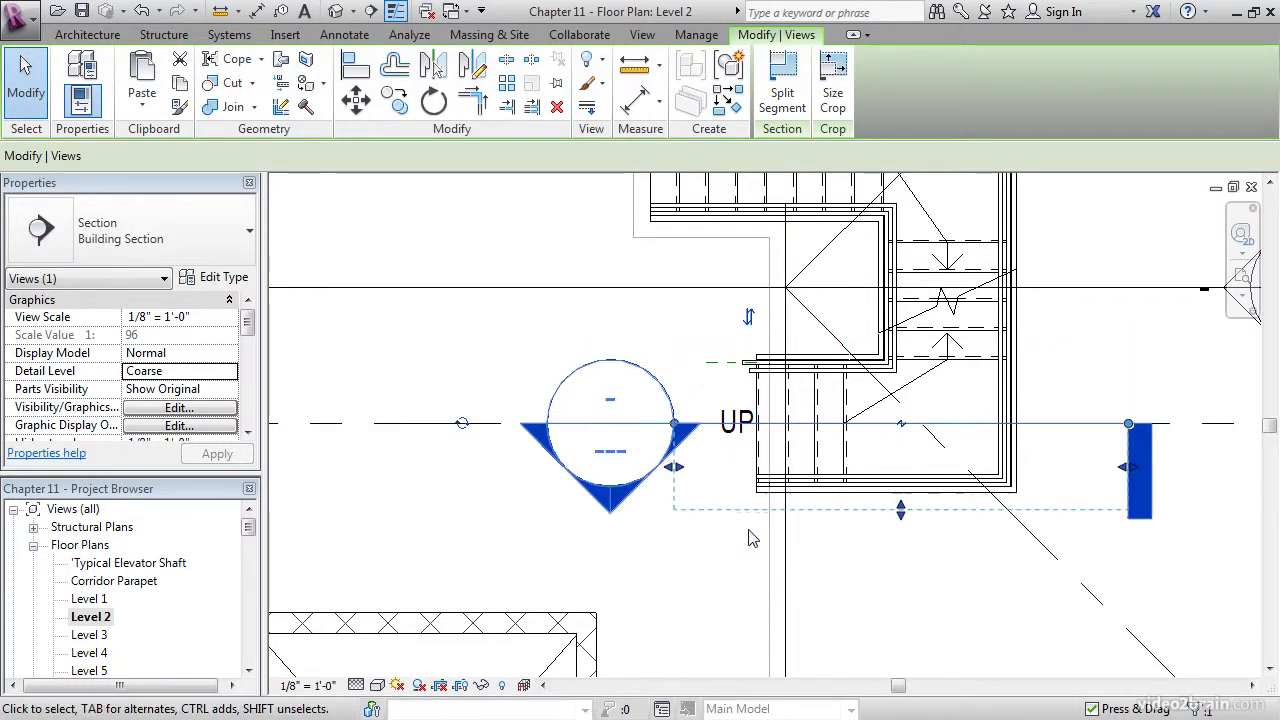
left_click(680, 587)
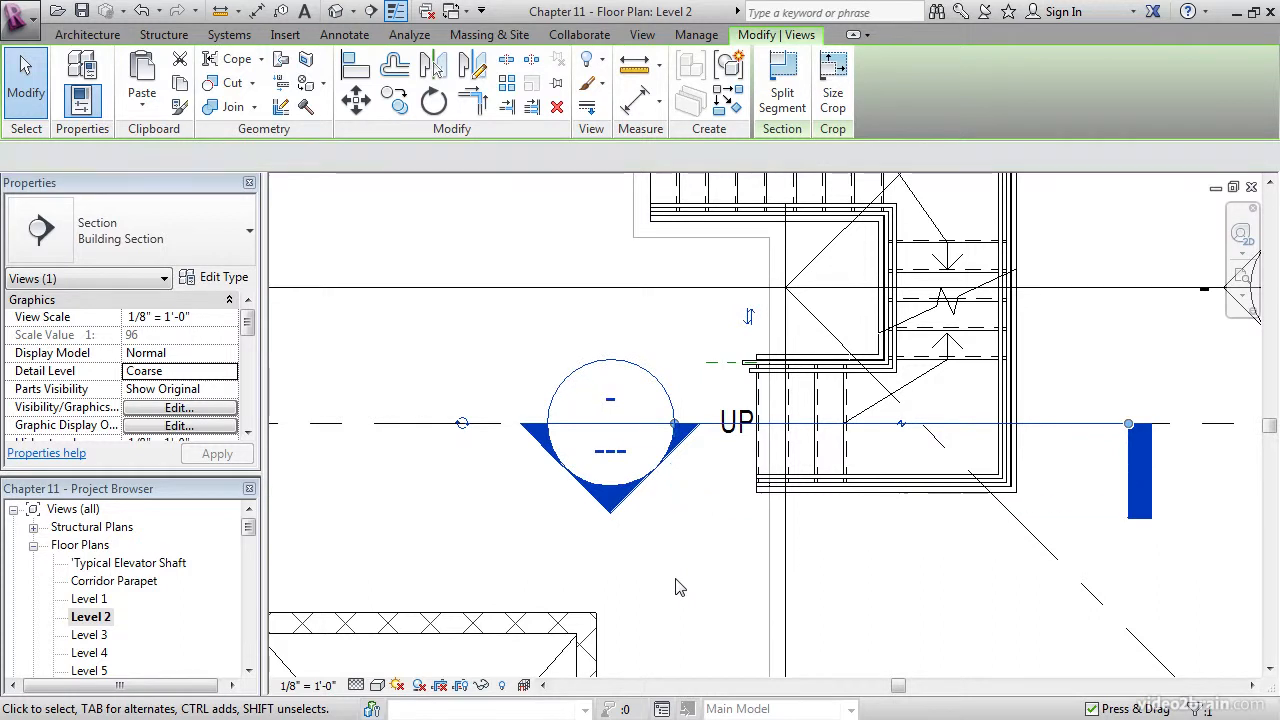
left_click(680, 585)
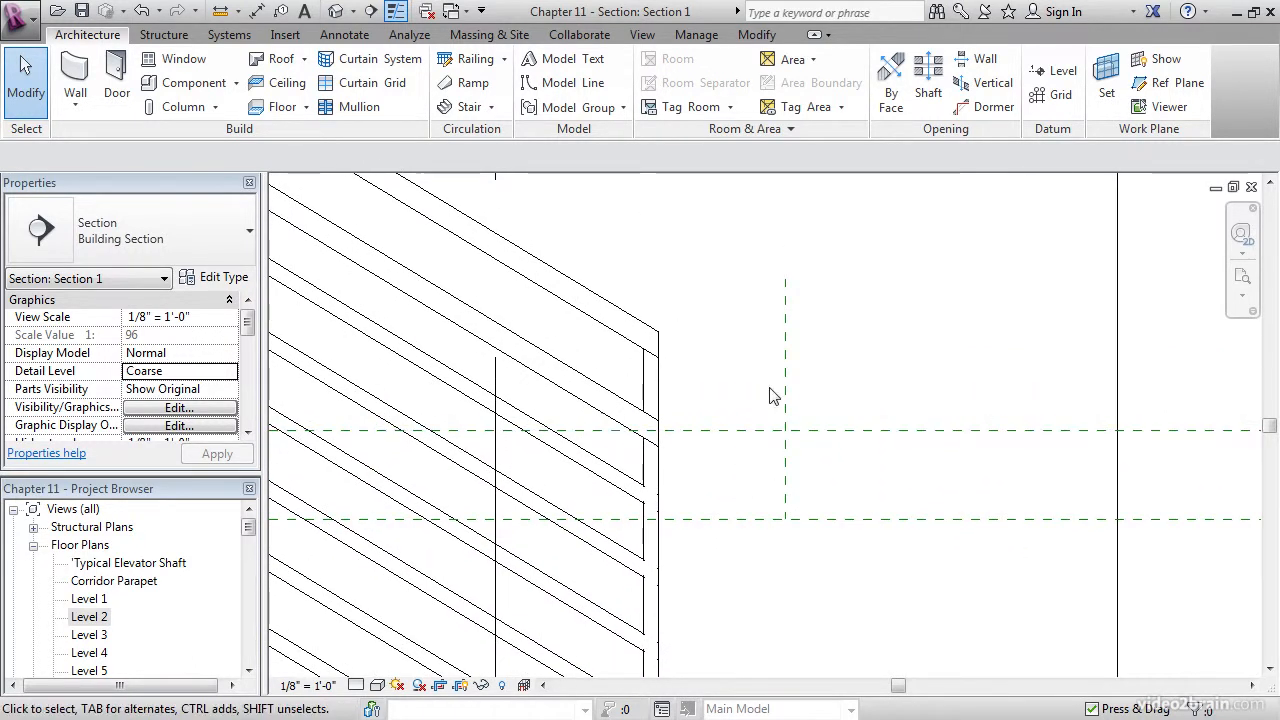
mouse_move(598, 392)
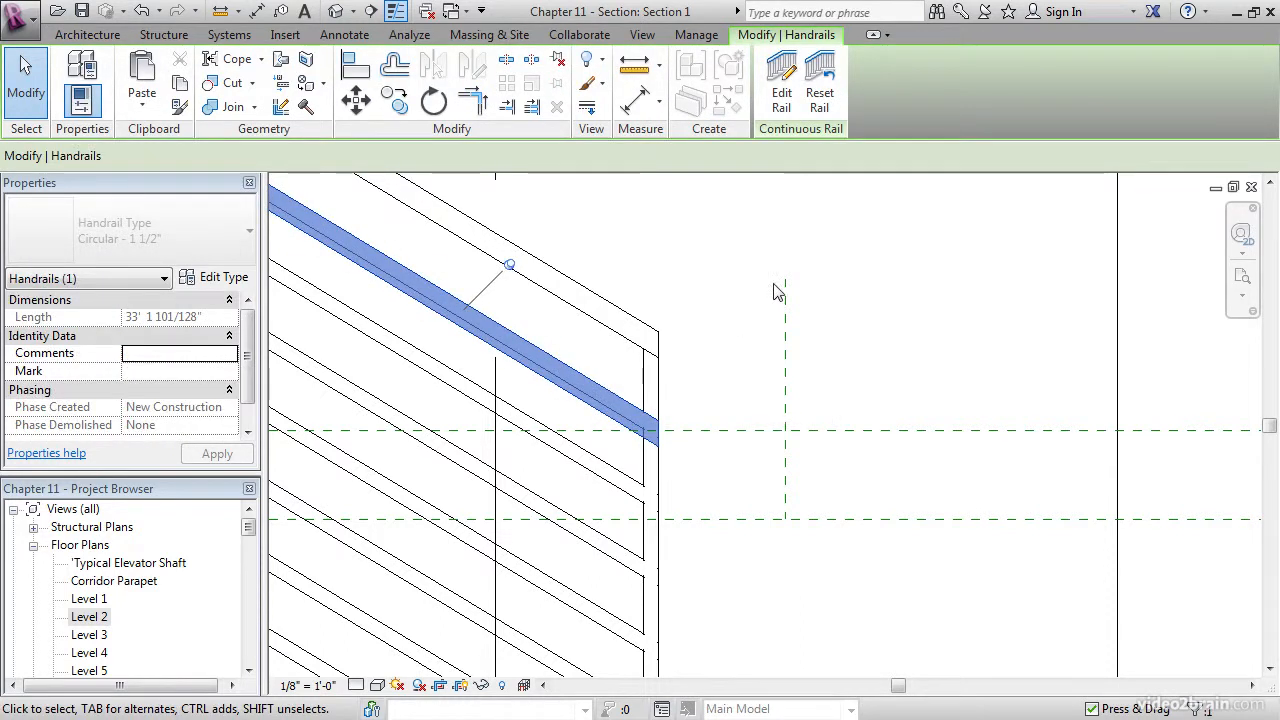
- Extend the handrail path to the reference plane with a drop and horizontal return, and finish
left_click(781, 80)
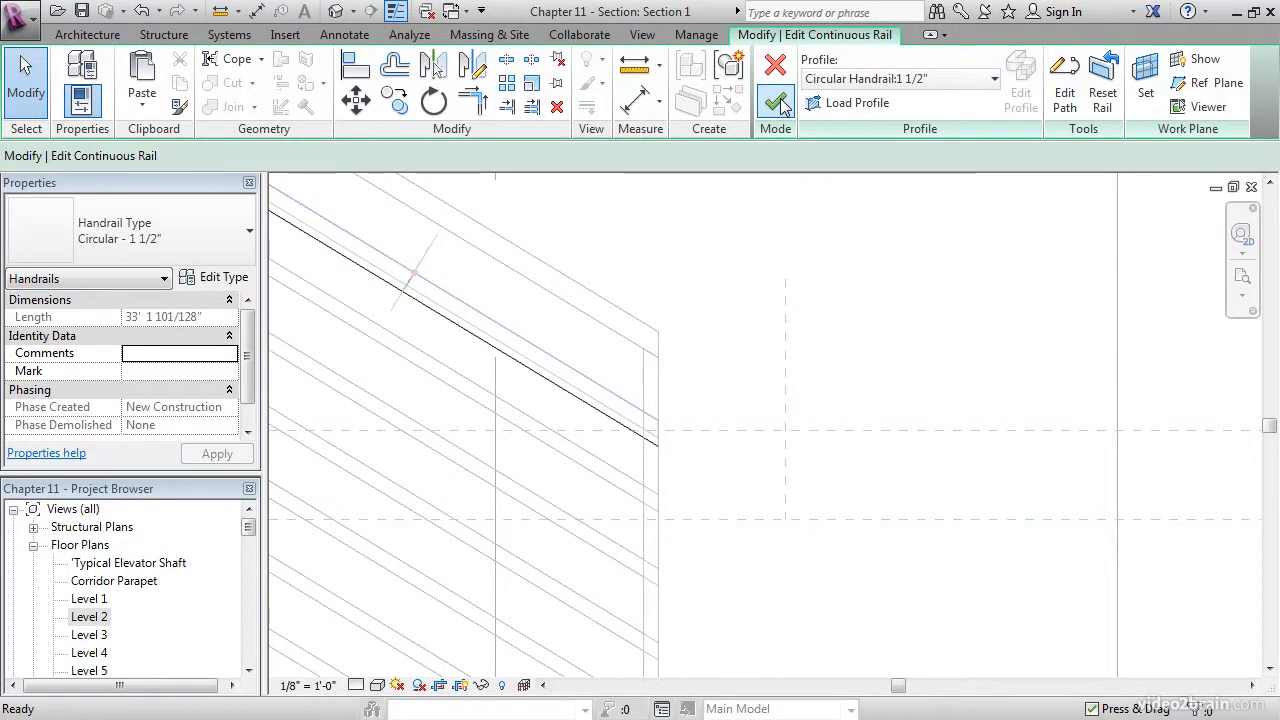
left_click(1064, 75)
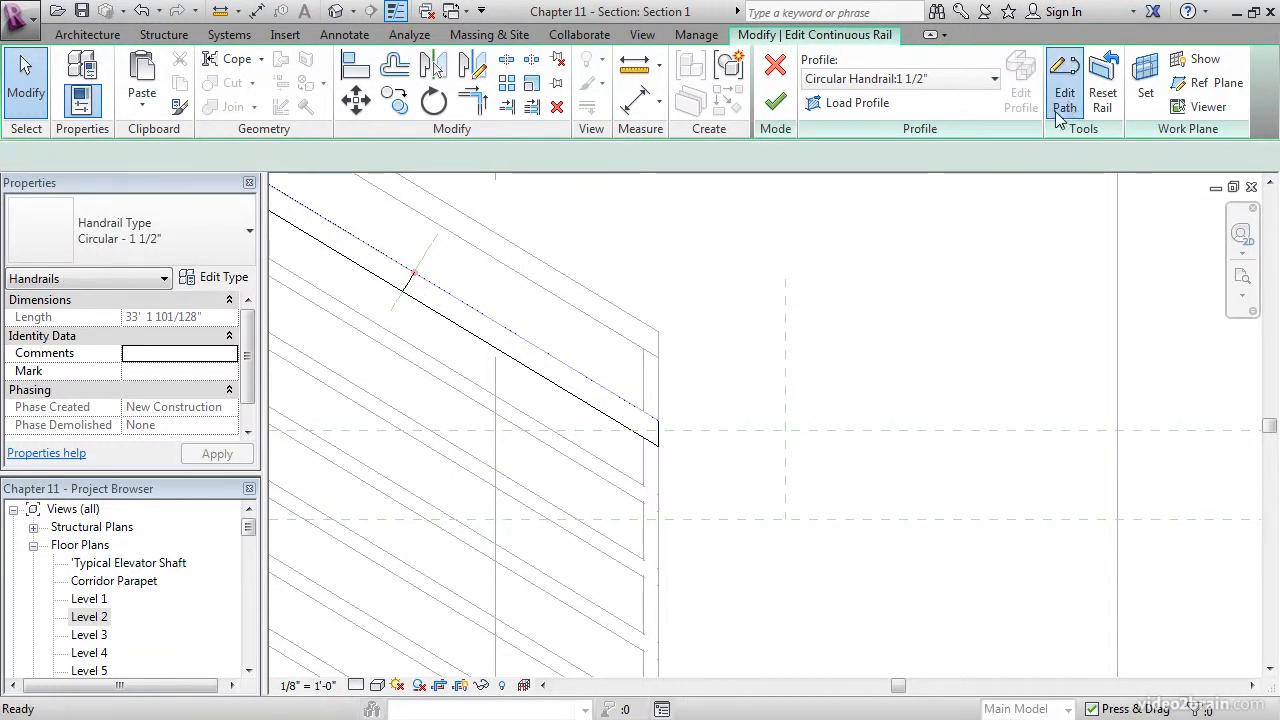
left_click(1064, 82)
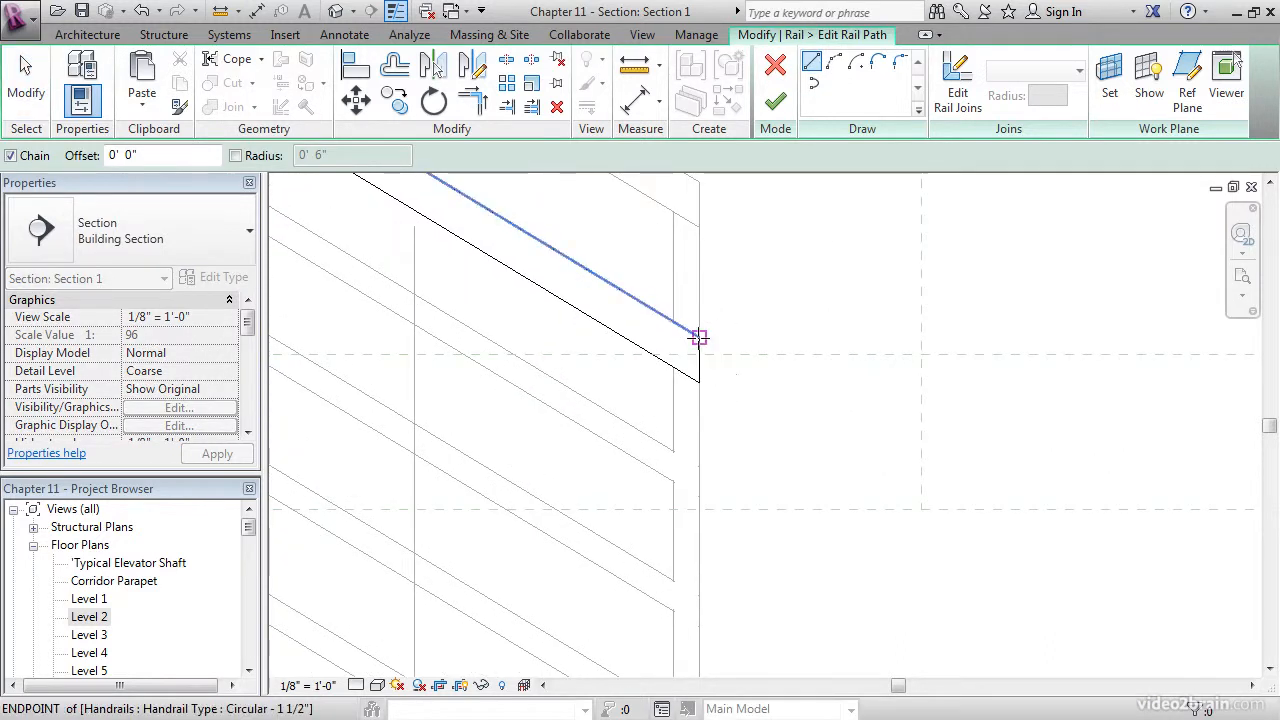
mouse_move(764, 373)
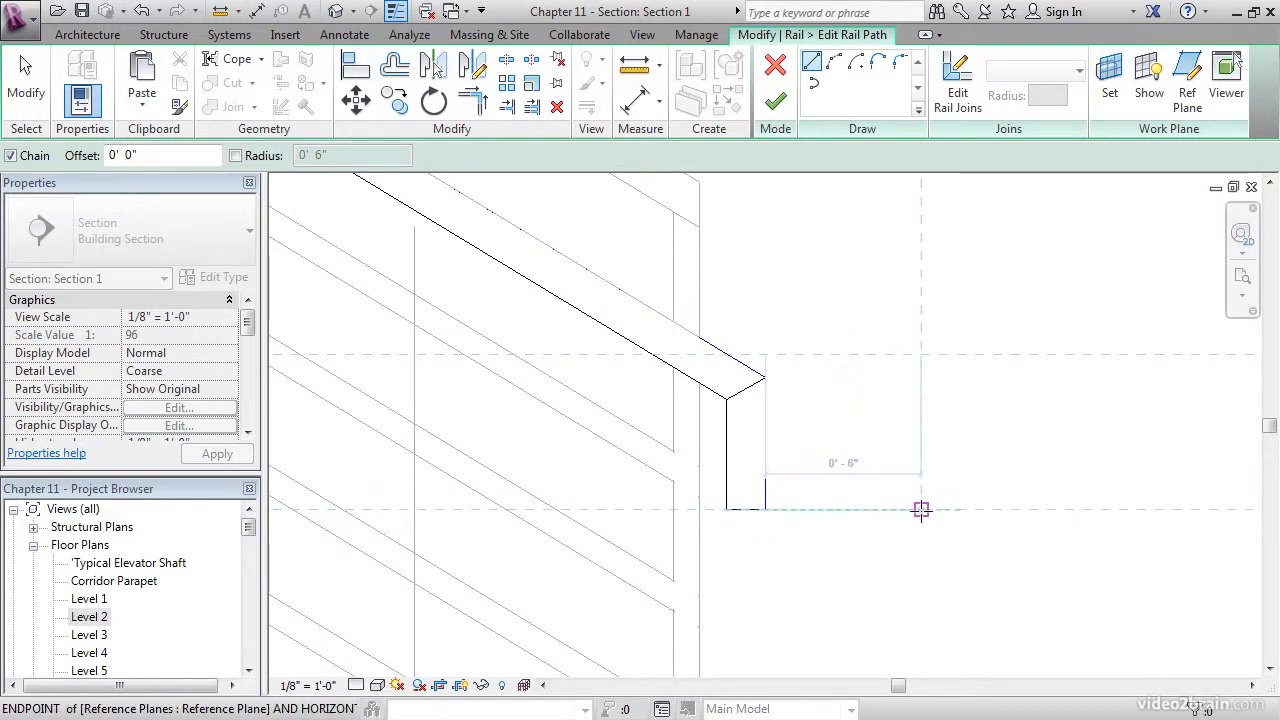
left_click(920, 509)
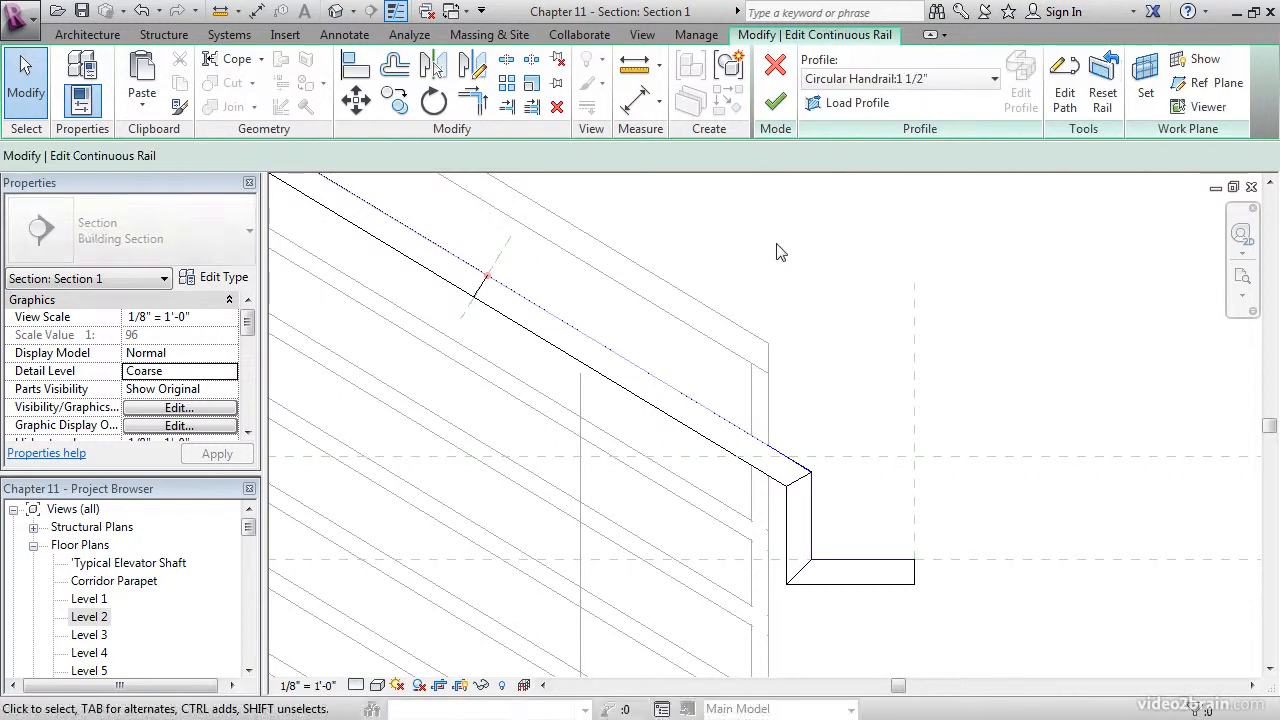
mouse_move(775, 103)
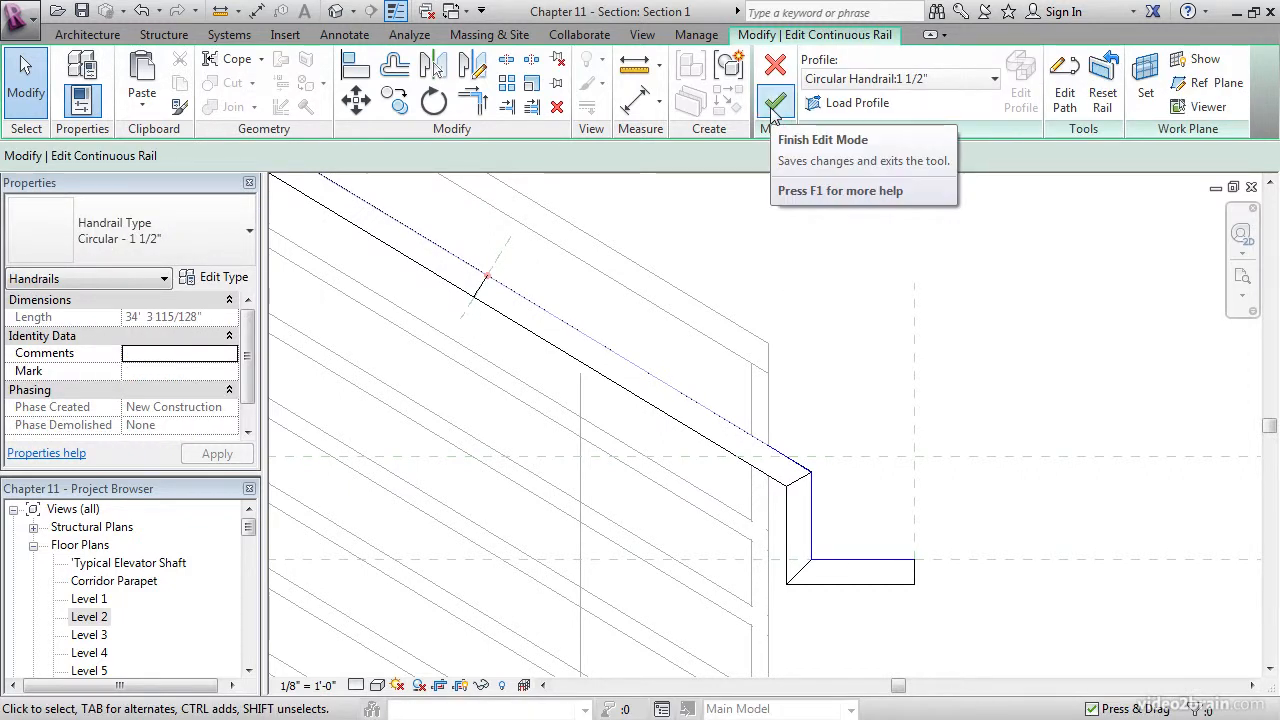
left_click(775, 102)
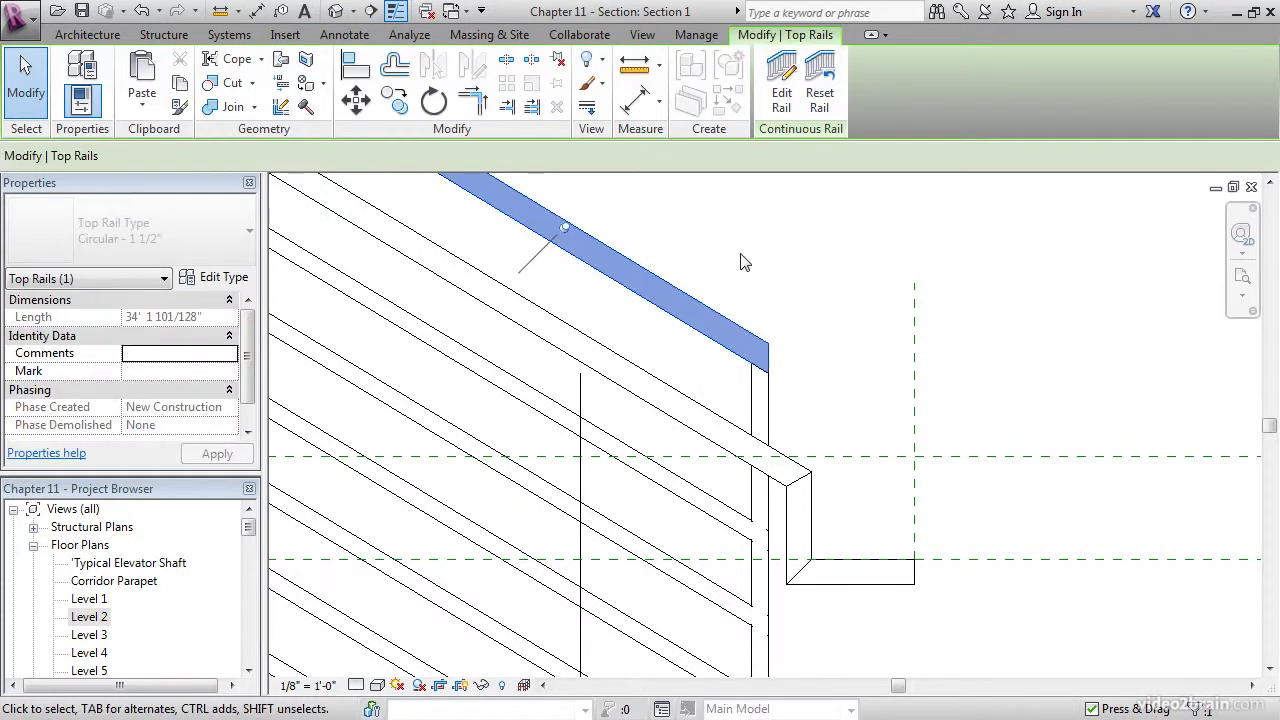
mouse_move(781, 75)
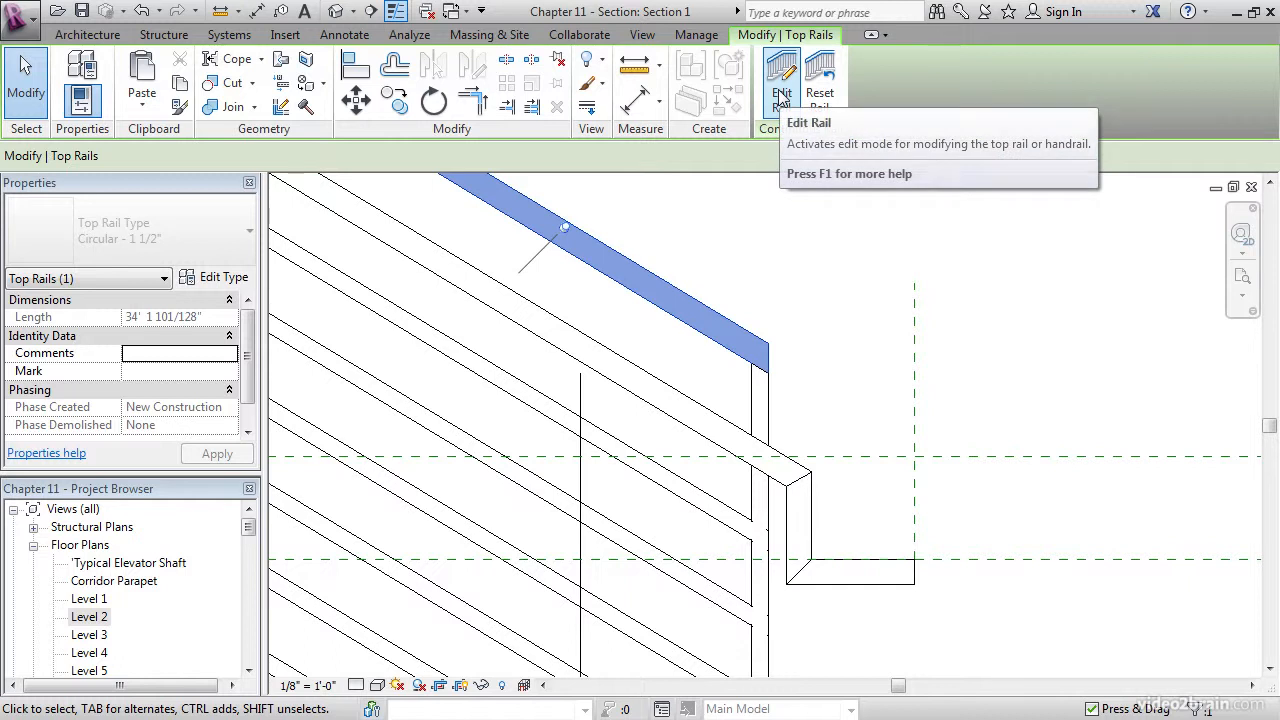
- Draw the top rail extension as an angled drop with a short horizontal return, and finish
left_click(781, 80)
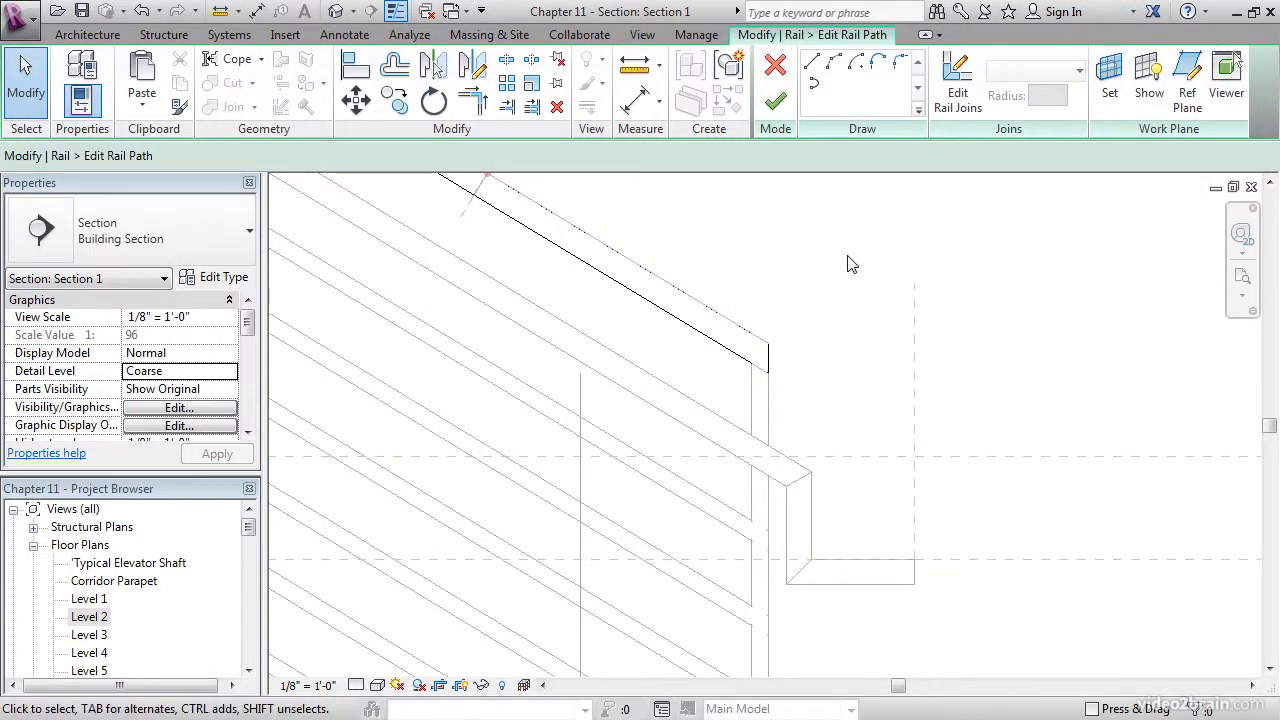
left_click(813, 62)
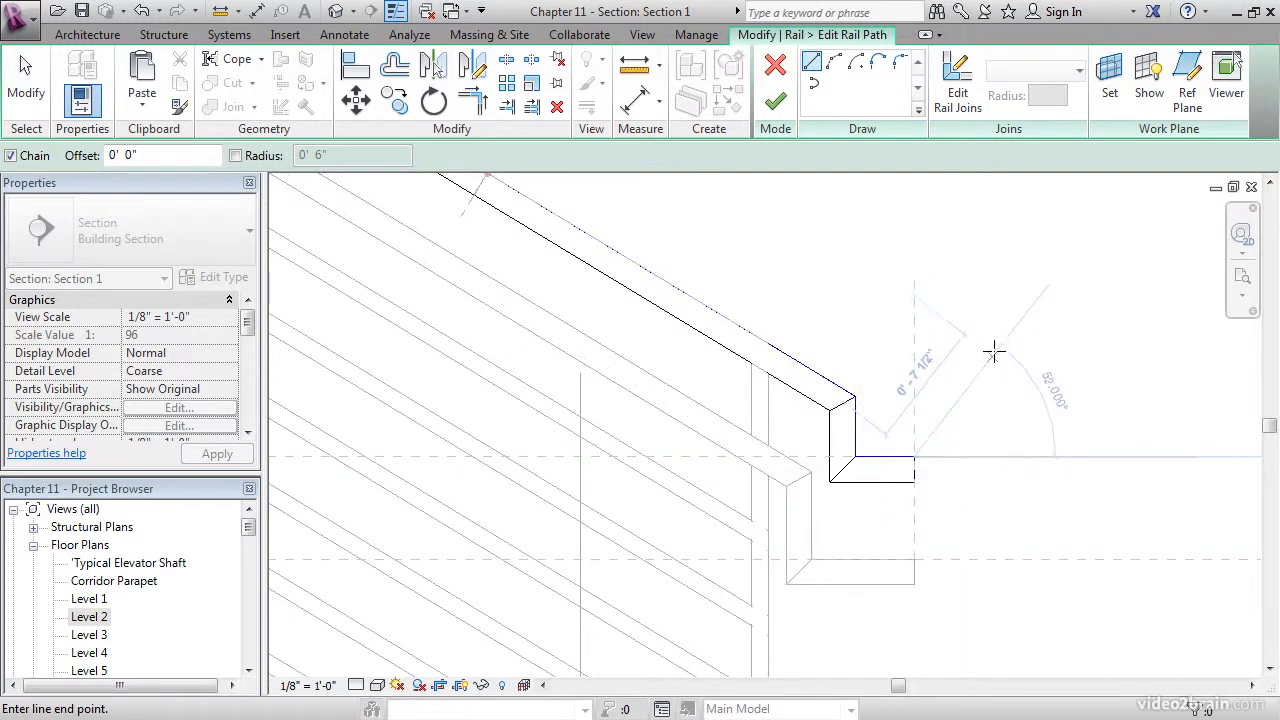
left_click(775, 100)
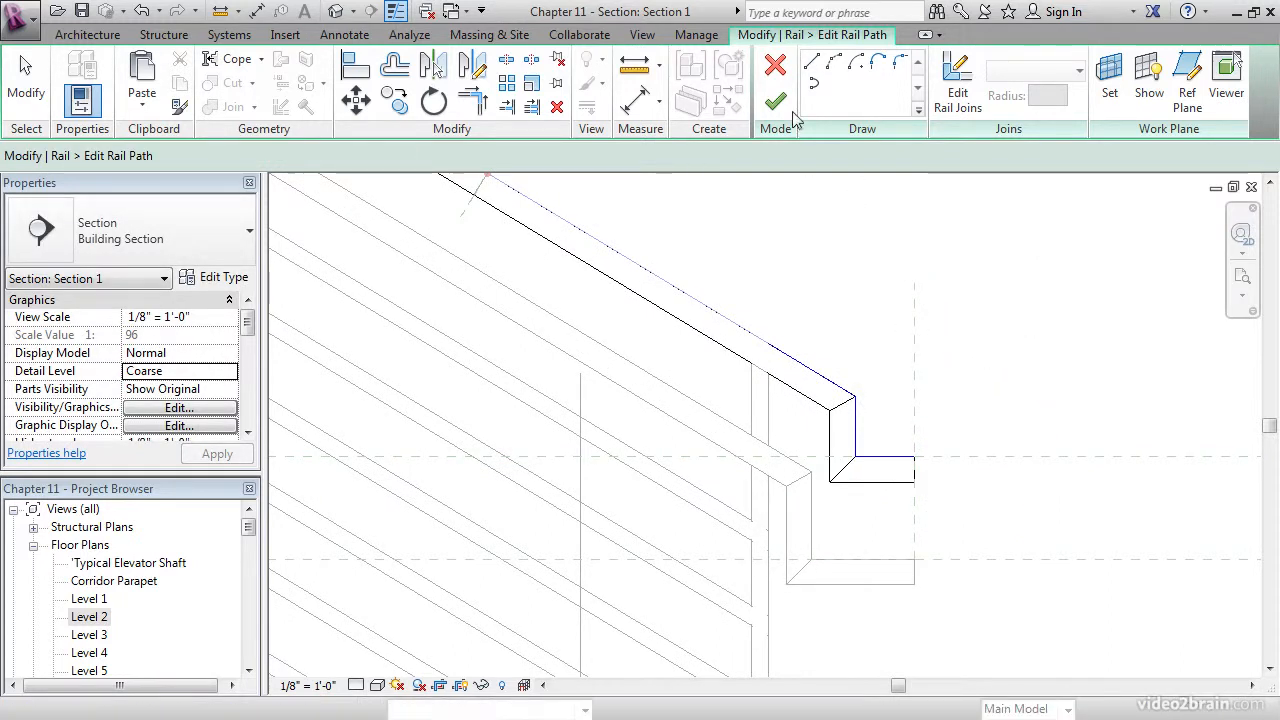
left_click(776, 101)
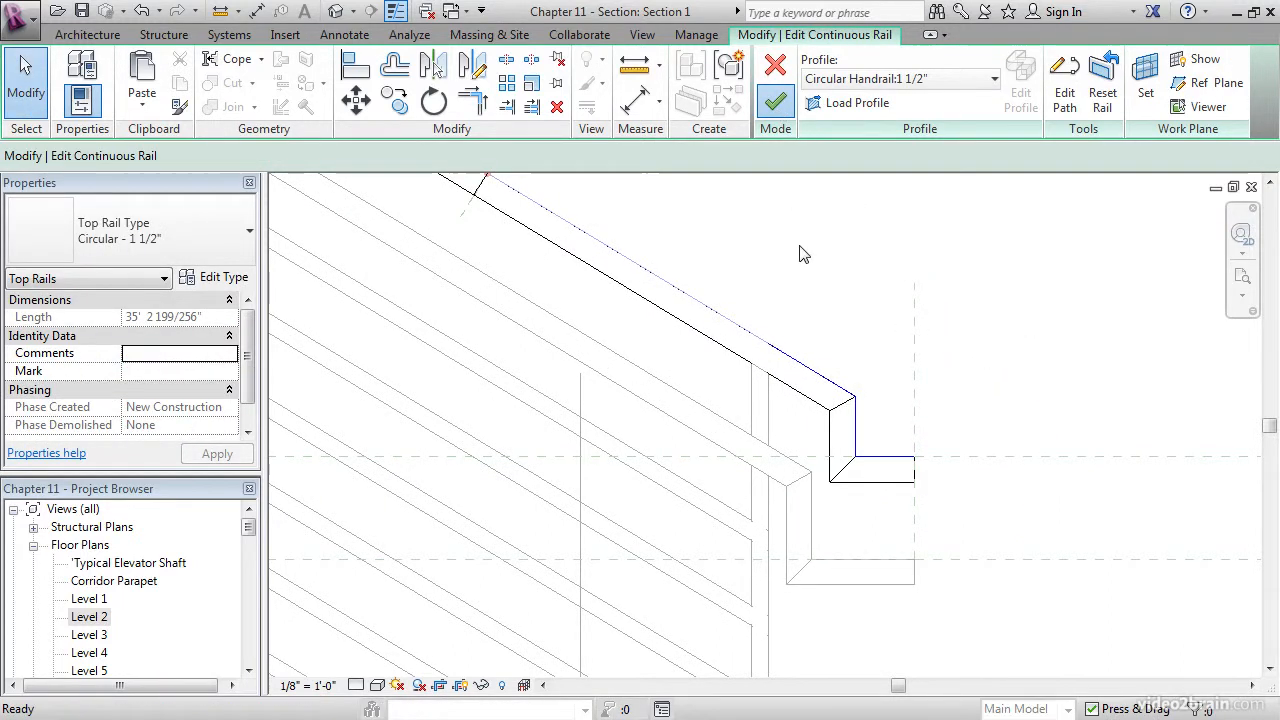
left_click(775, 103)
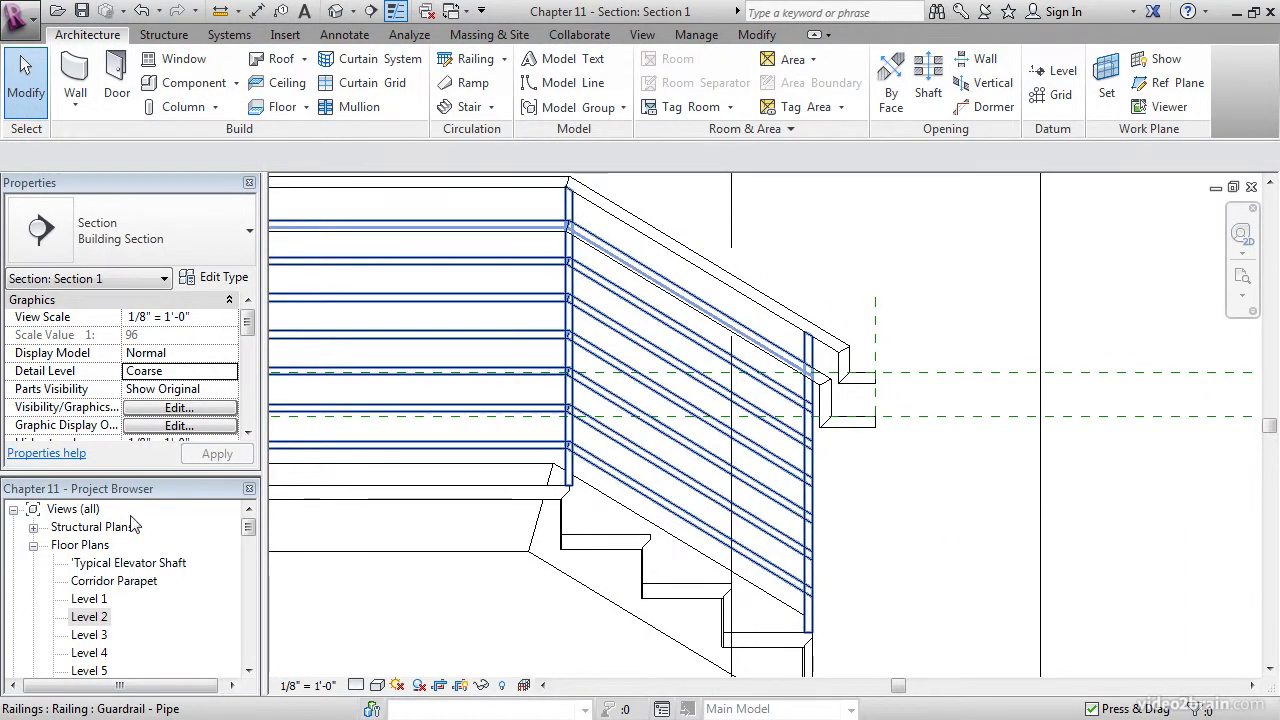
- On Level 2, draw the landing railing path segments, trim them into a corner, and finish
double_click(89, 616)
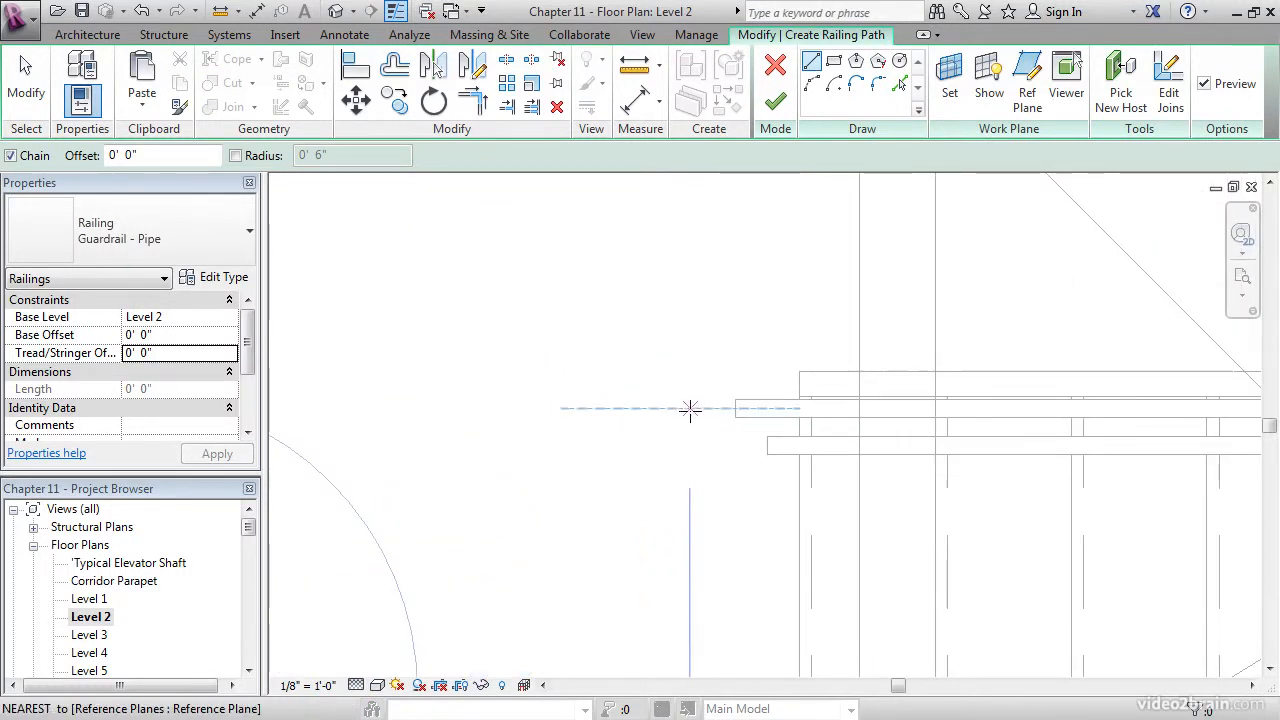
mouse_move(735, 409)
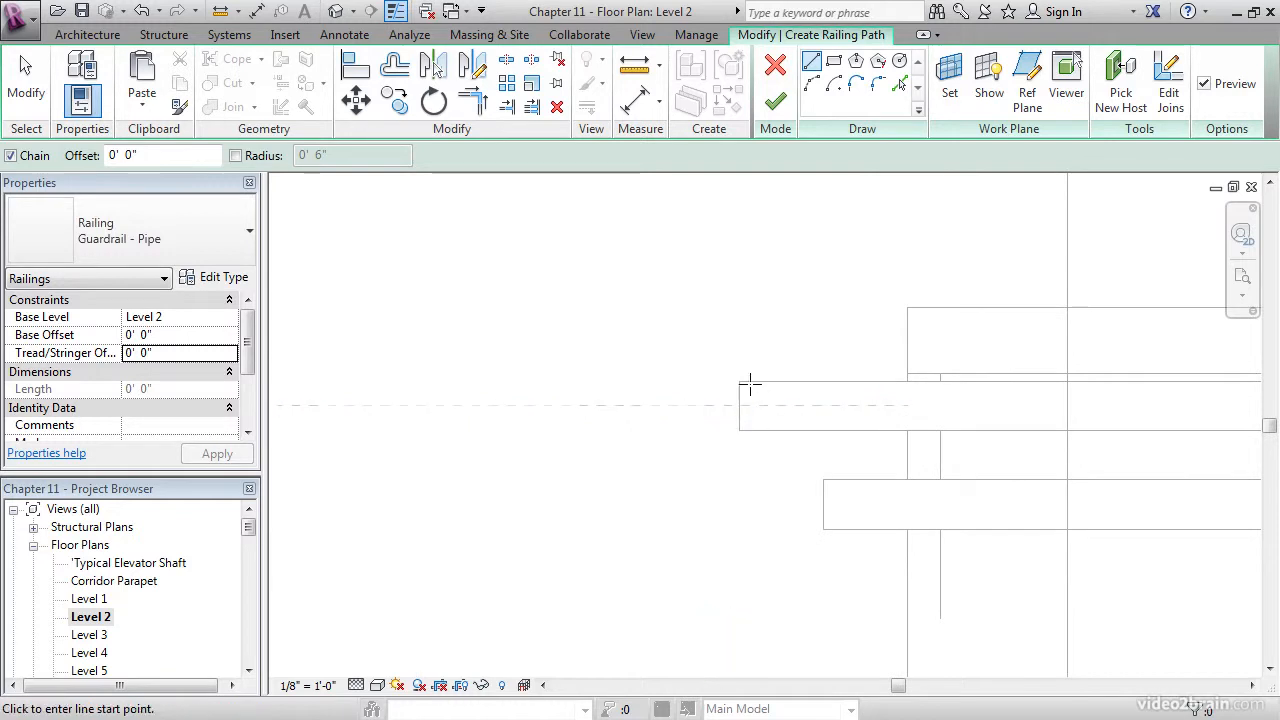
mouse_move(712, 405)
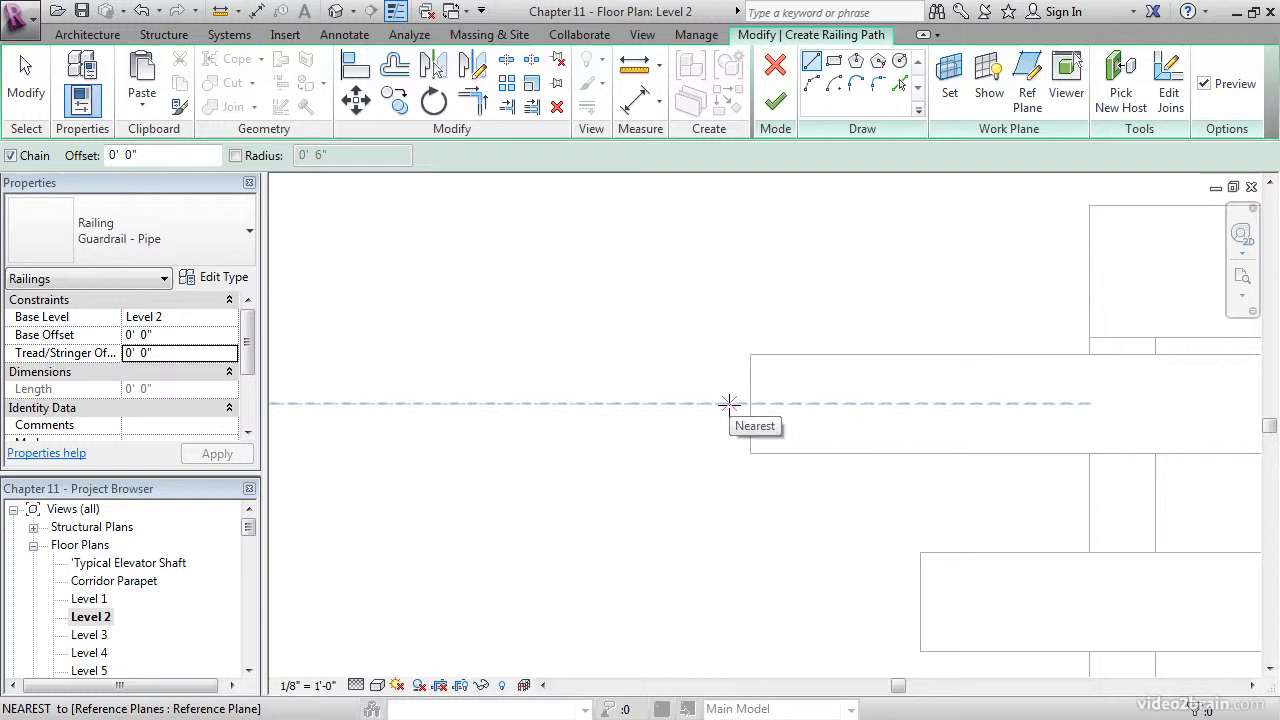
mouse_move(750, 403)
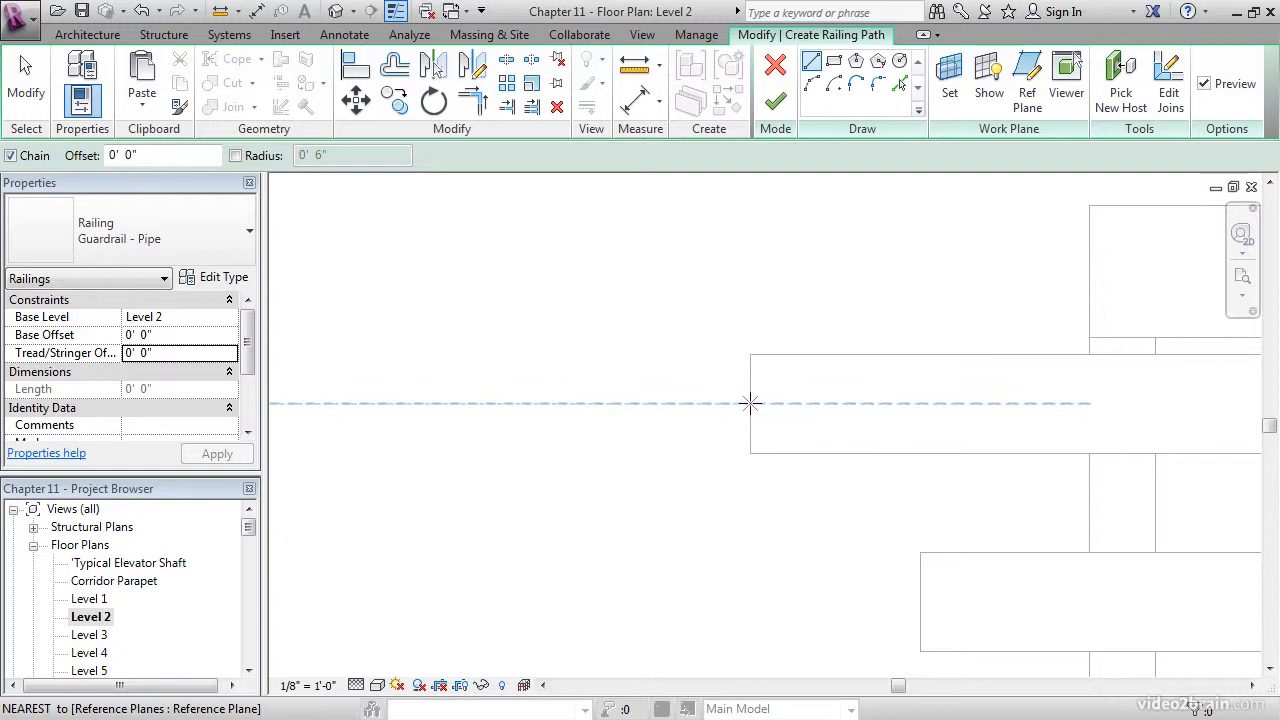
mouse_move(740, 405)
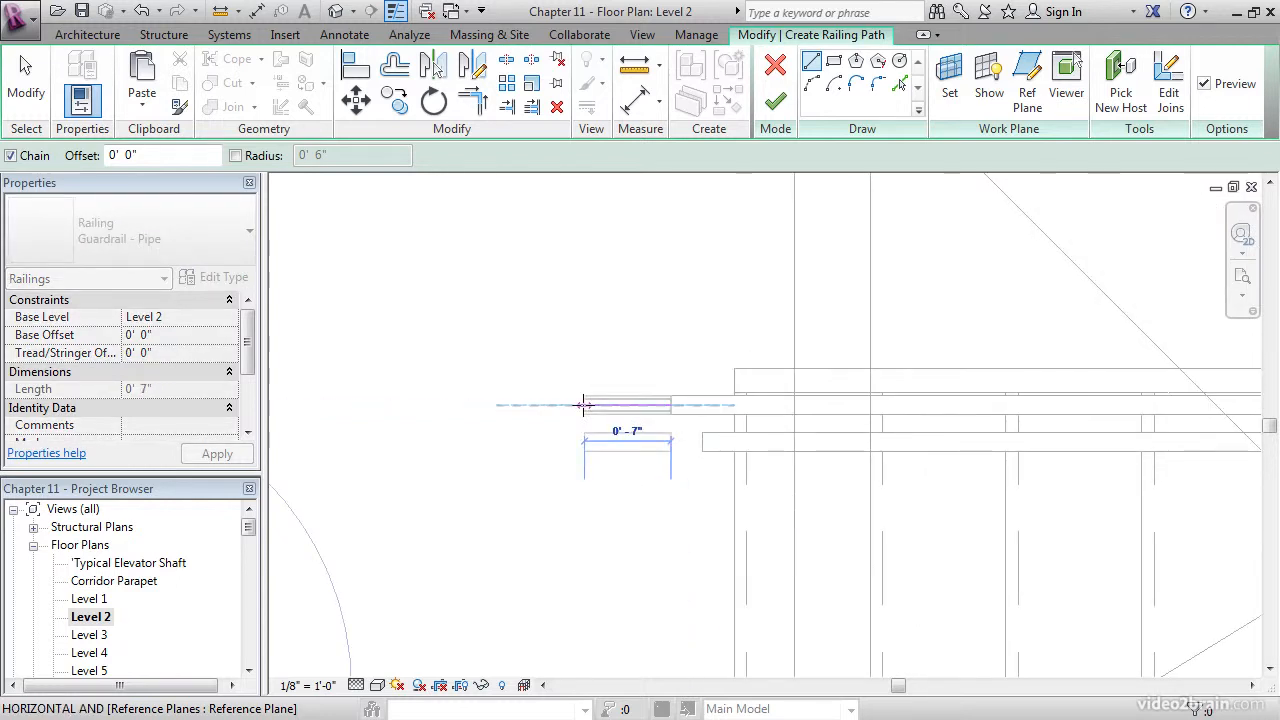
mouse_move(595, 405)
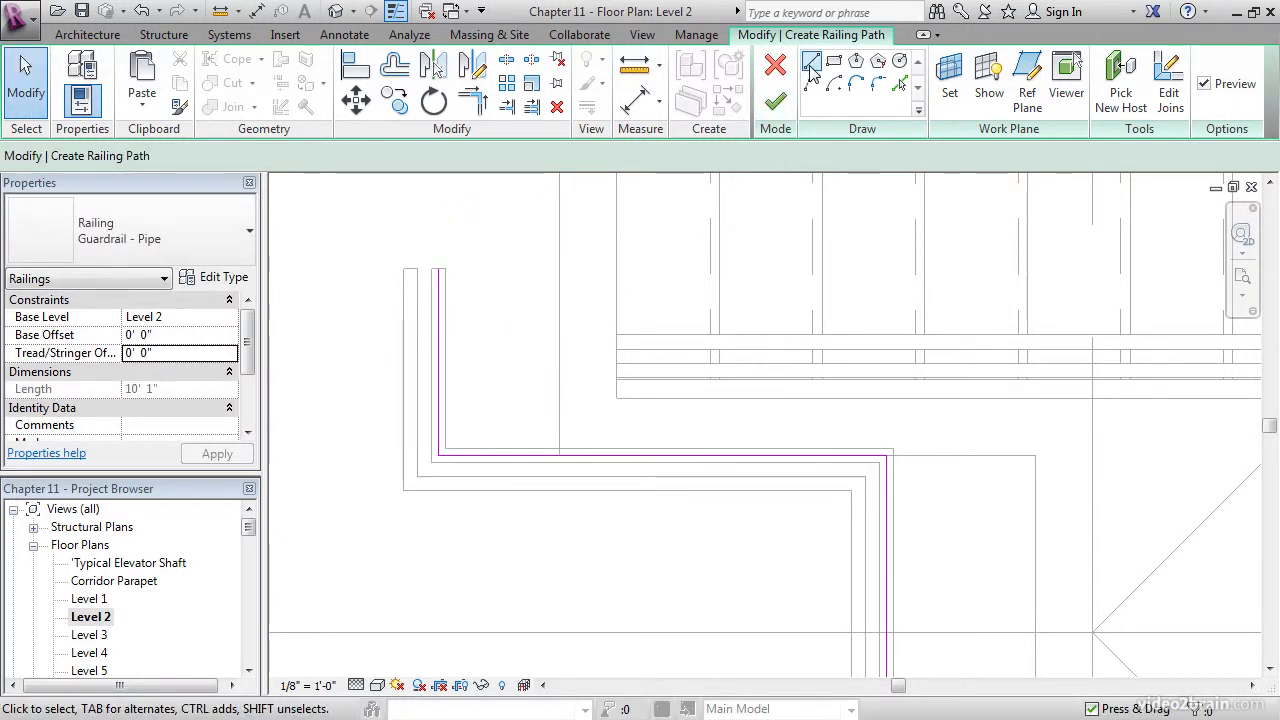
left_click(813, 57)
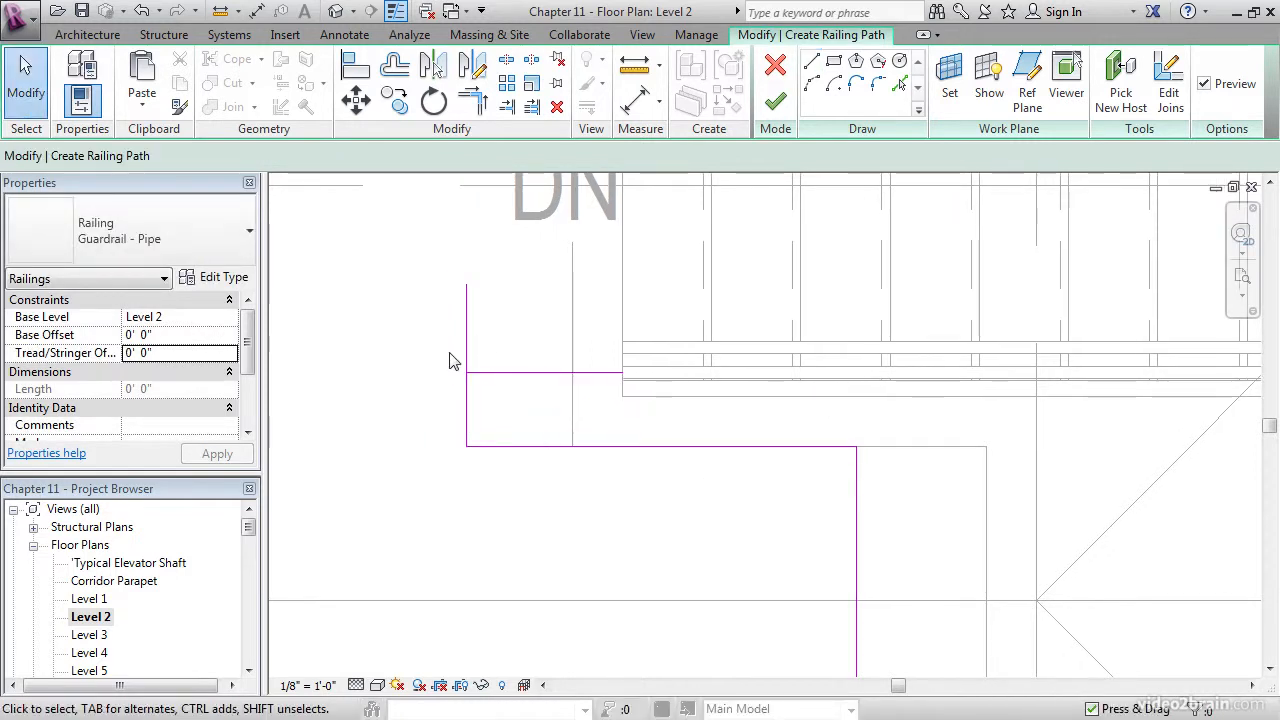
left_click(472, 103)
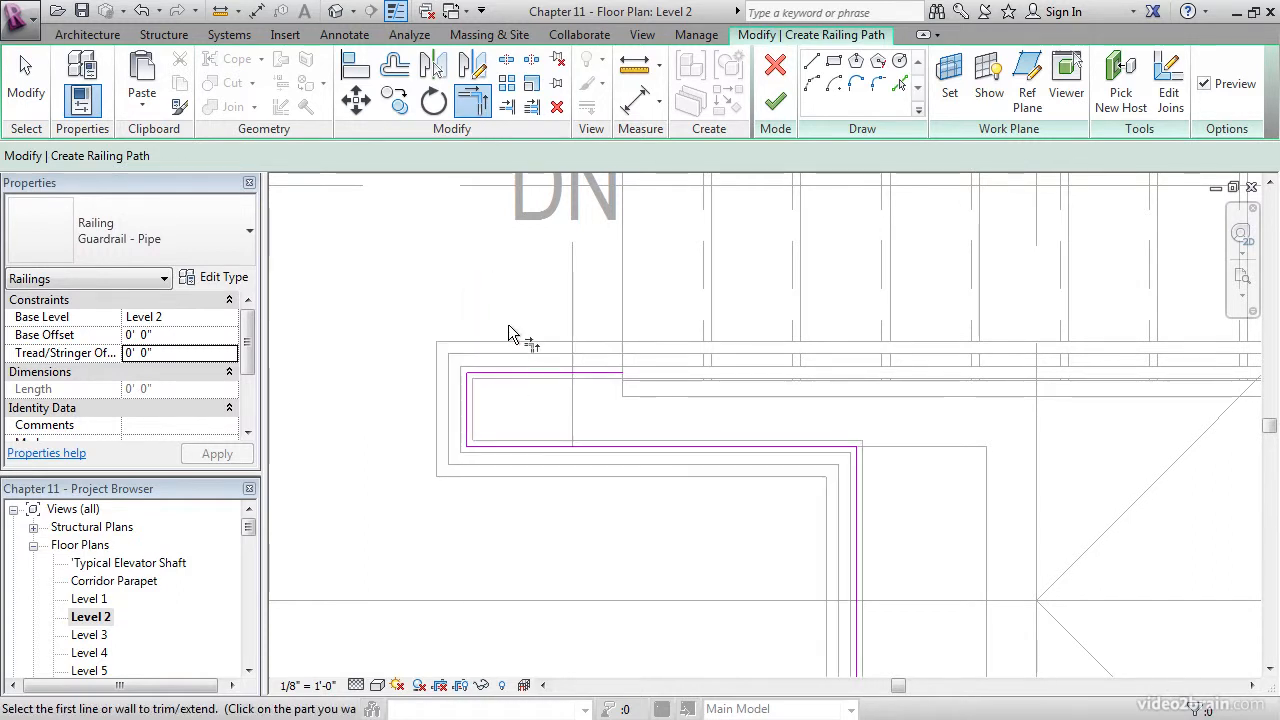
mouse_move(355, 368)
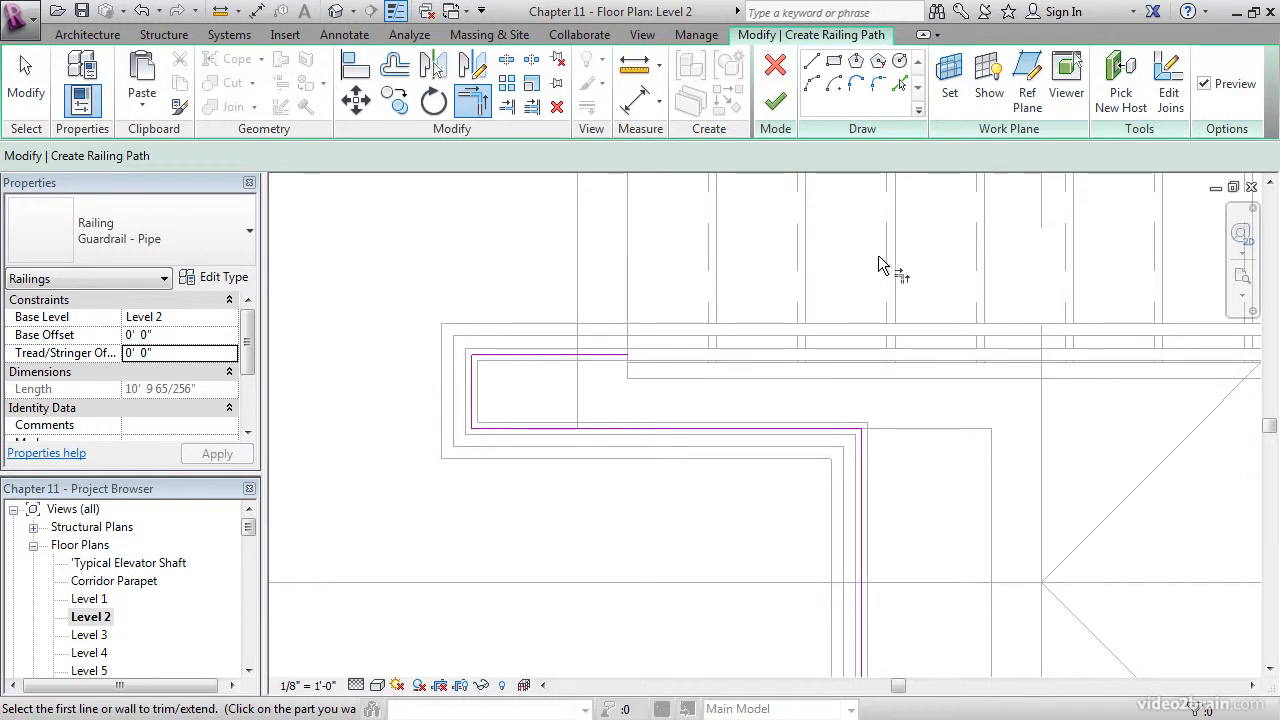
mouse_move(1225, 128)
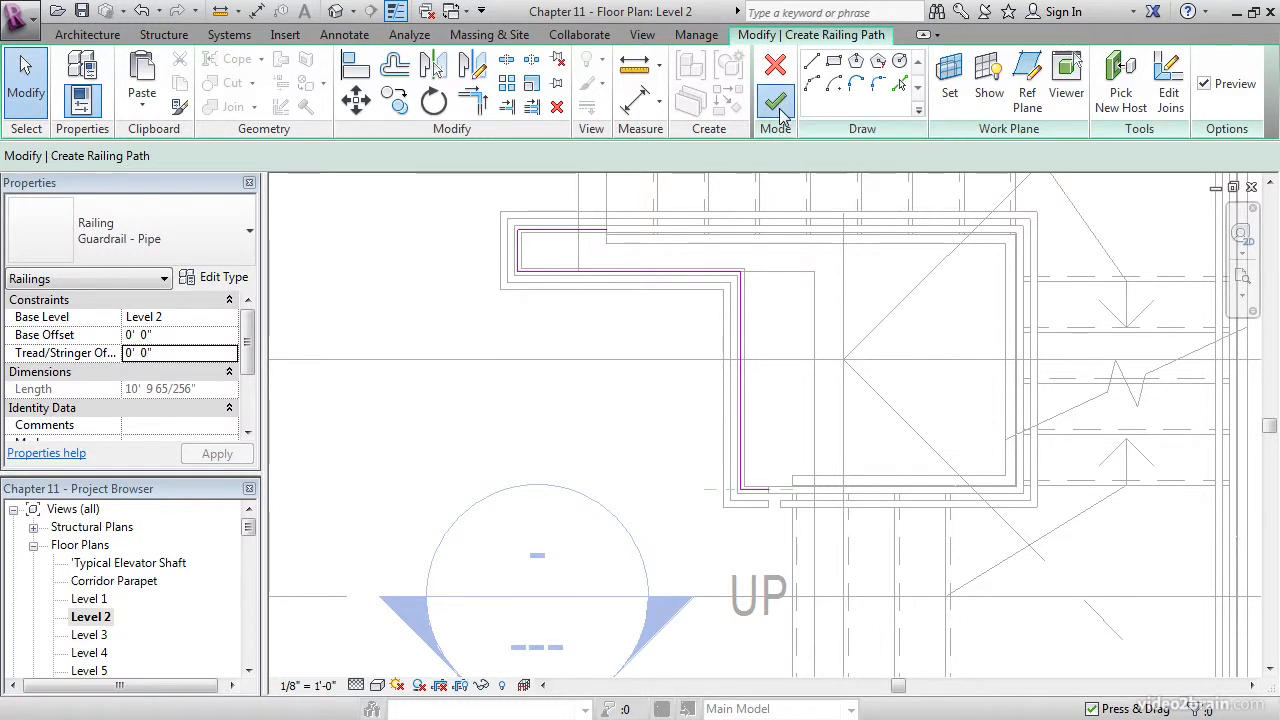
left_click(775, 103)
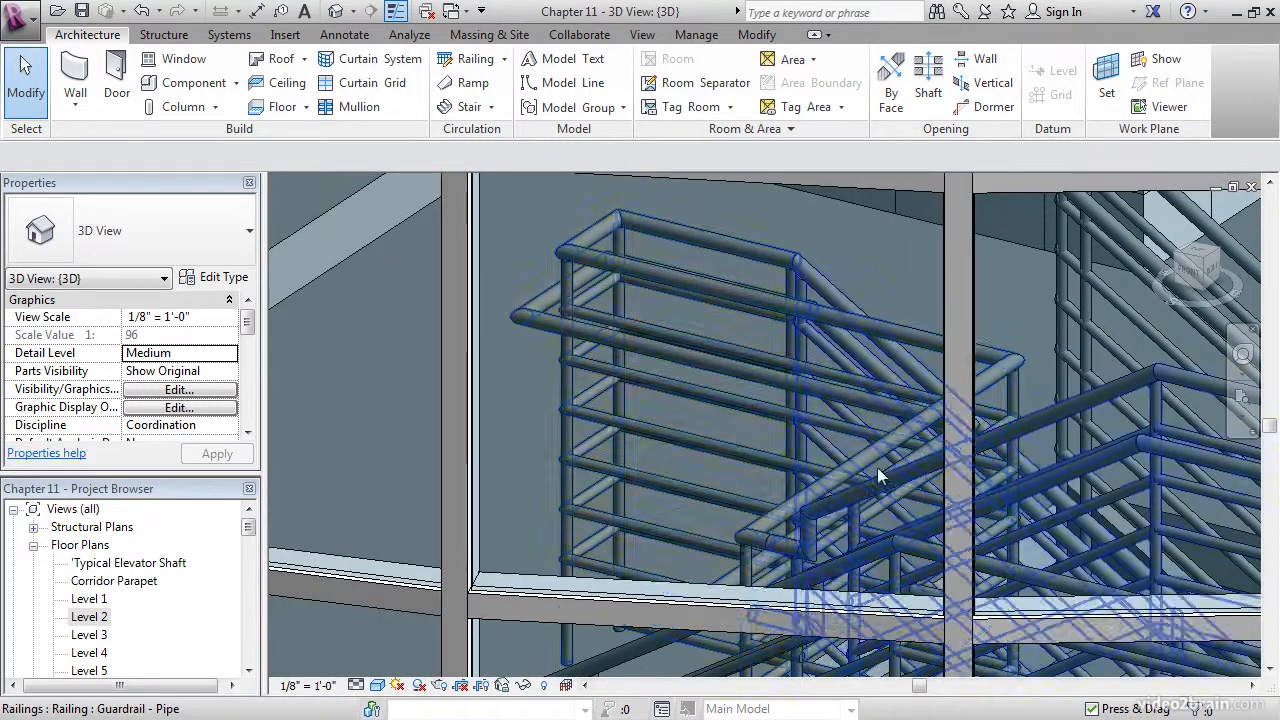
- Orbit the 3D view to inspect the landing railing beside the stair railings
left_click_drag(880, 475, 615, 388)
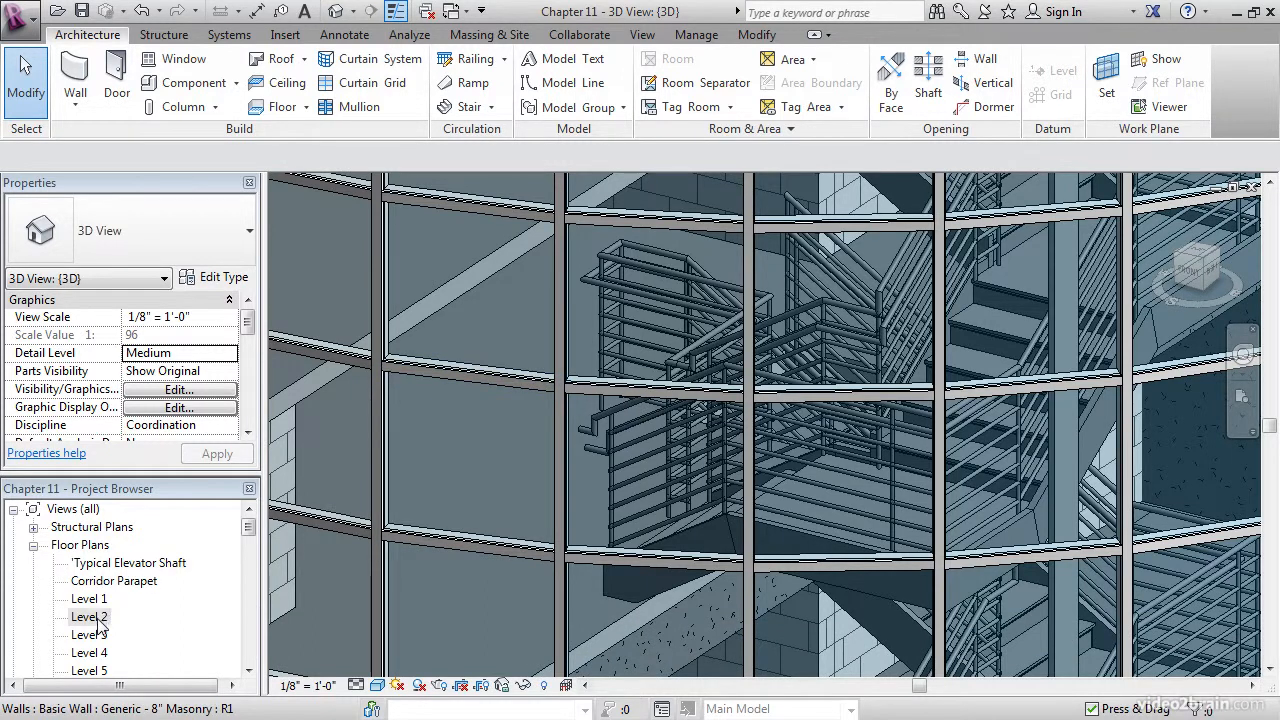
- On the Level 2 plan, mirror-copy the landing guardrail to the opposite landing and select it
double_click(90, 617)
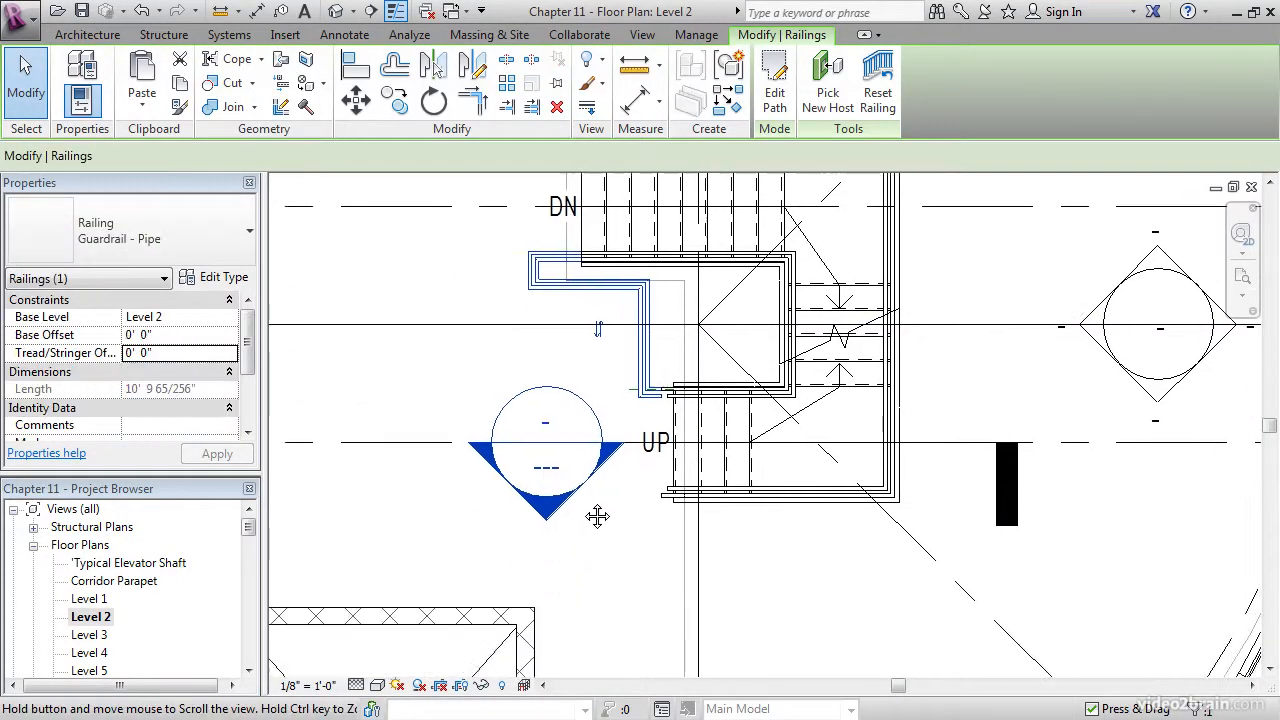
mouse_move(435, 73)
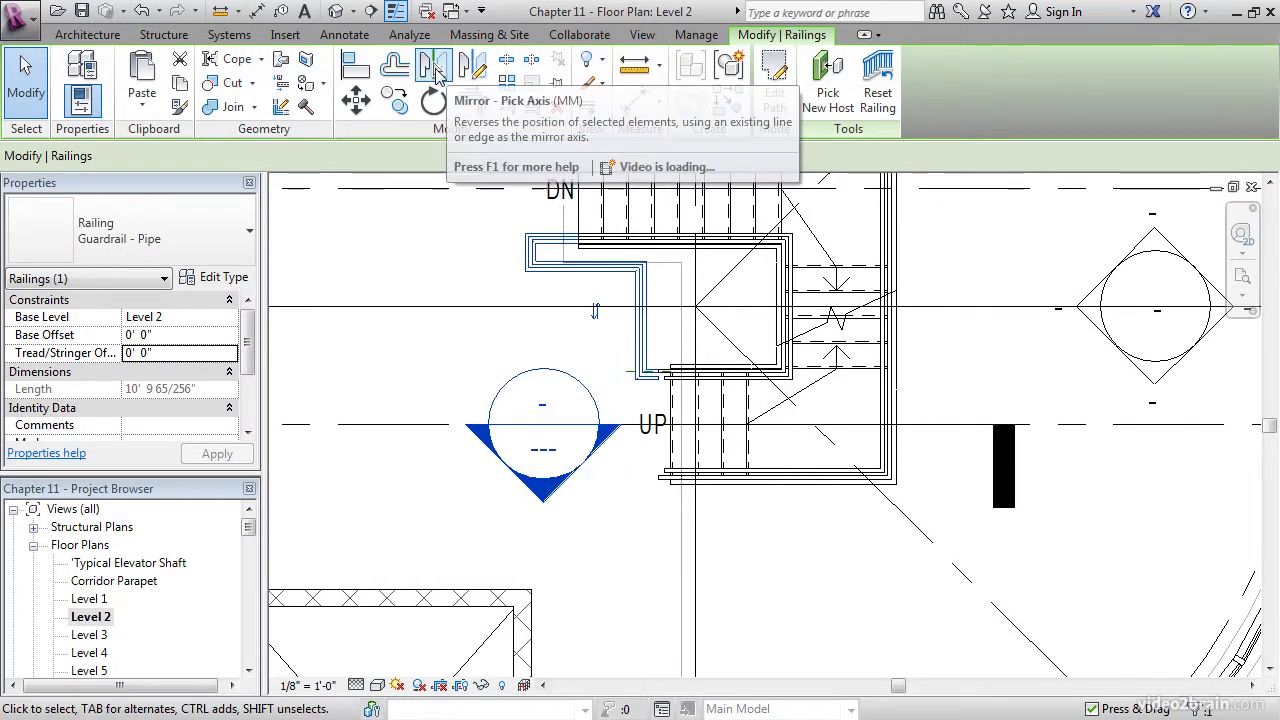
left_click(434, 64)
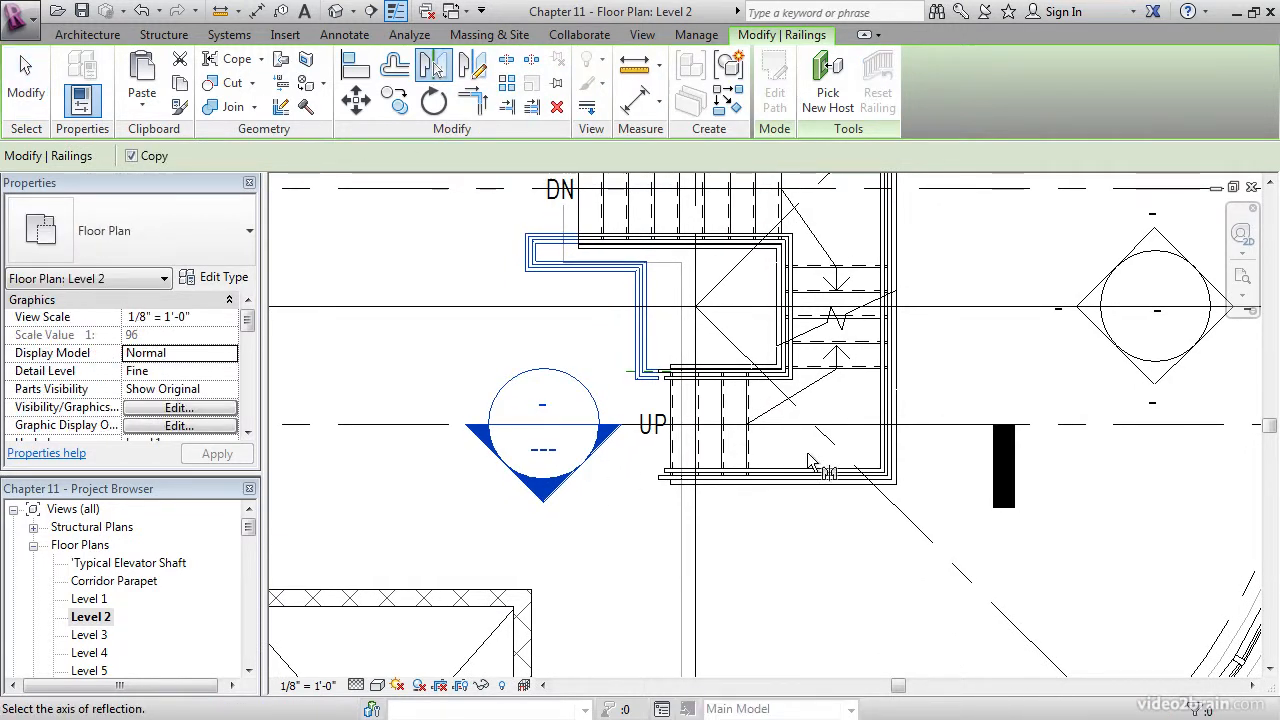
mouse_move(783, 433)
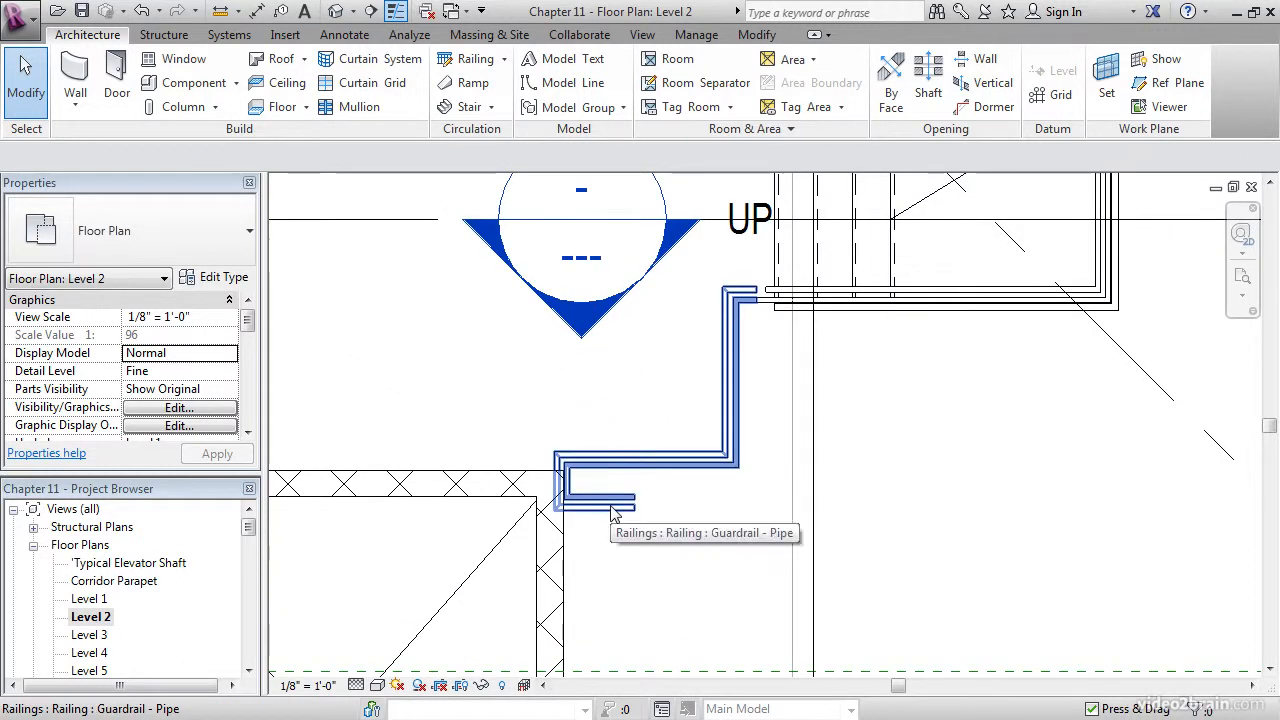
left_click(612, 510)
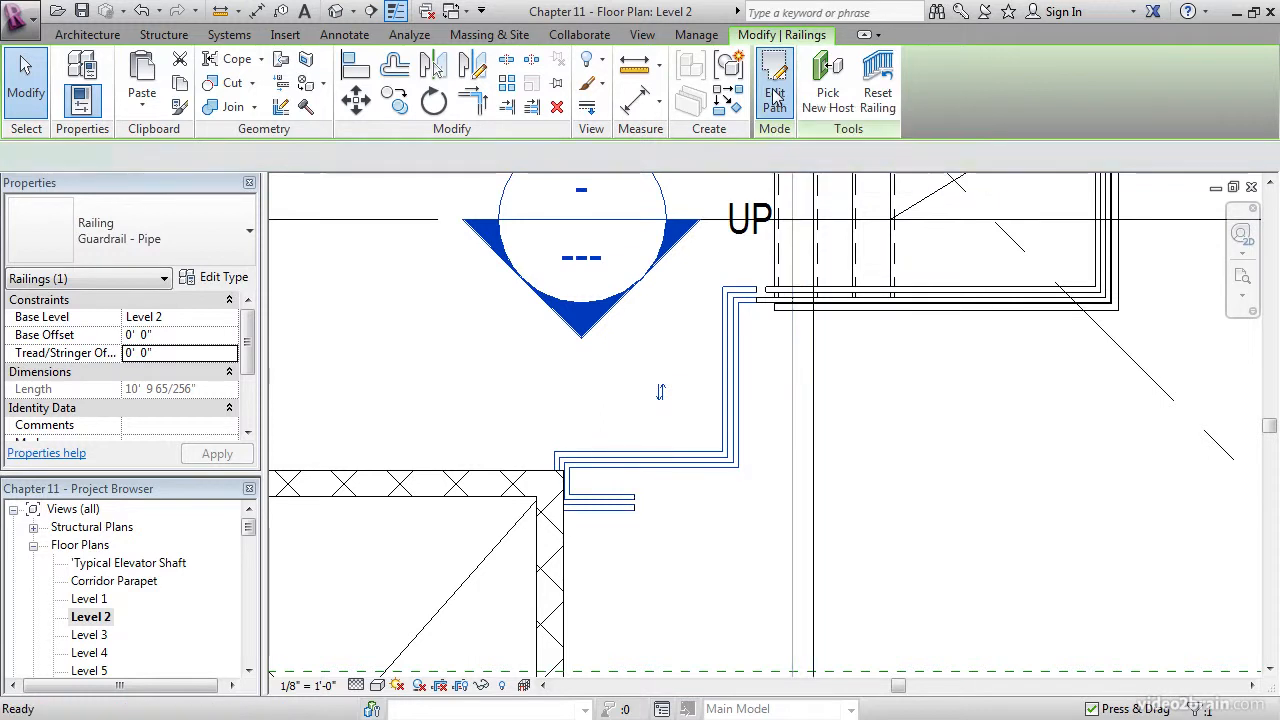
- Extend the mirrored railing's sketch line along the wall to about 18'-6" and finish
left_click(774, 80)
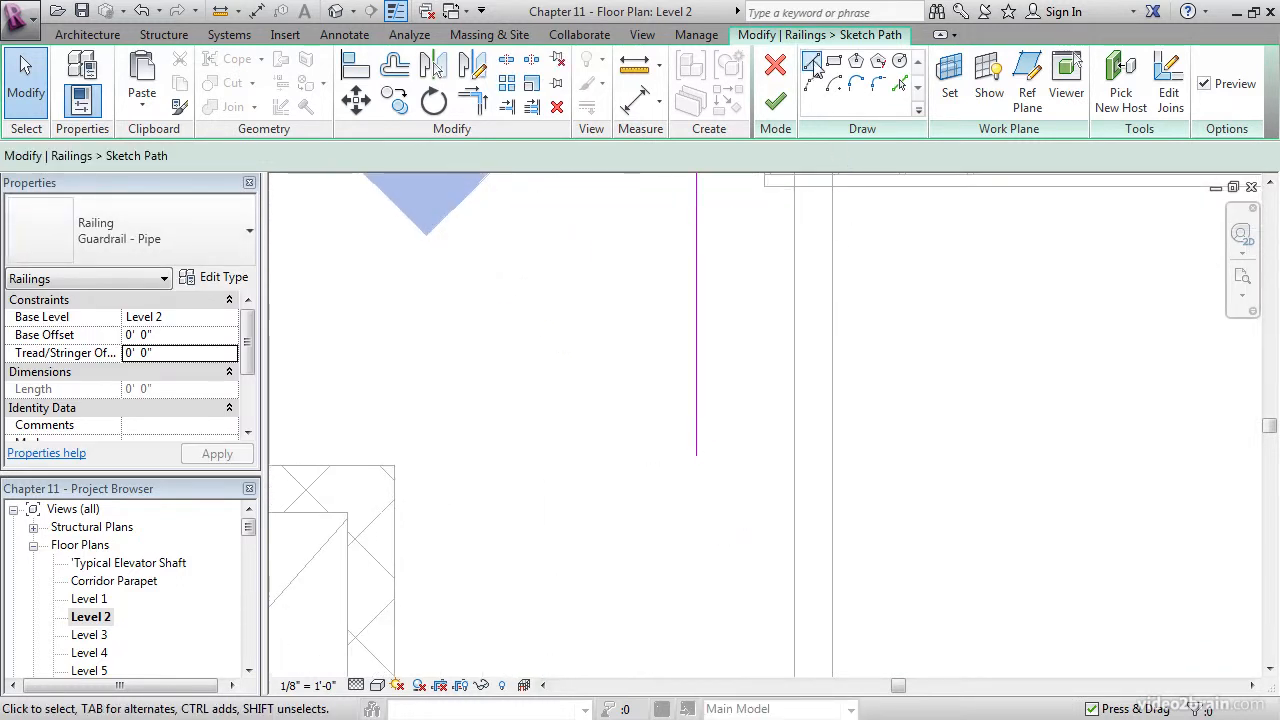
left_click(813, 61)
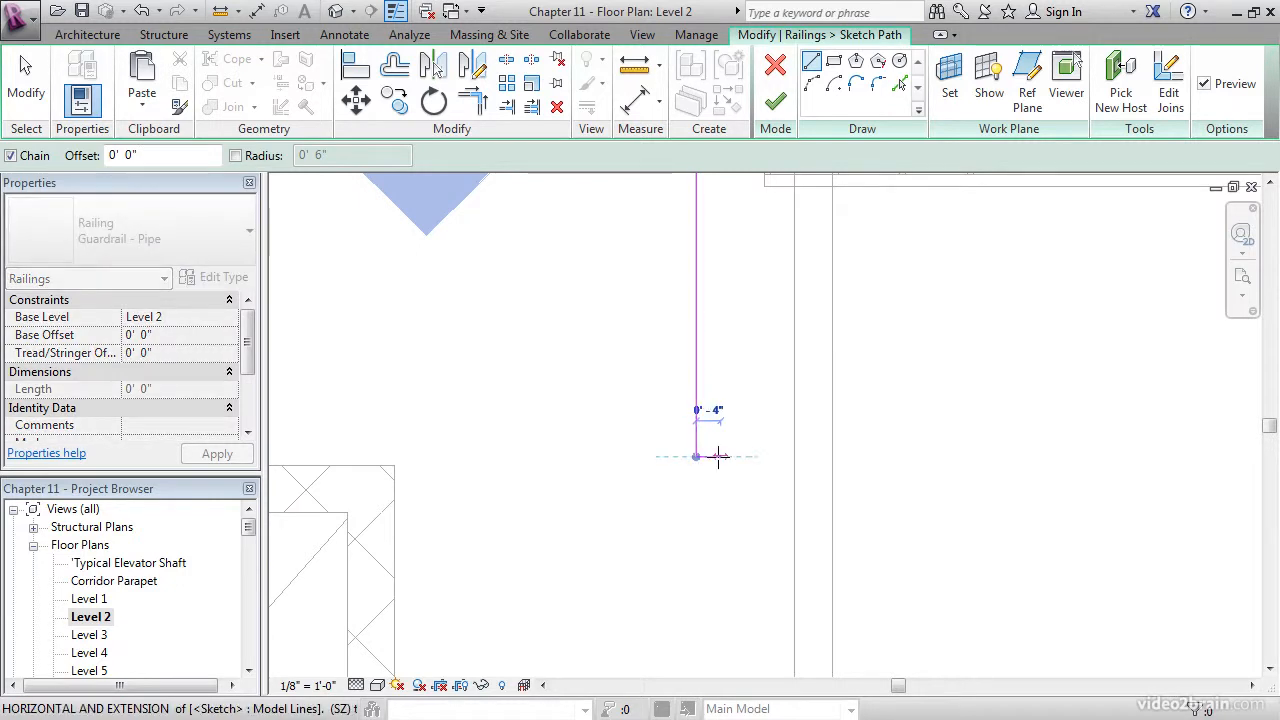
mouse_move(793, 458)
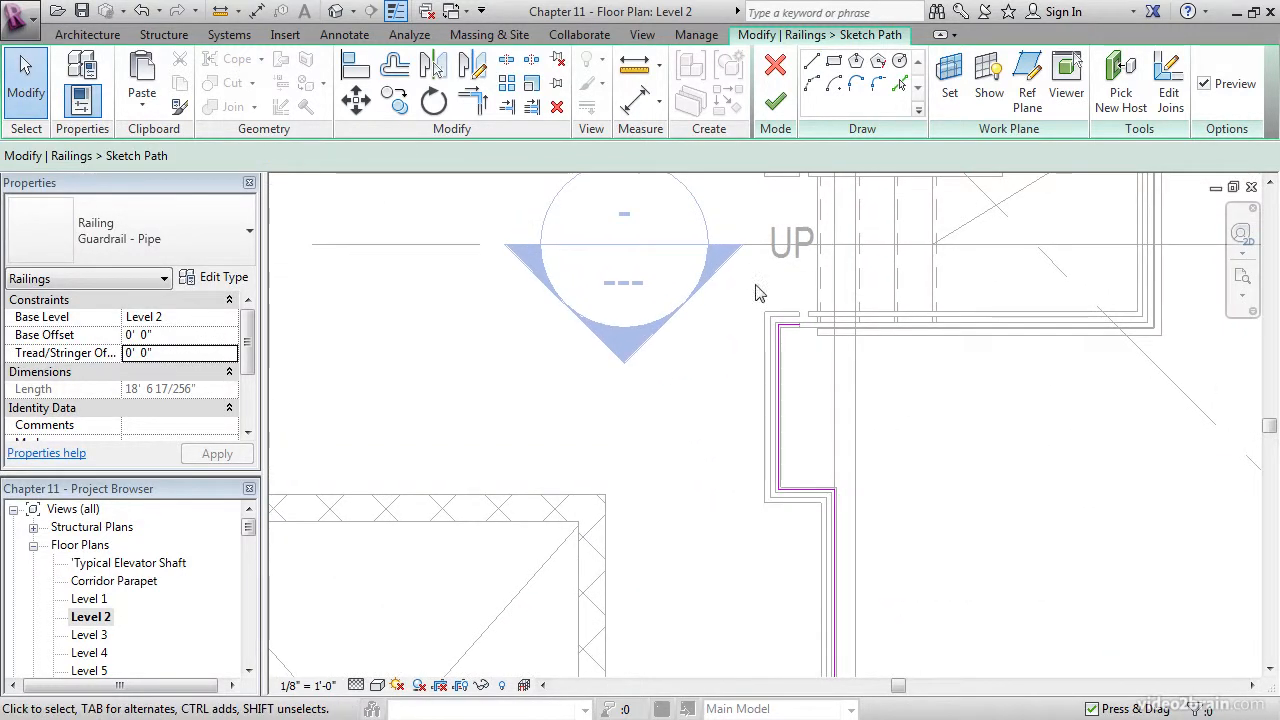
left_click(775, 103)
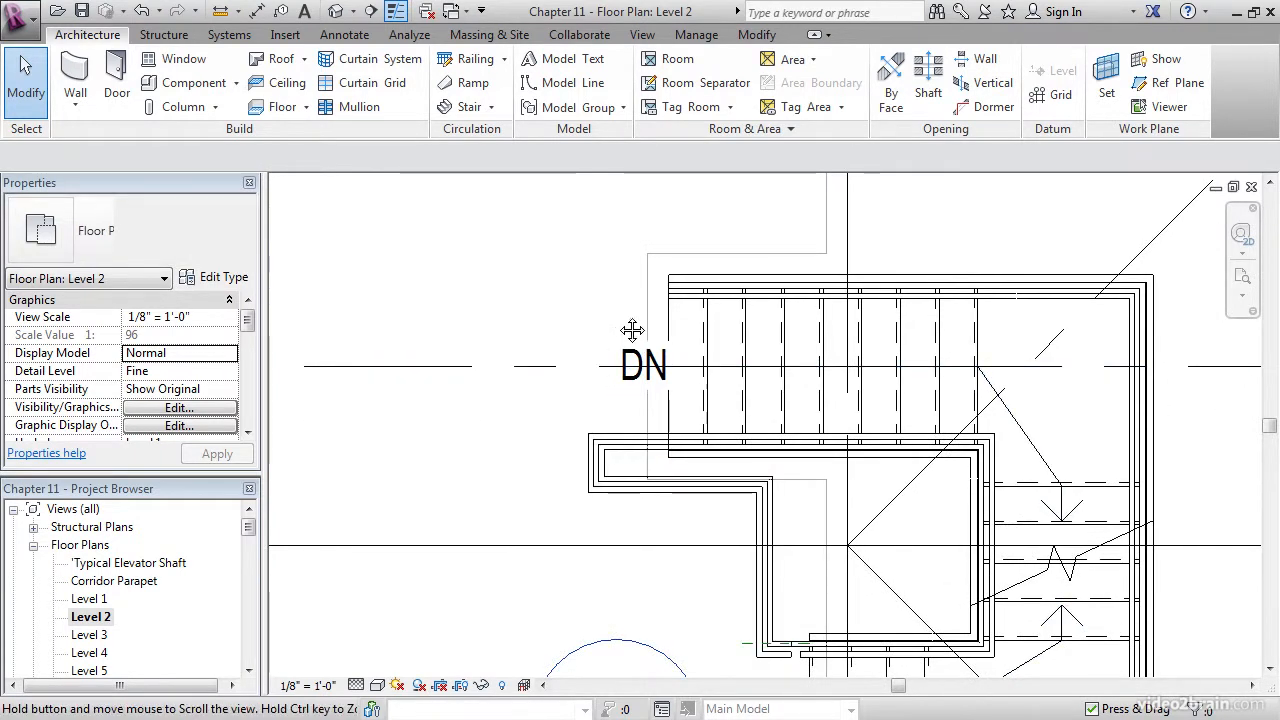
- Repeat Sketch Path and draw the guardrail line around the top of the DN stair
right_click(620, 490)
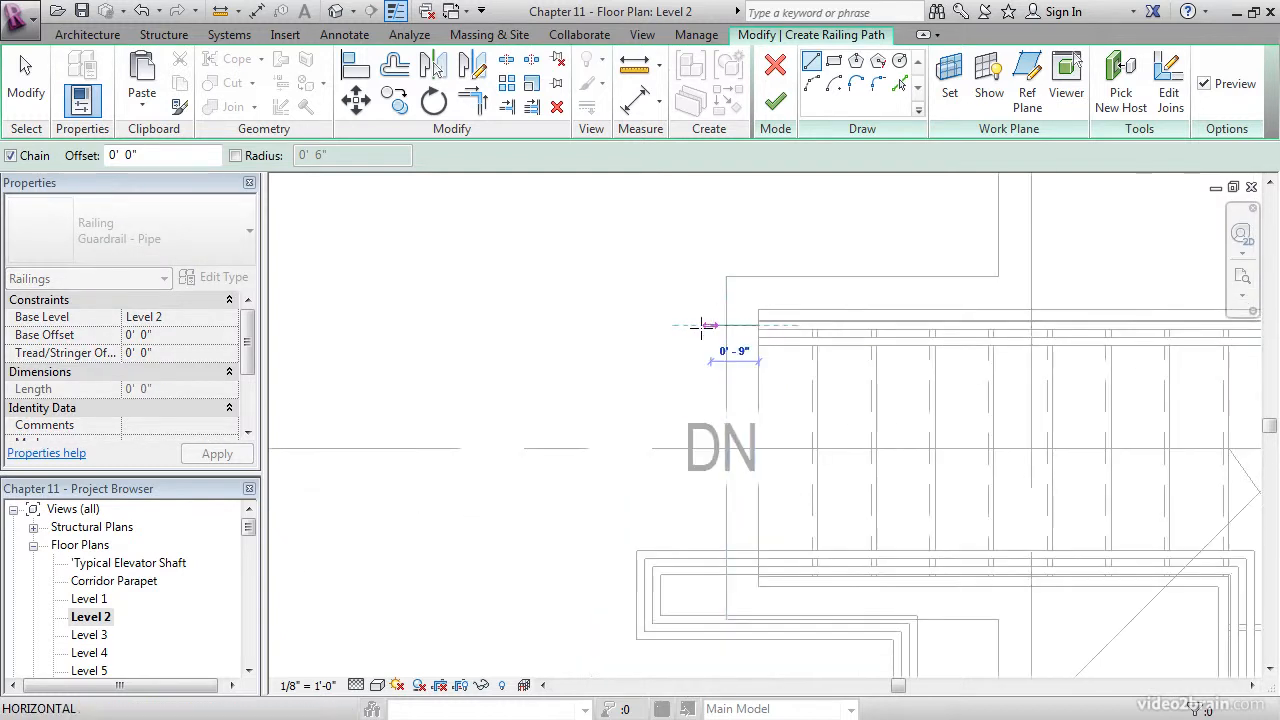
mouse_move(645, 325)
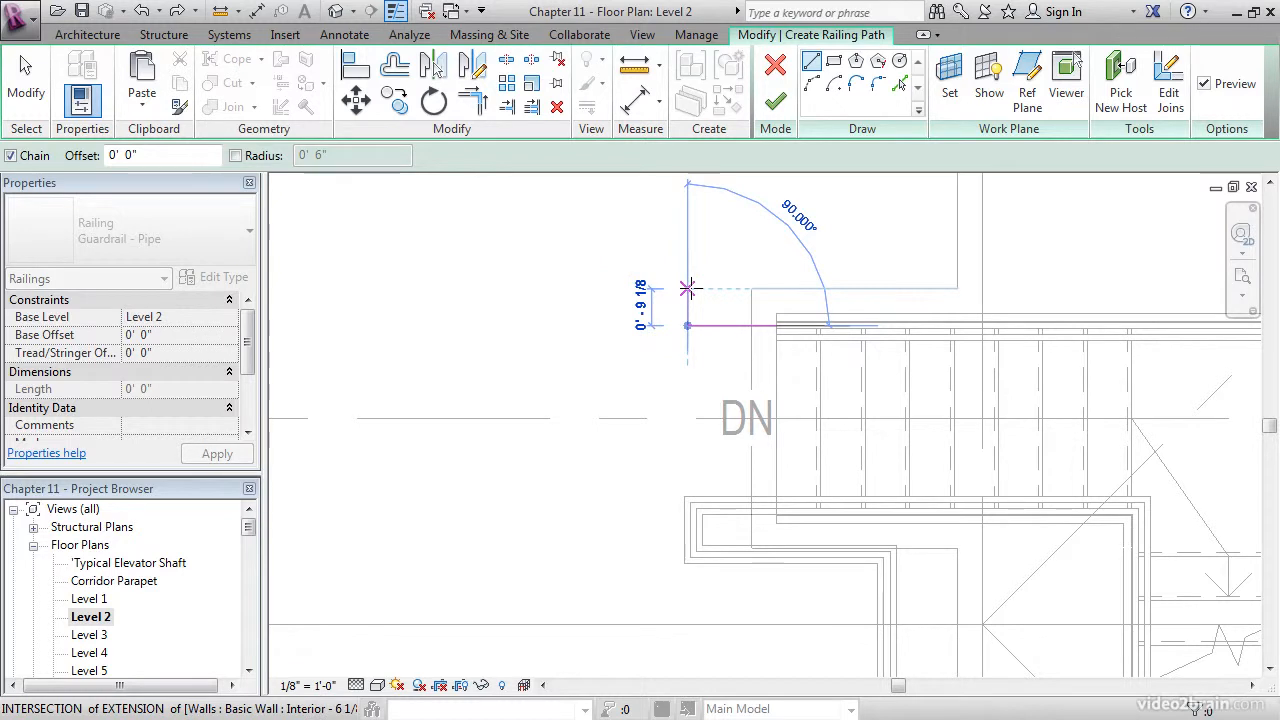
mouse_move(687, 291)
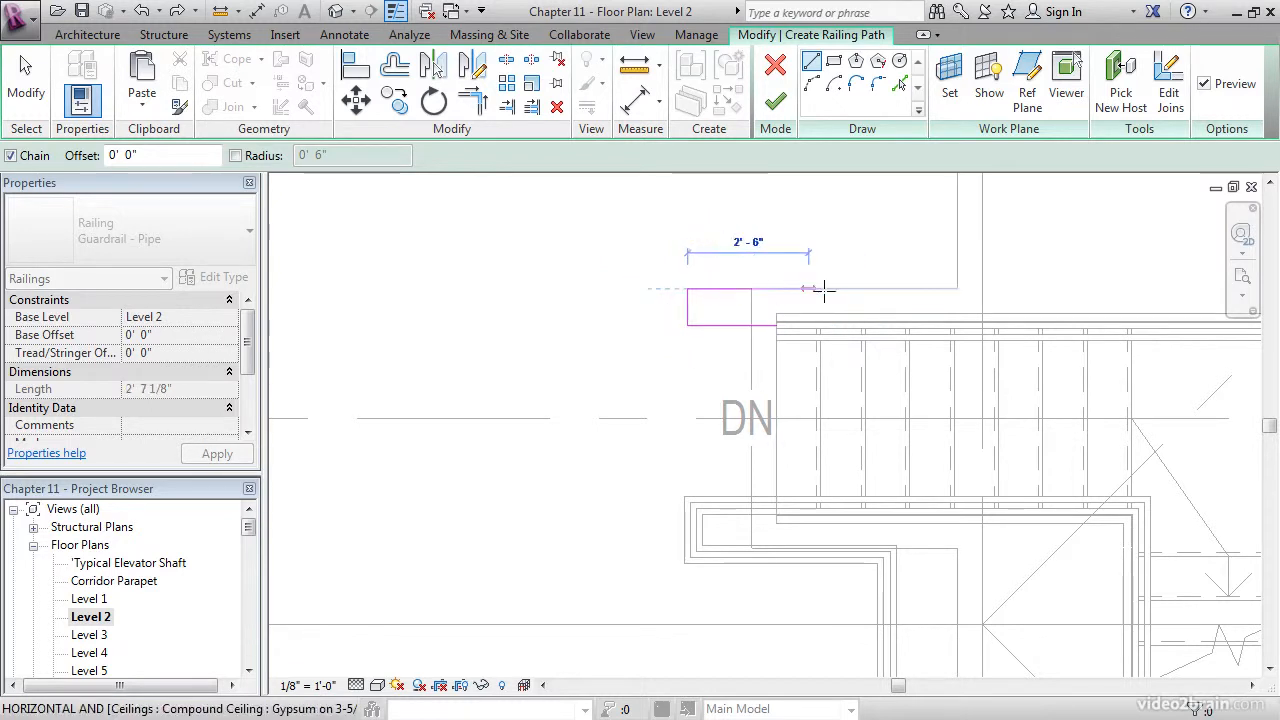
left_click(975, 300)
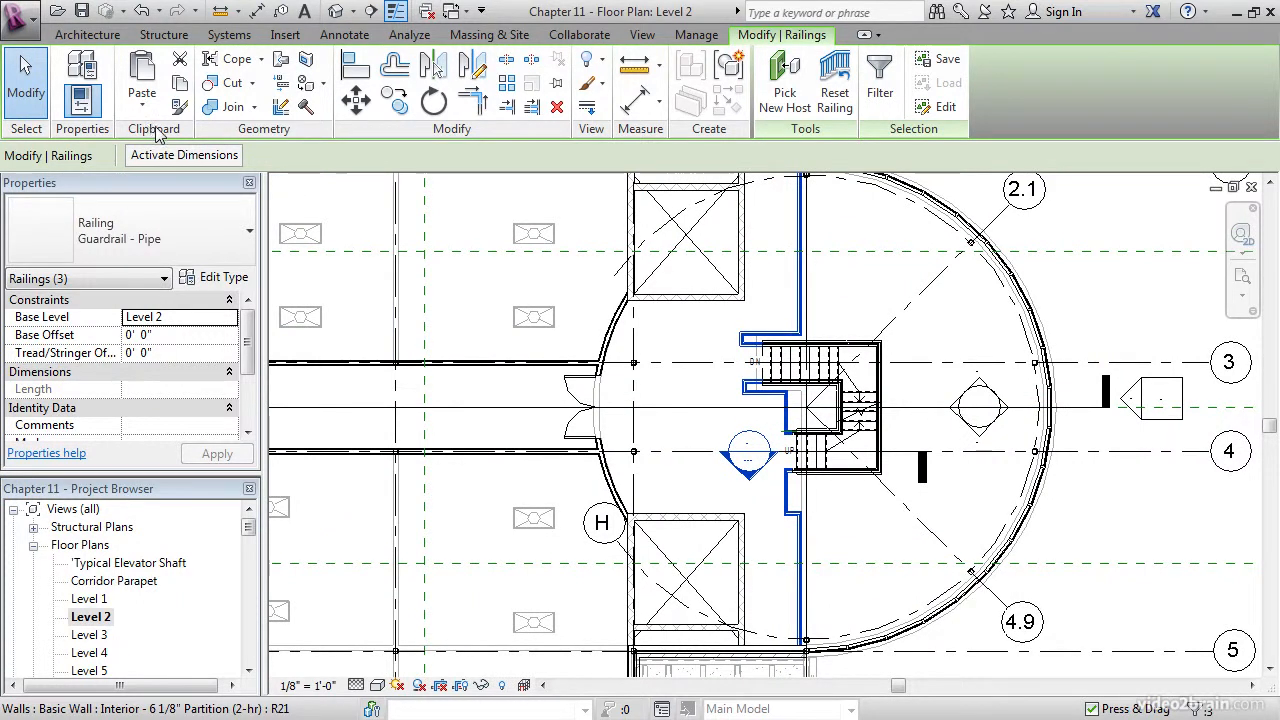
mouse_move(179, 84)
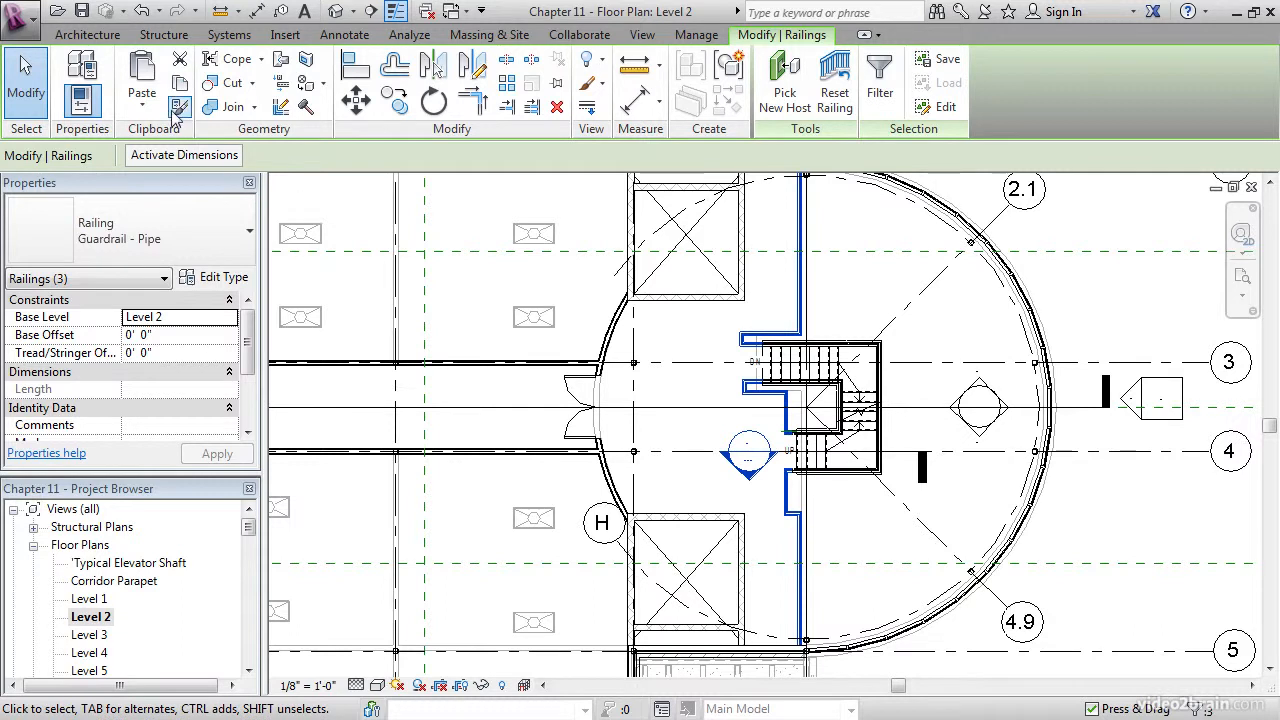
- Copy the three Level 2 railings and paste them aligned to the selected upper levels
left_click(141, 95)
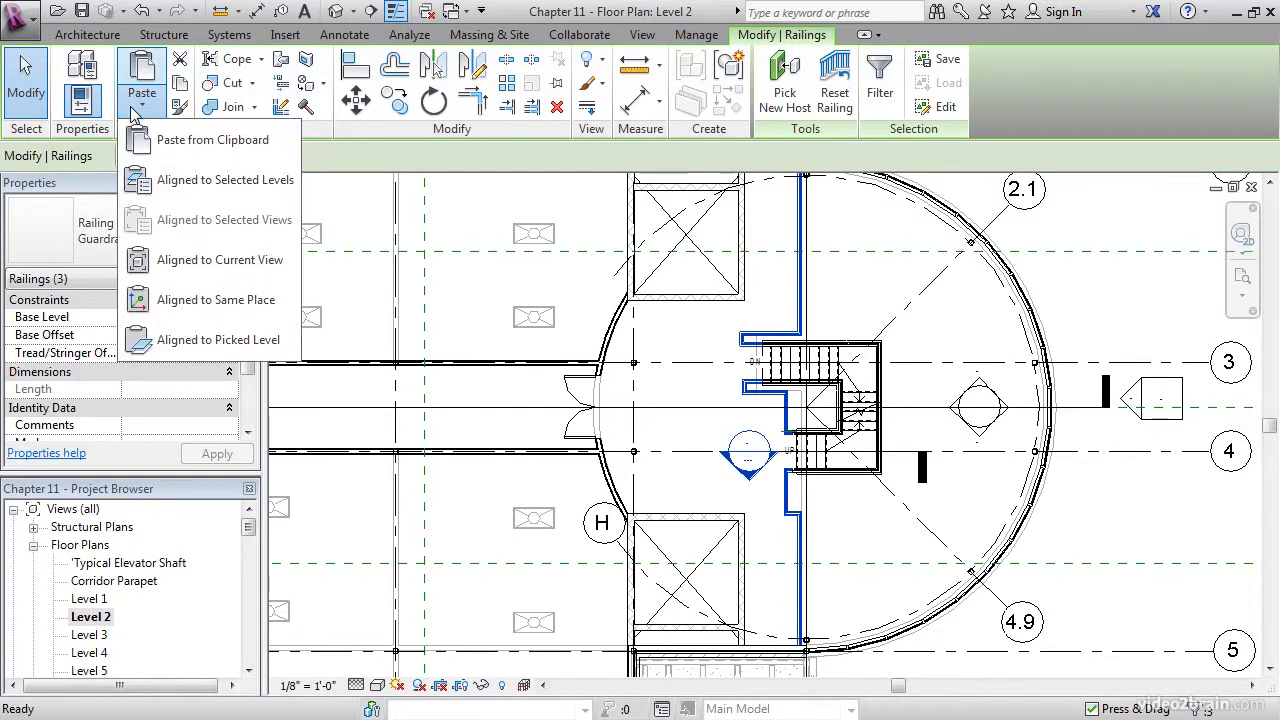
mouse_move(216, 299)
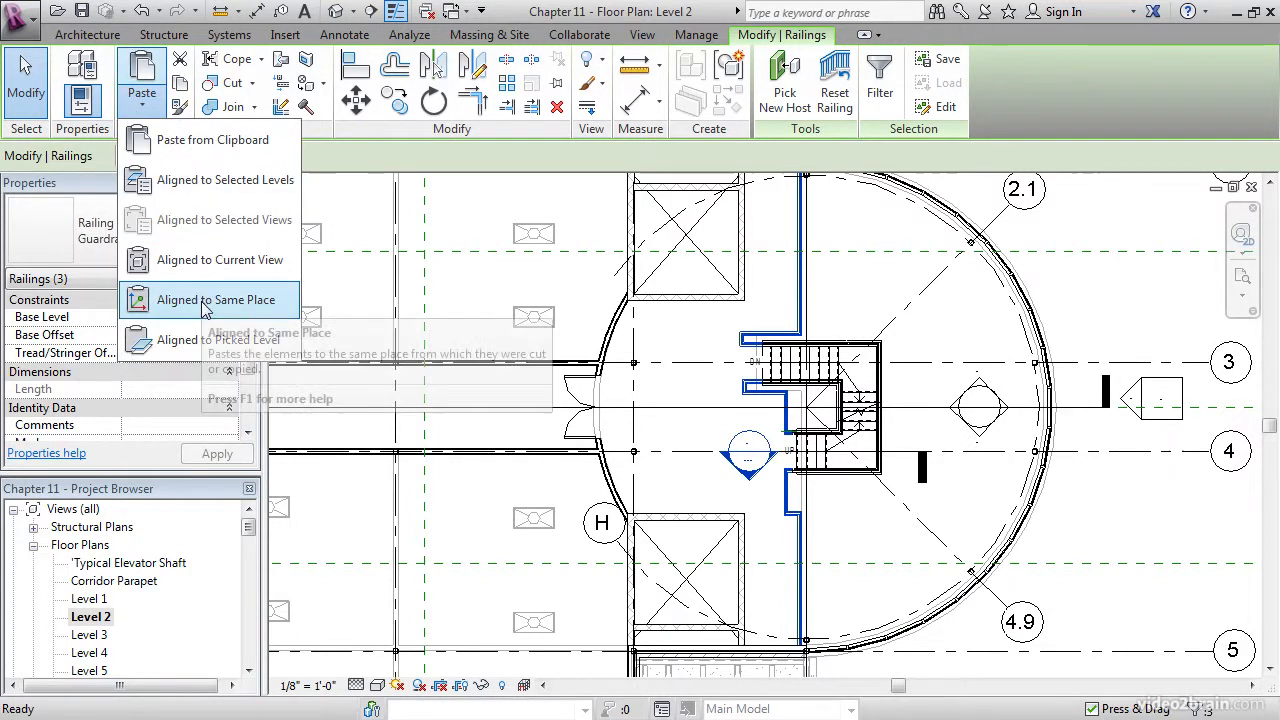
left_click(224, 180)
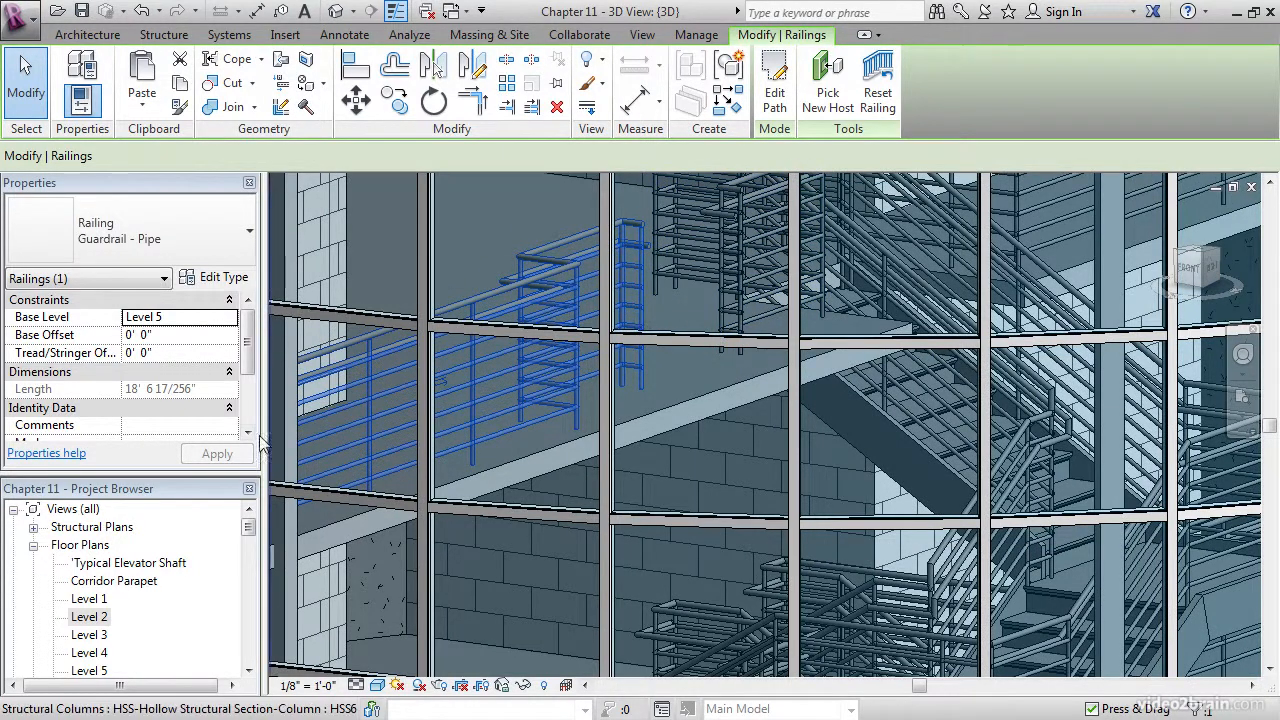
- On Level 5, extend the copied railing's path to the curved exterior wall, about 32 feet
double_click(90, 670)
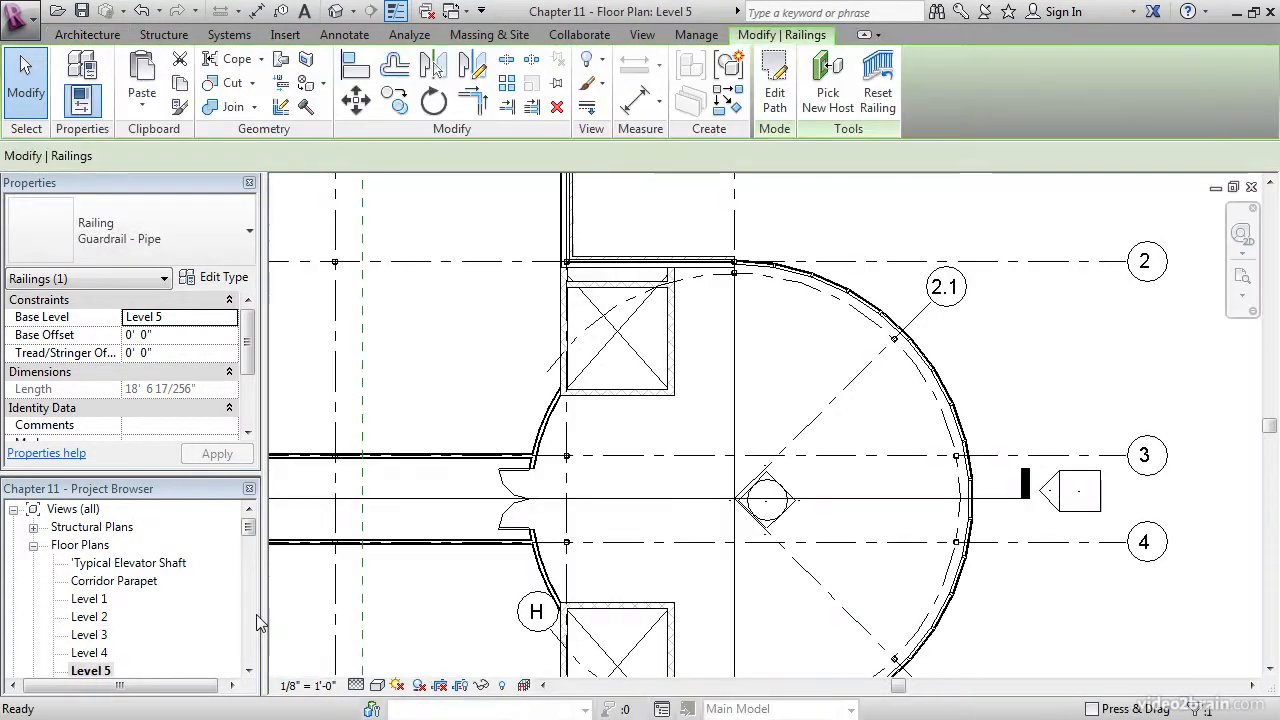
left_click(87, 34)
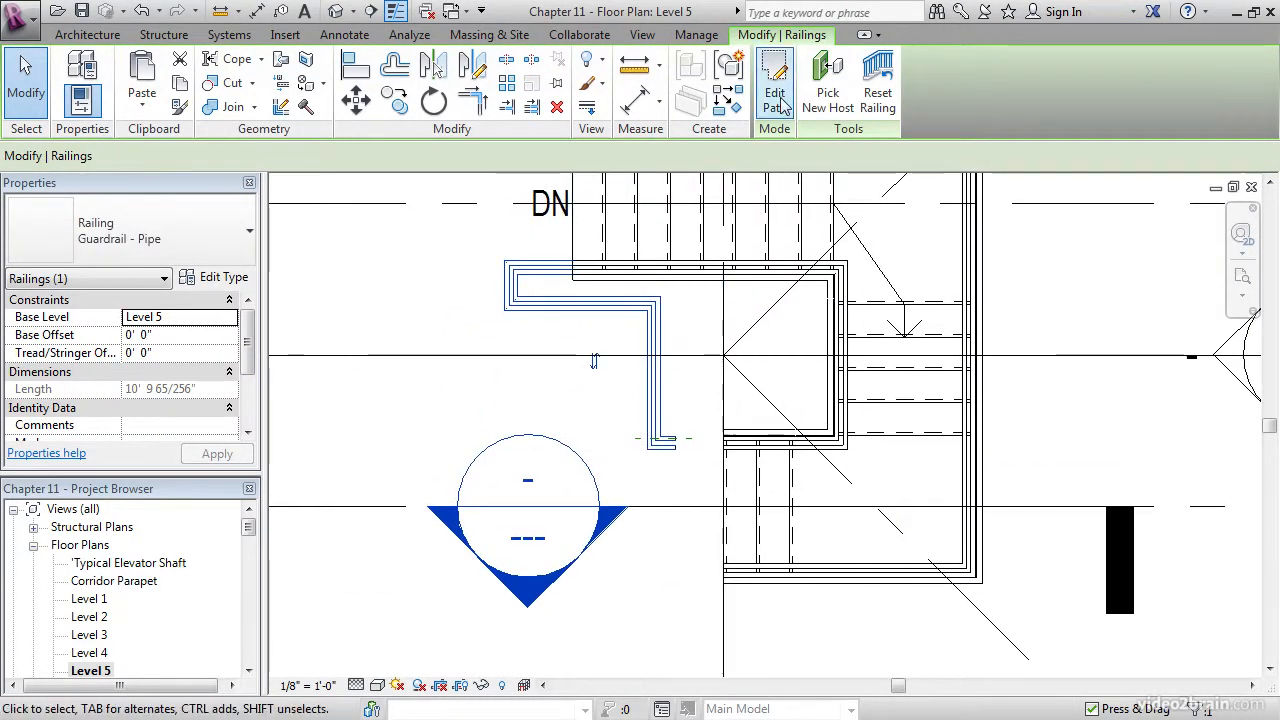
left_click(774, 83)
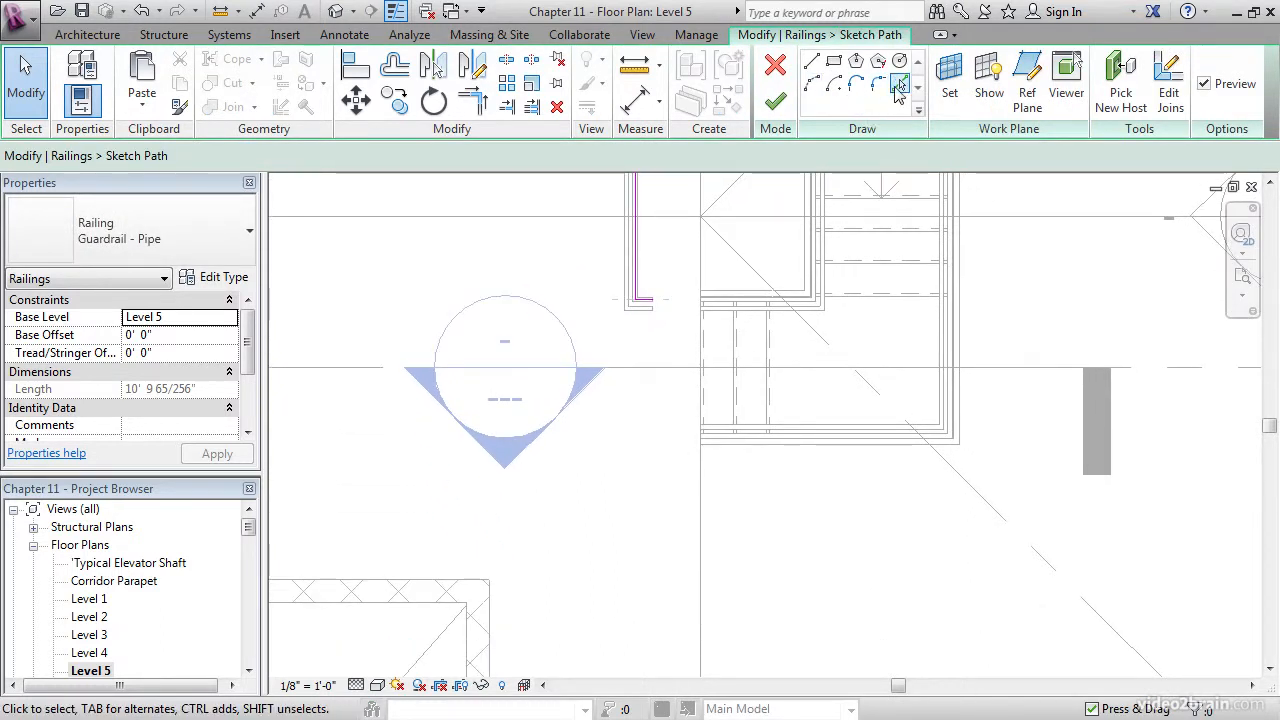
left_click(899, 85)
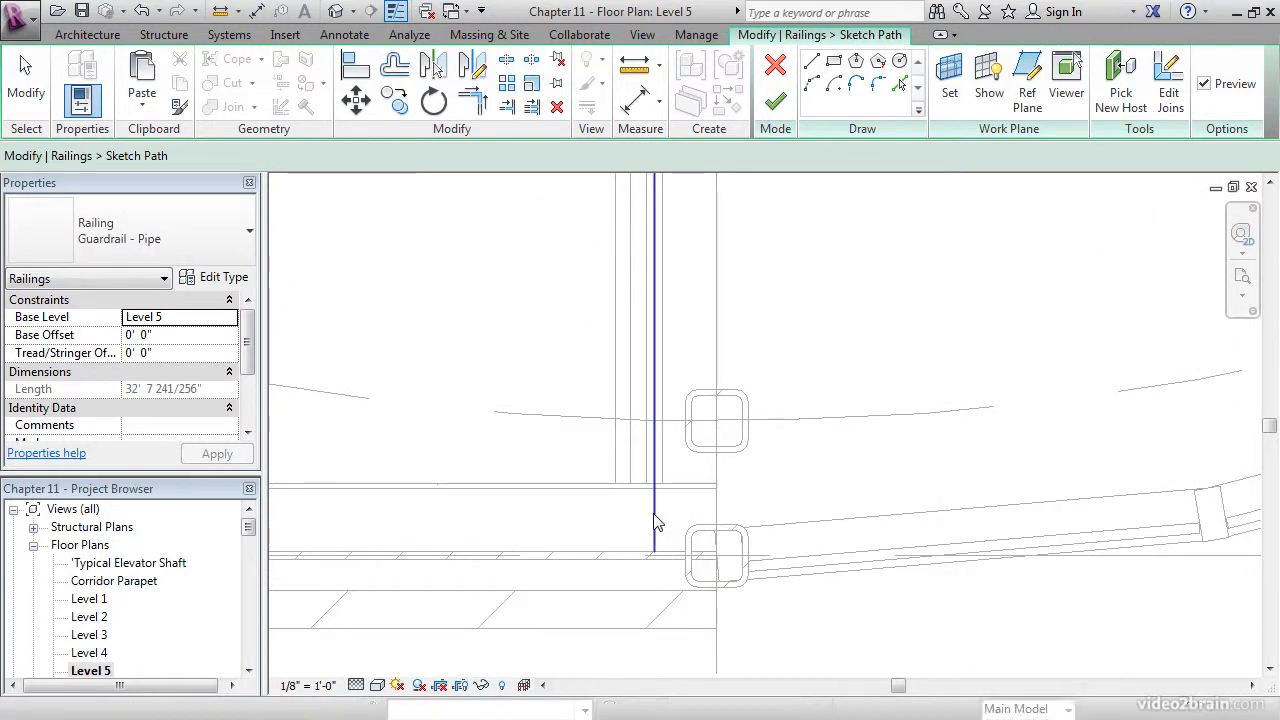
left_click(655, 480)
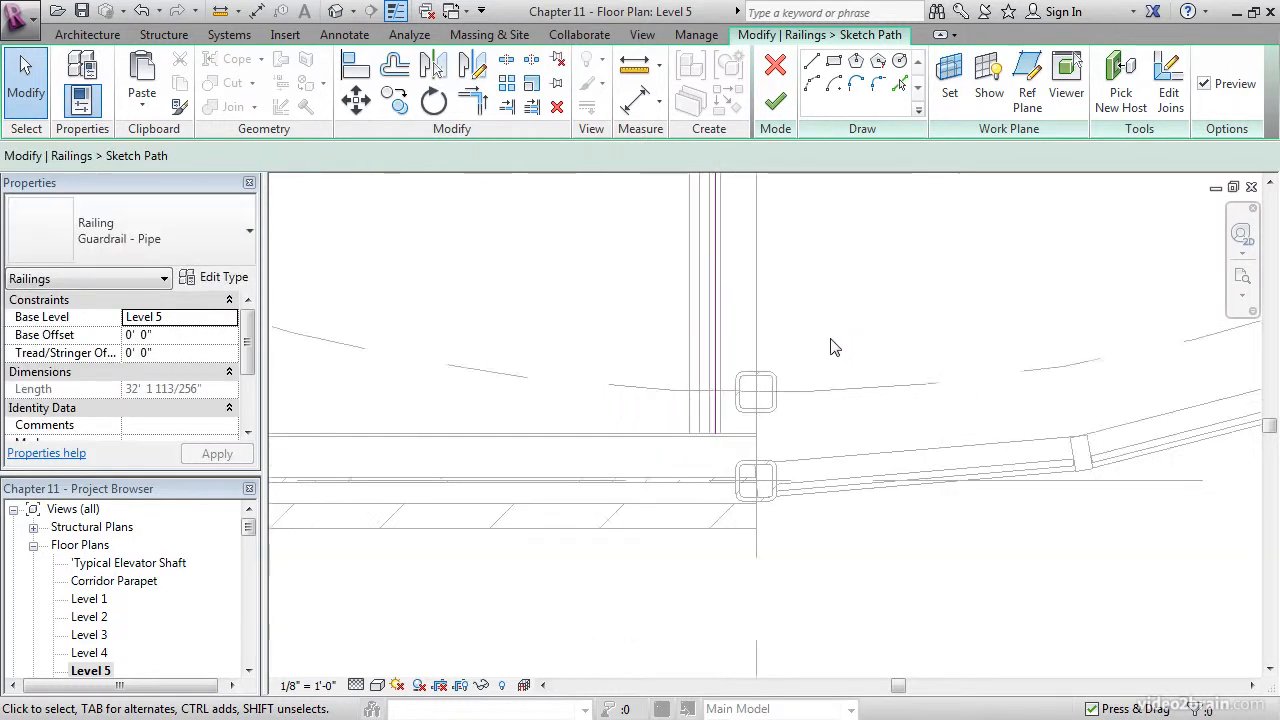
mouse_move(775, 103)
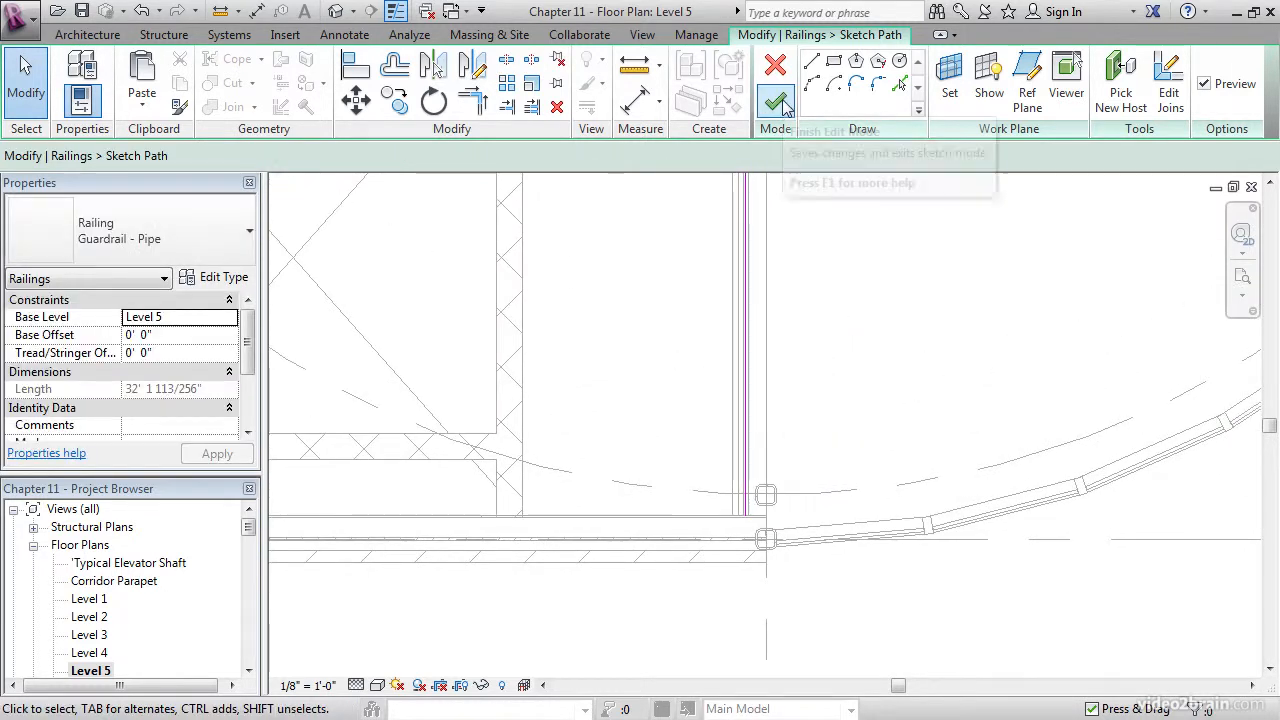
left_click(772, 103)
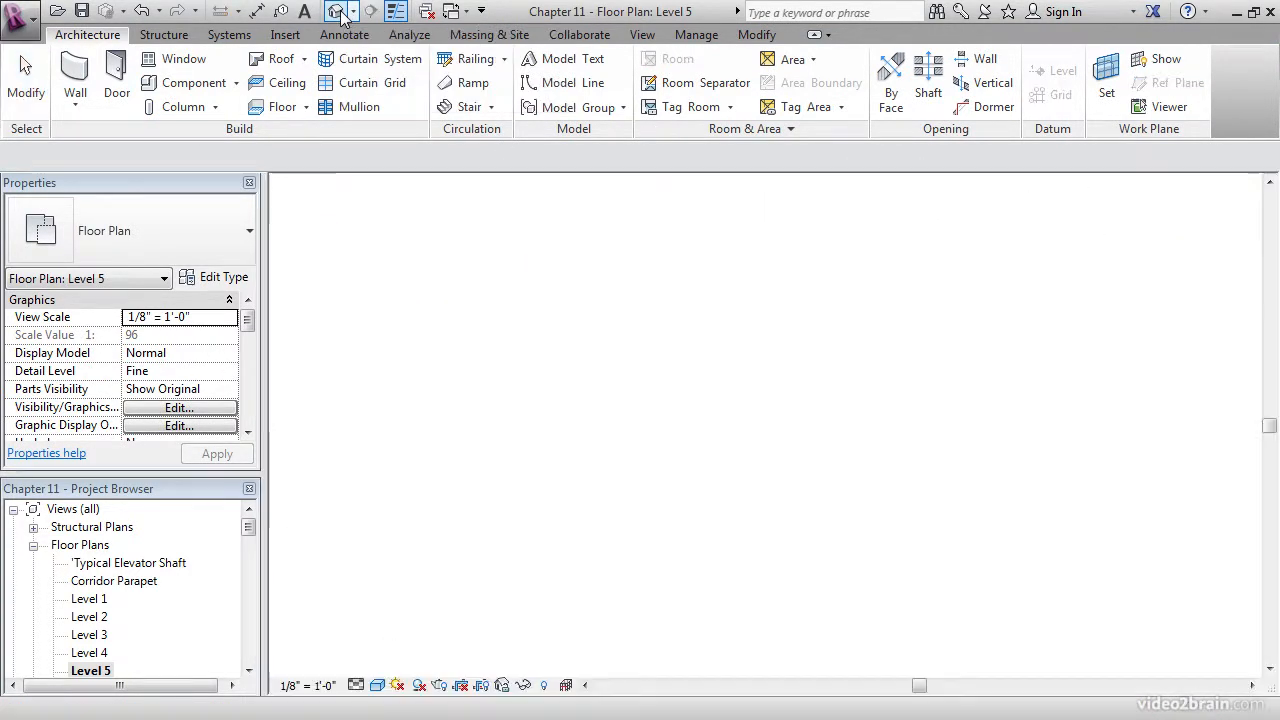
- Open the default 3D view and orbit to inspect the extended Level 5 railing
left_click(340, 11)
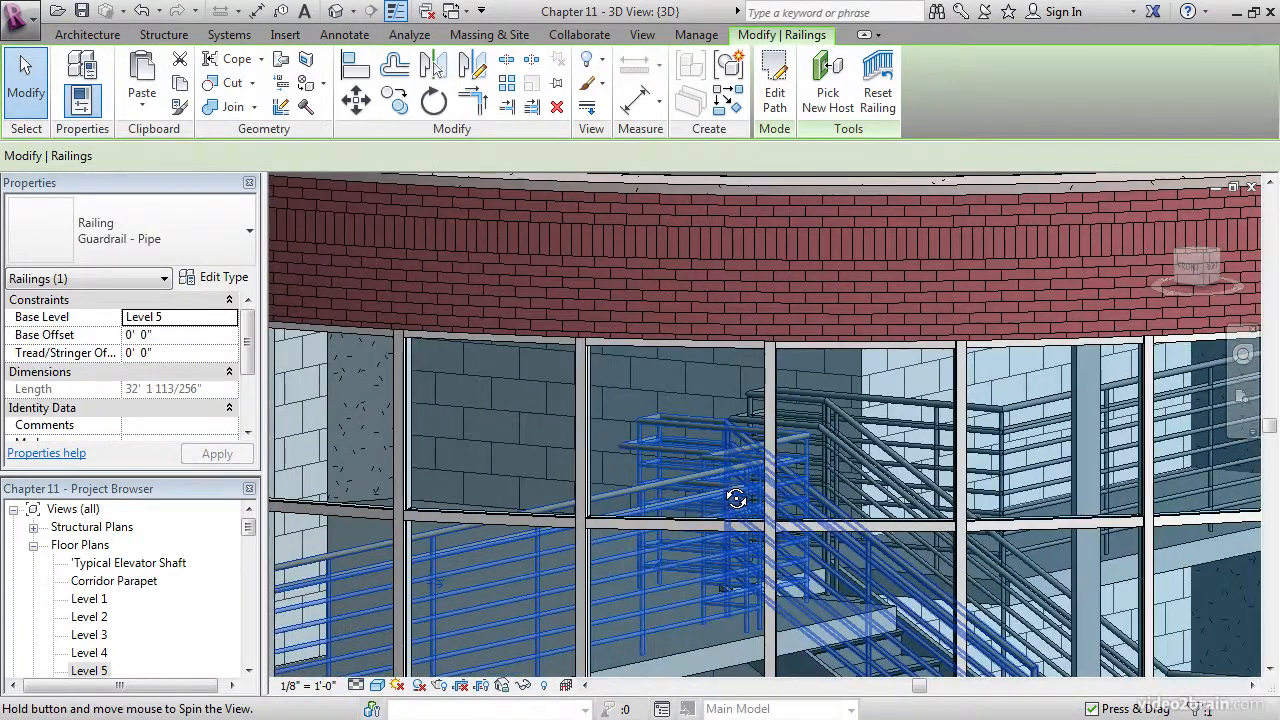
left_click_drag(735, 498, 735, 430)
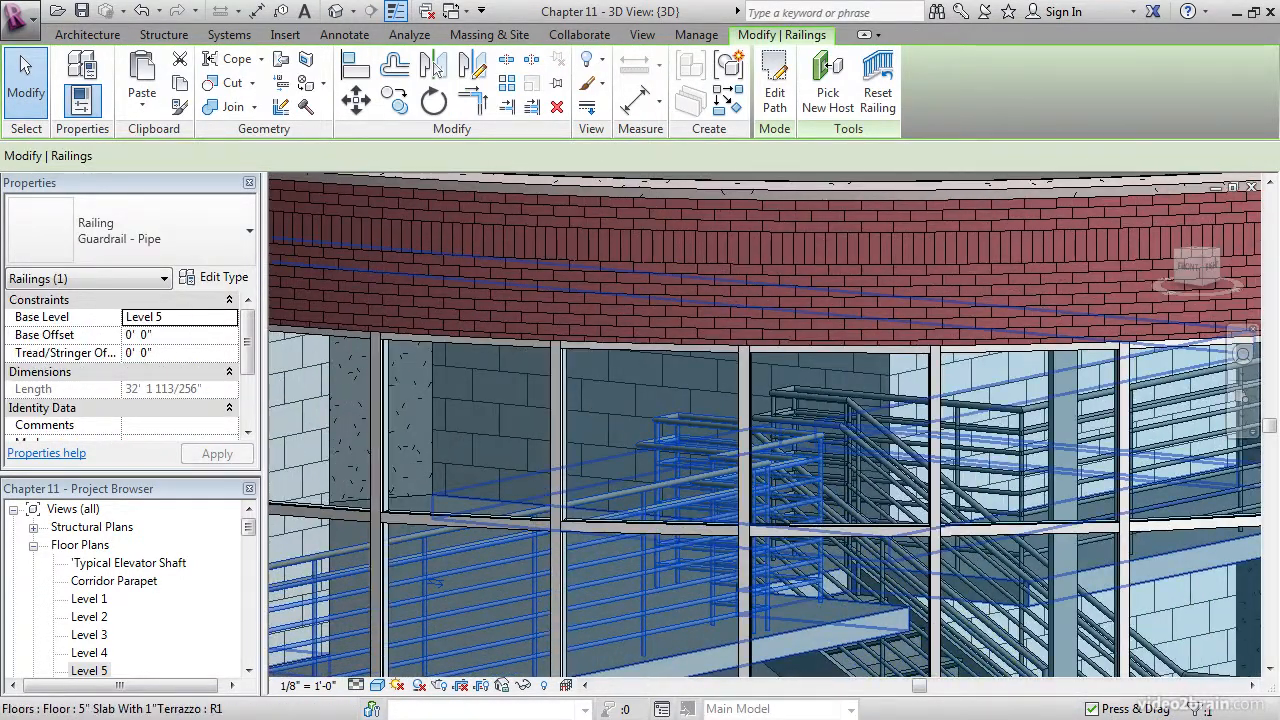